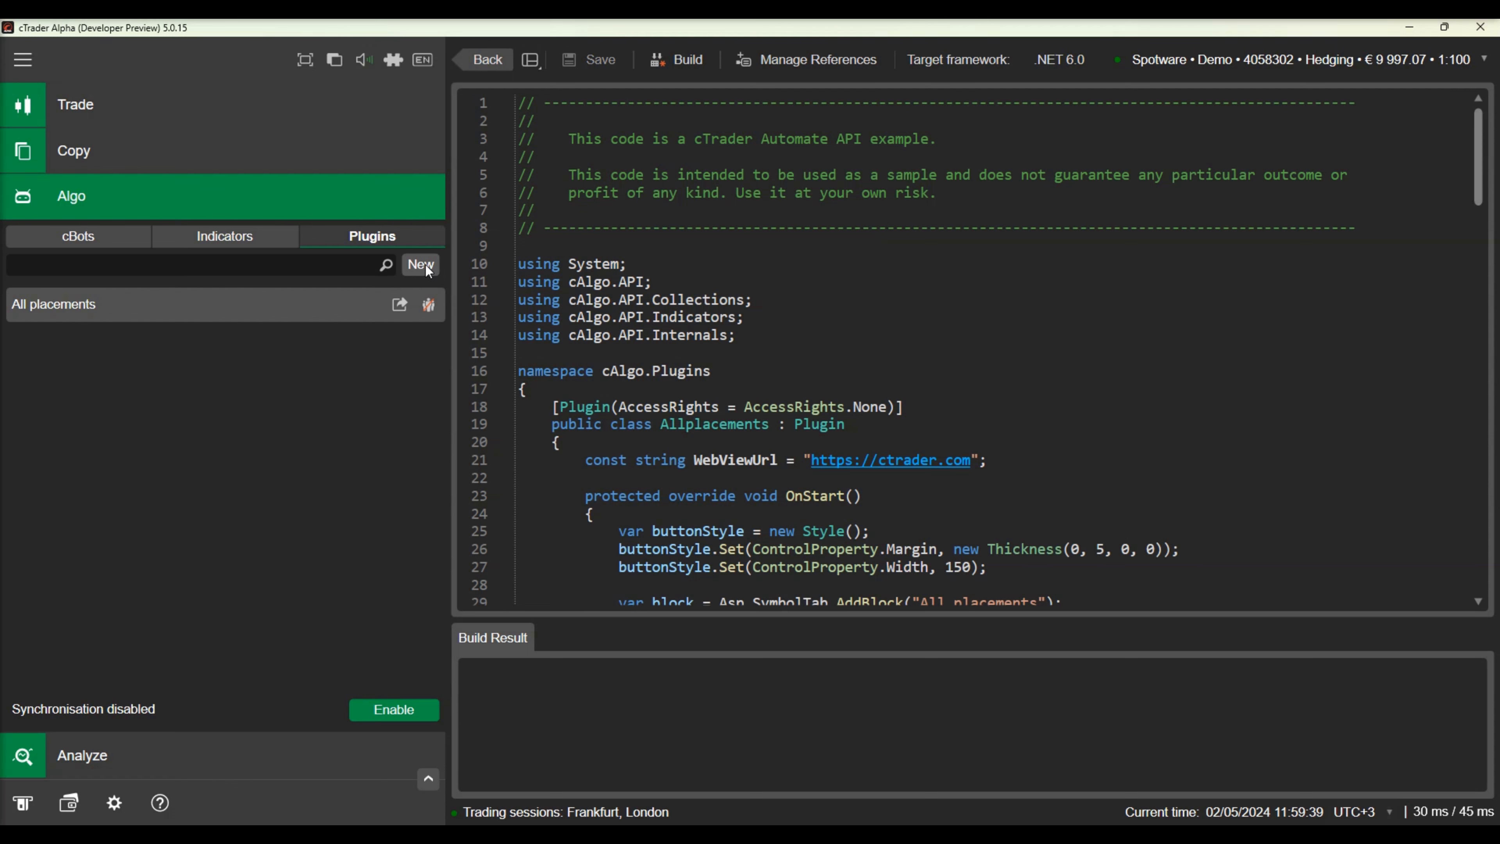
Step: Create a new blank plugin named 'Custom Toolbar Button'
left_click(420, 264)
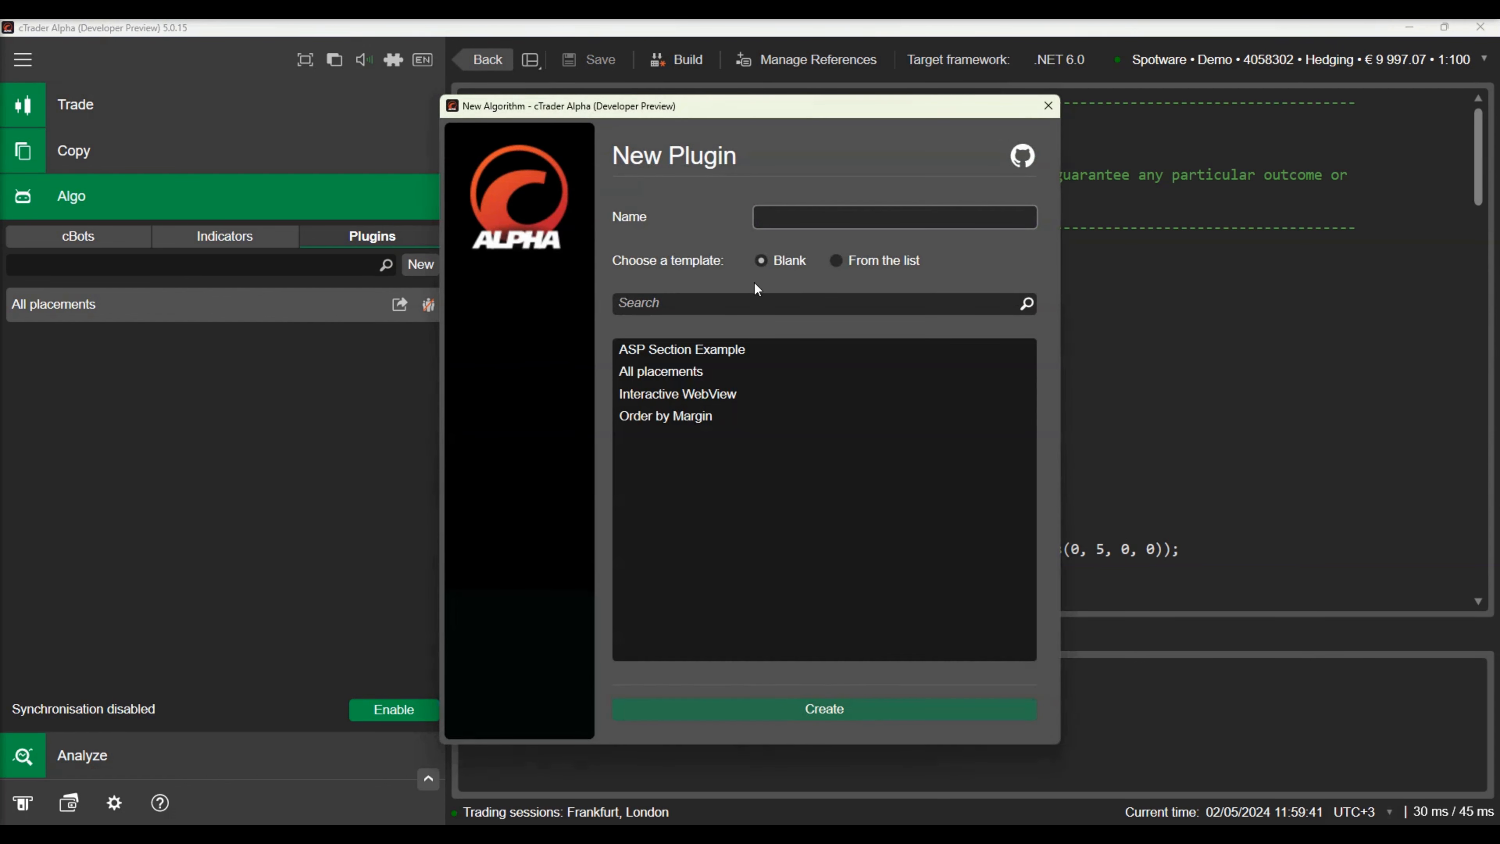
type("C")
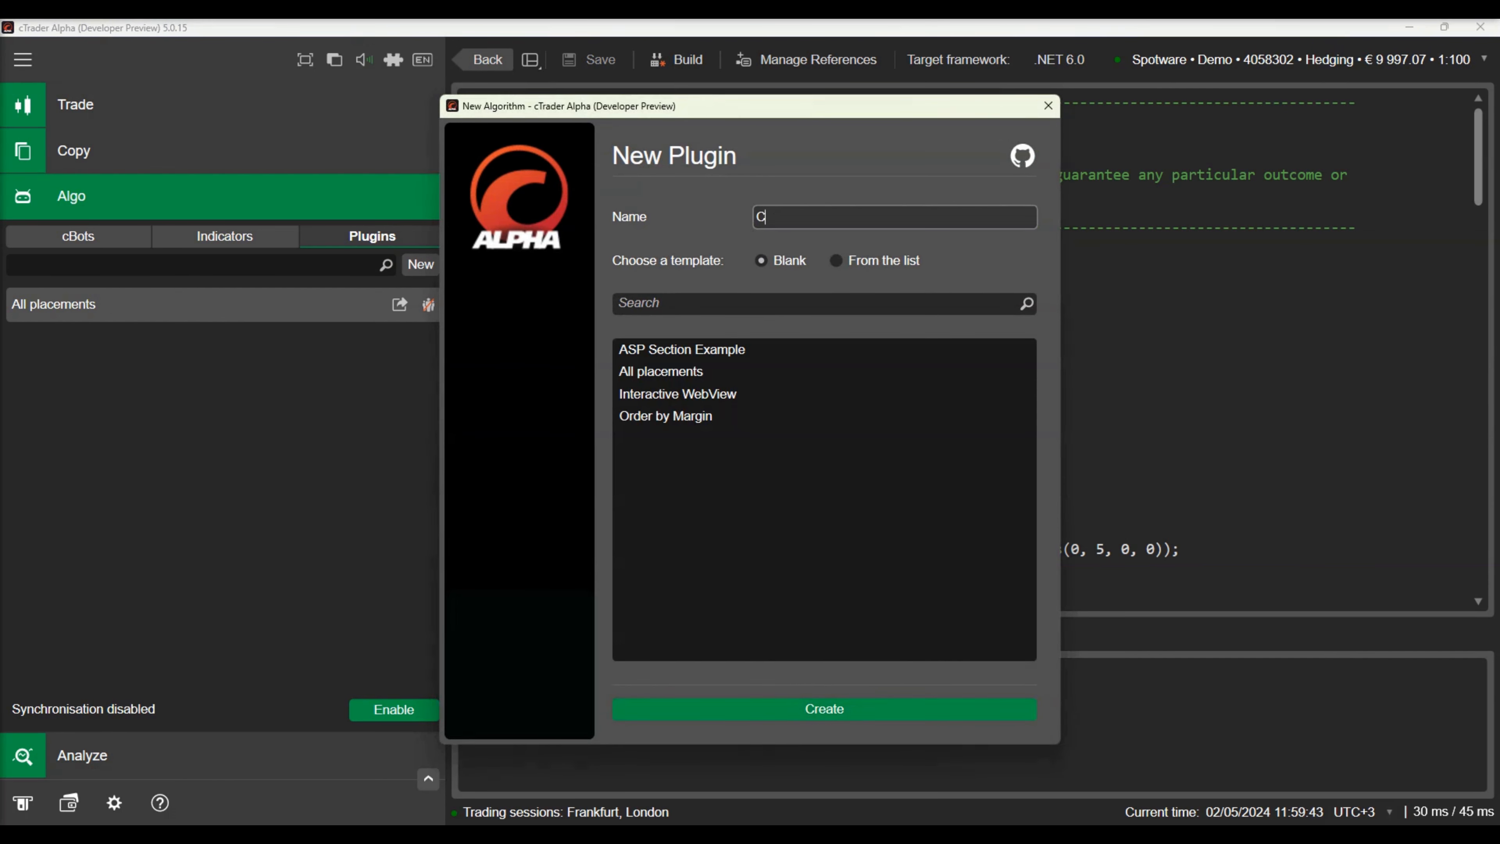
type("ustom T")
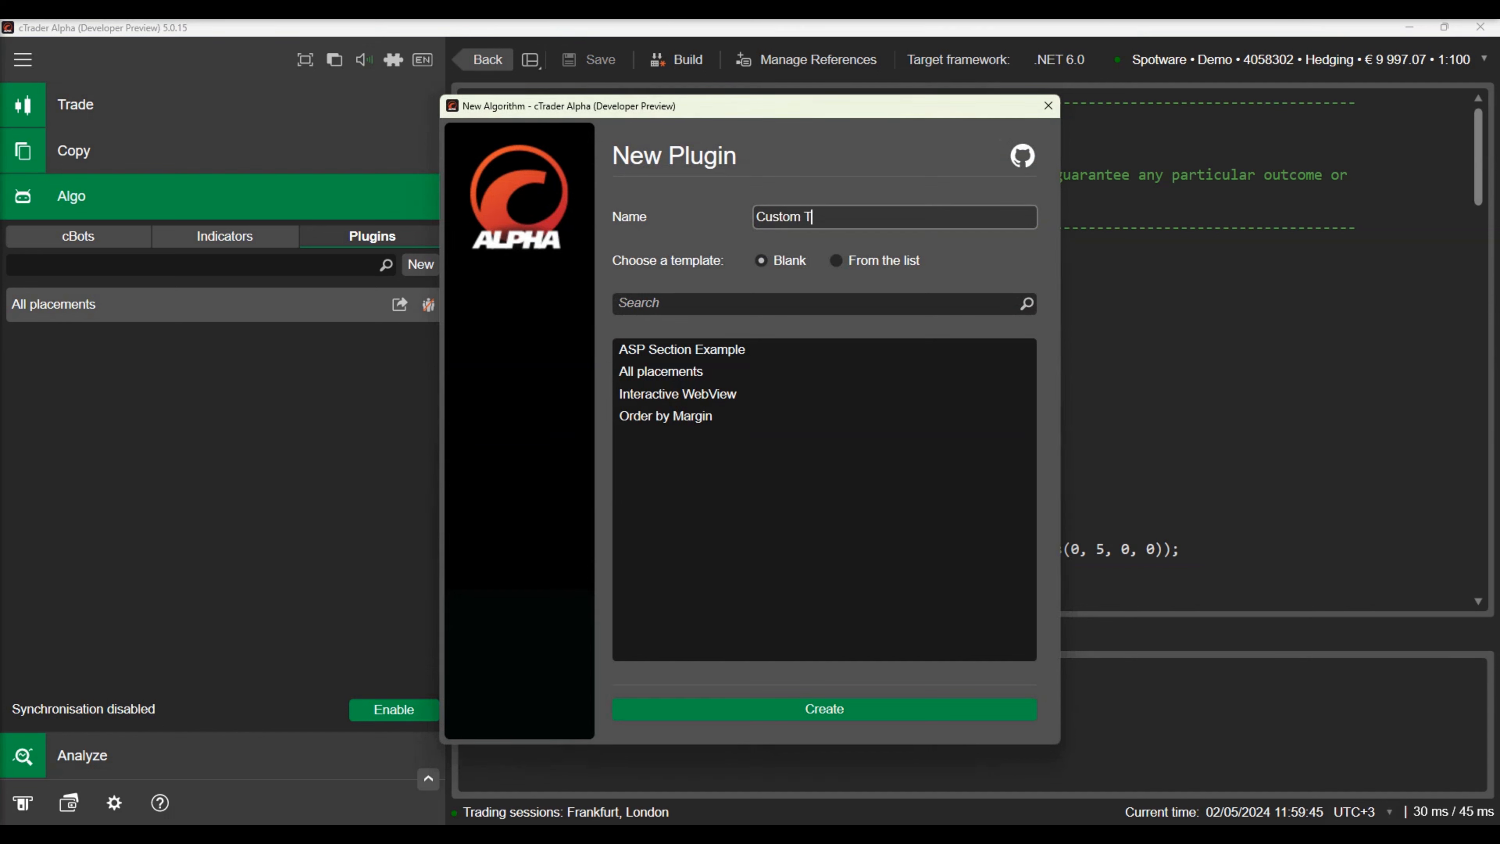
type("oolbar")
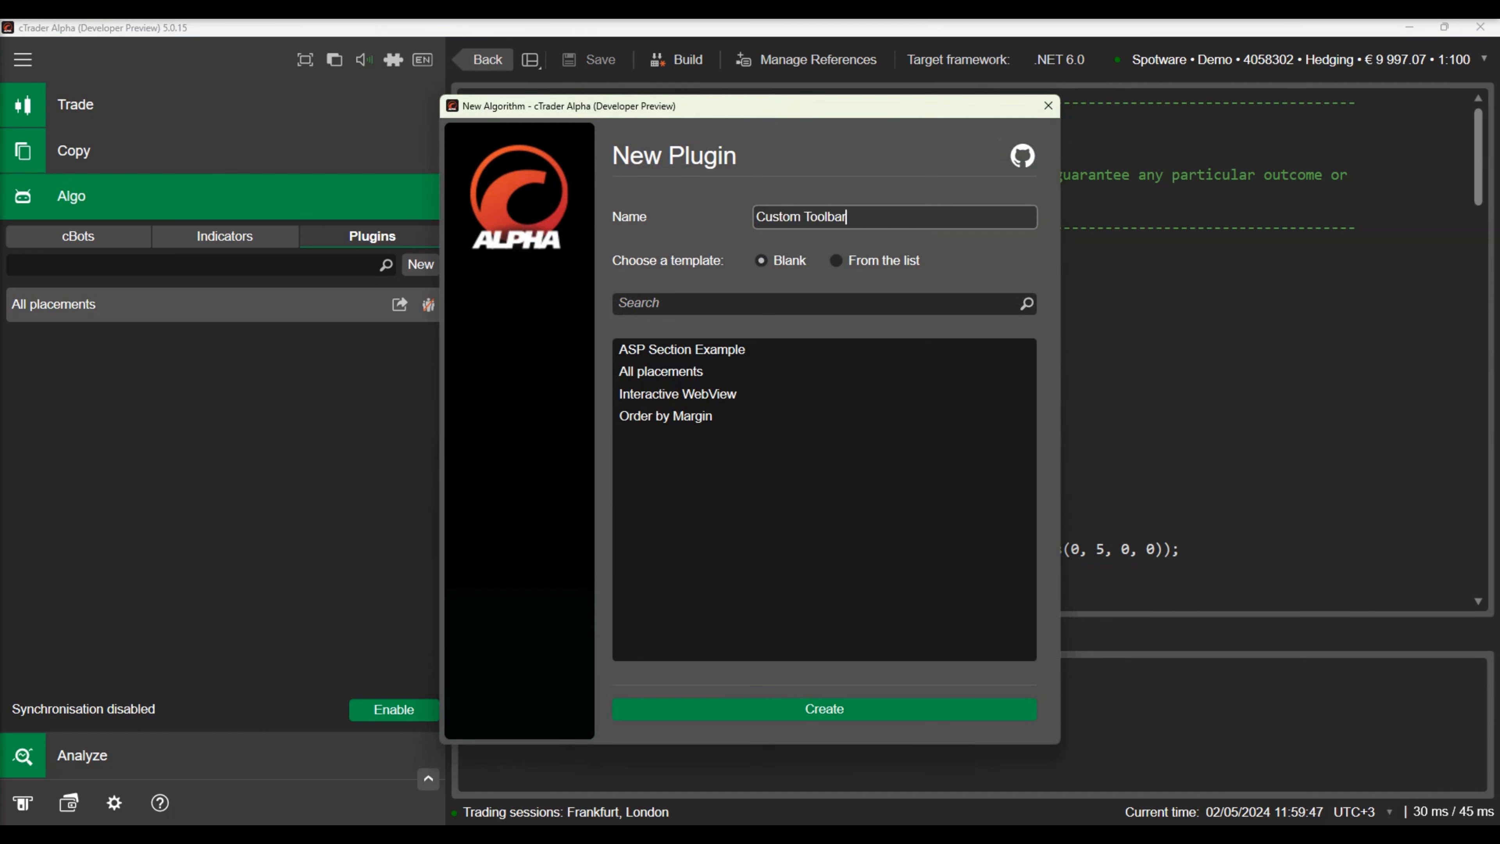
type("Butto")
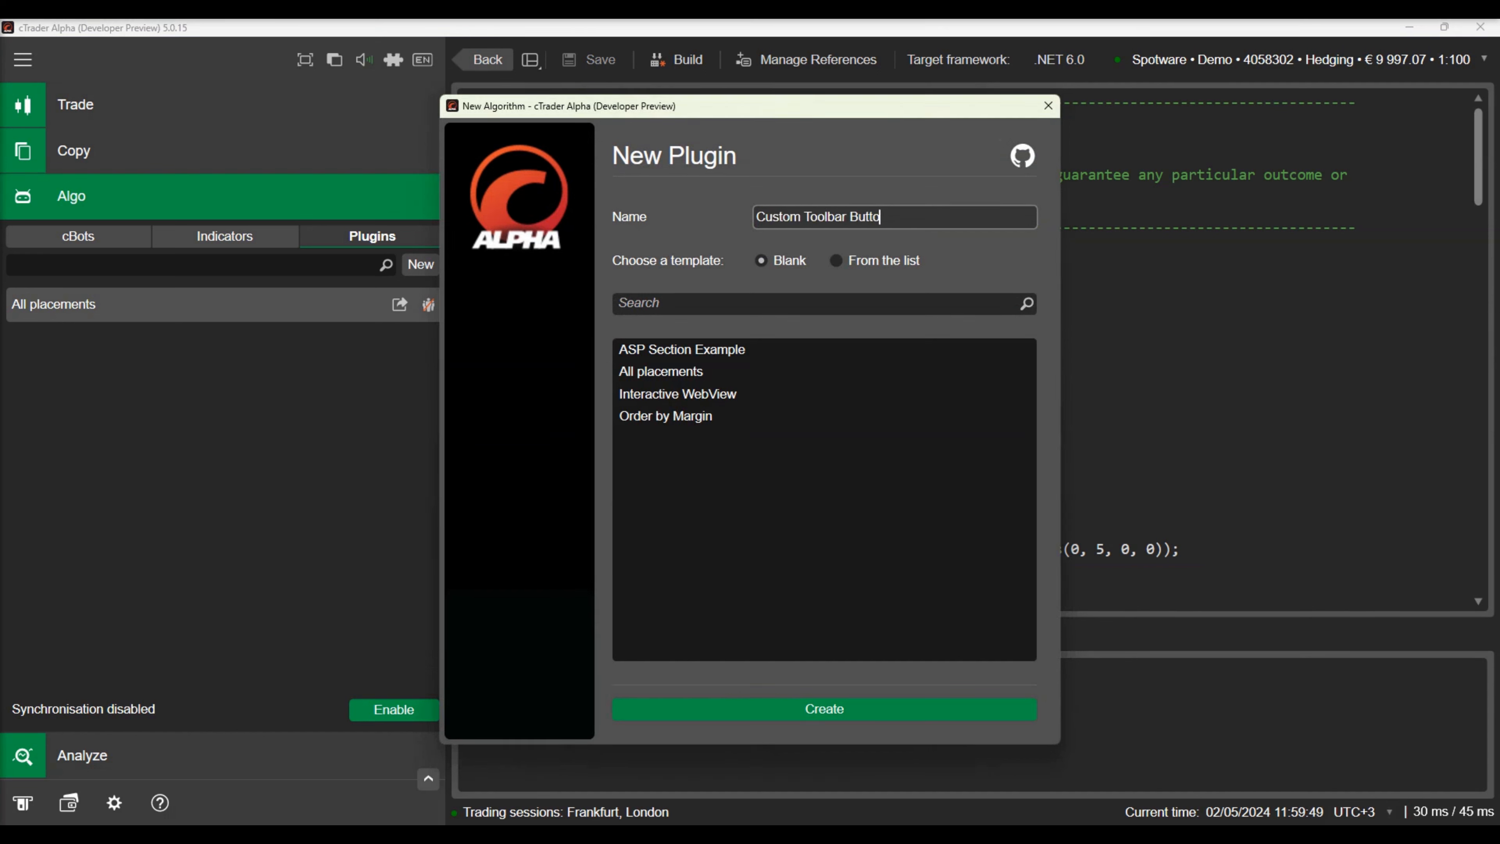
type("n")
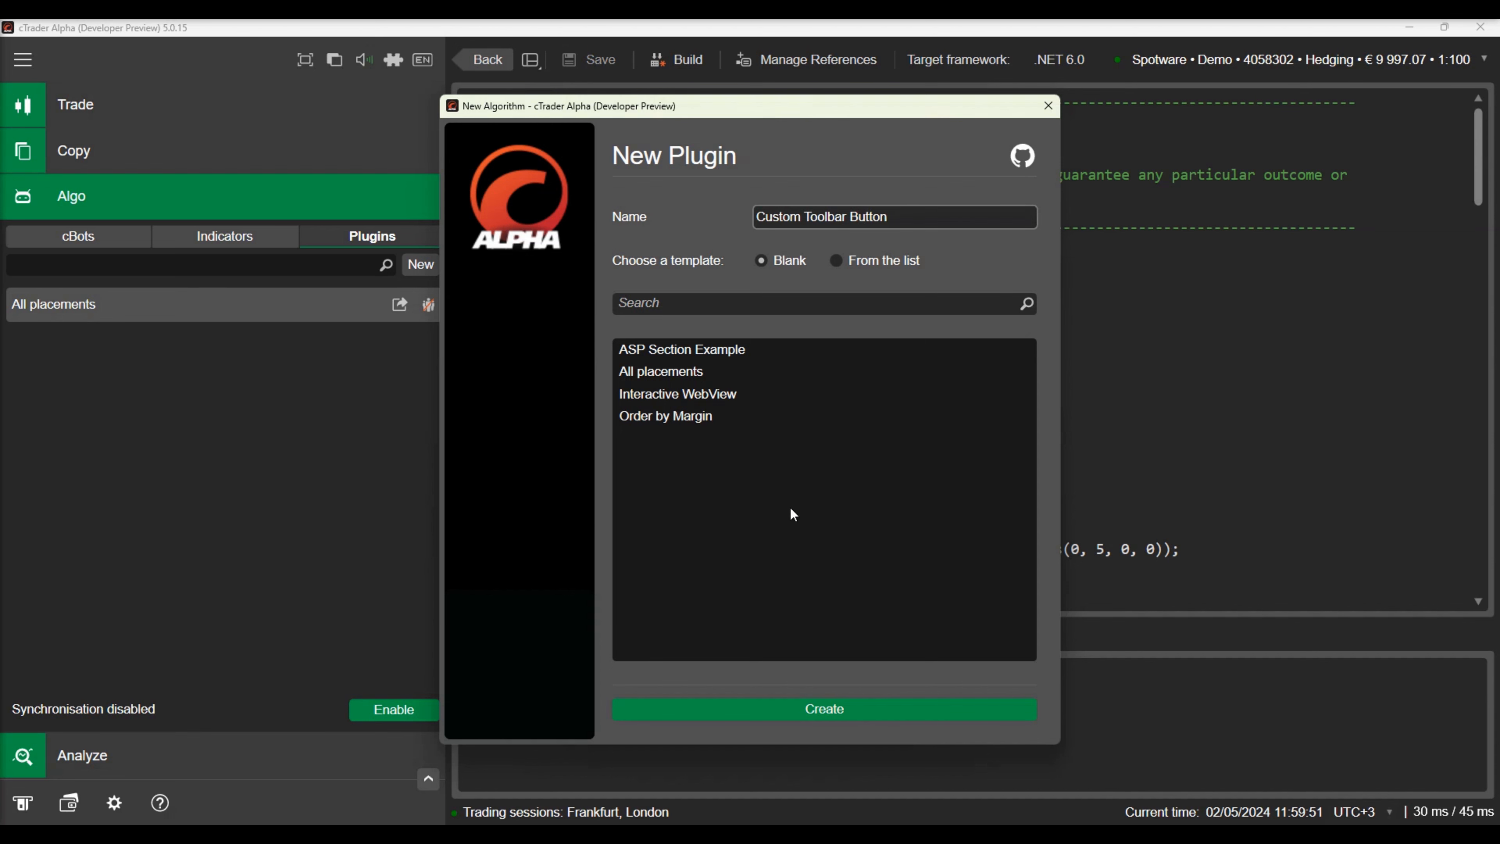
left_click(824, 709)
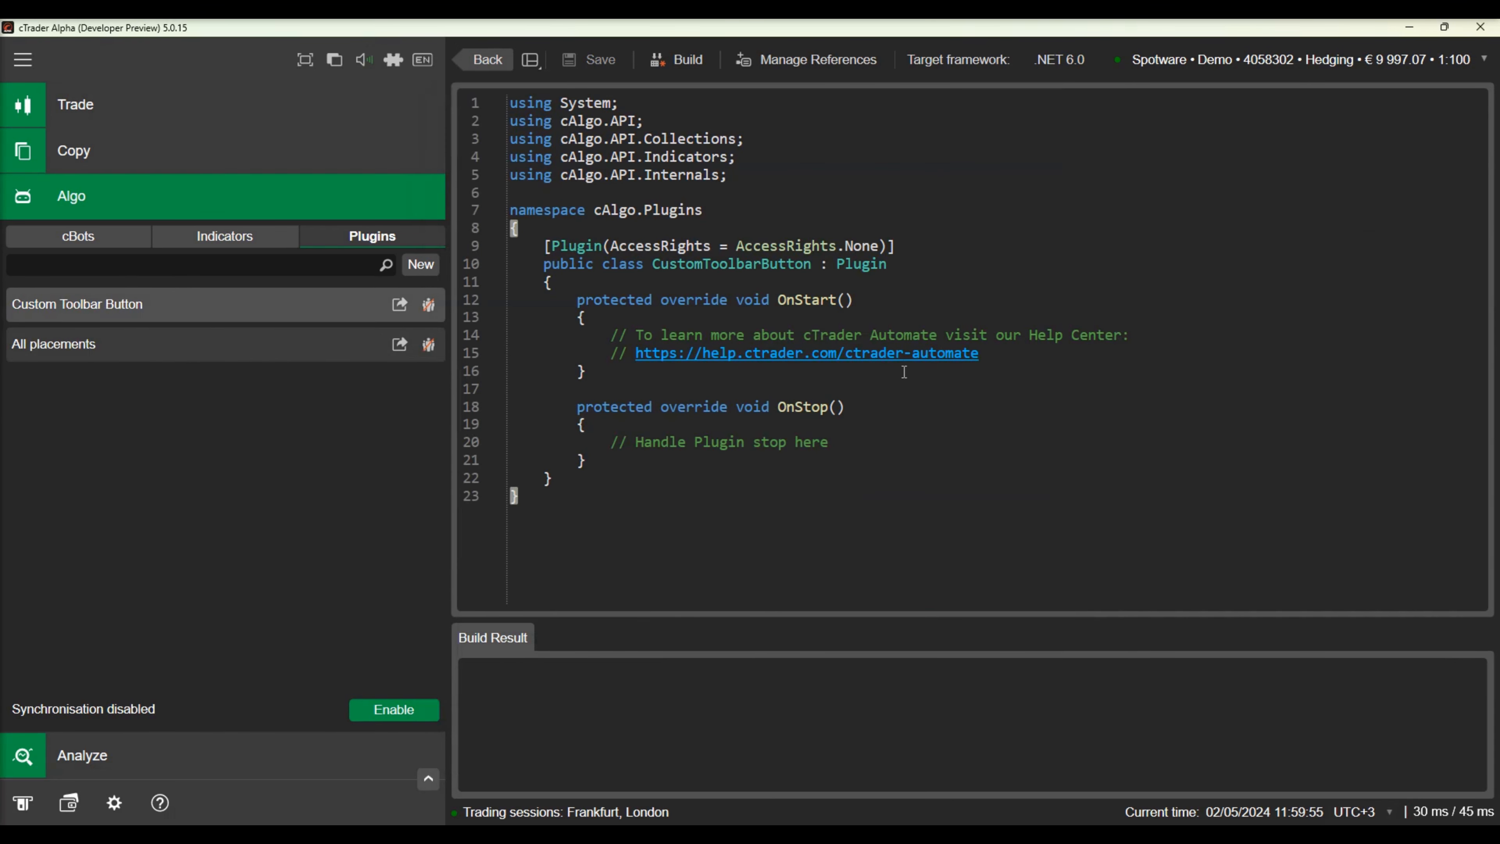
Step: Replace the OnStart help comment with Commands.Add(CommandType.ChartContainerToolbar, OpenPositions)
left_click_drag(962, 336, 978, 352)
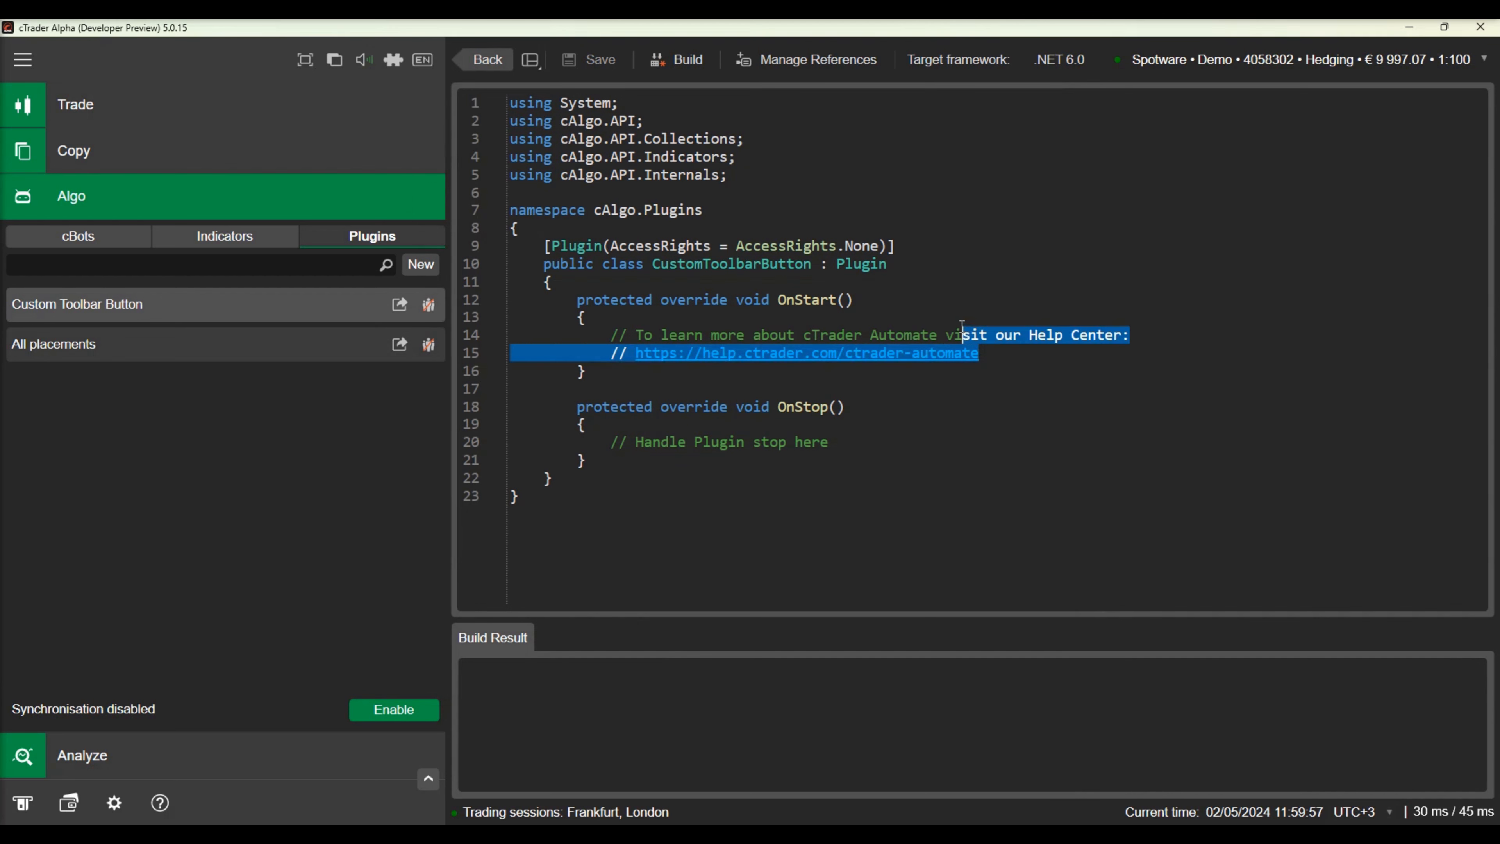
key("Delete")
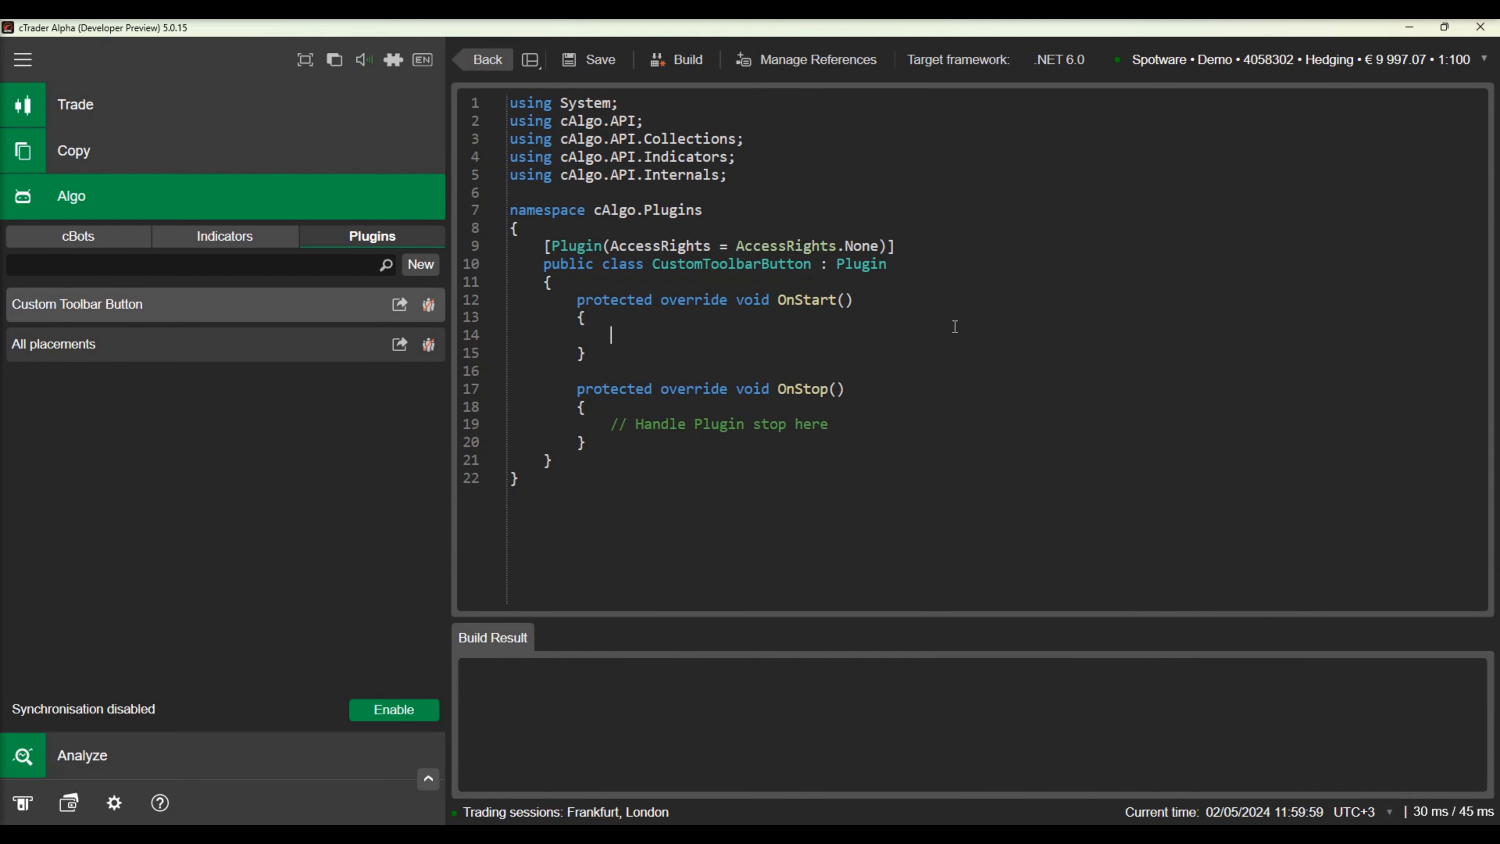
type("Command")
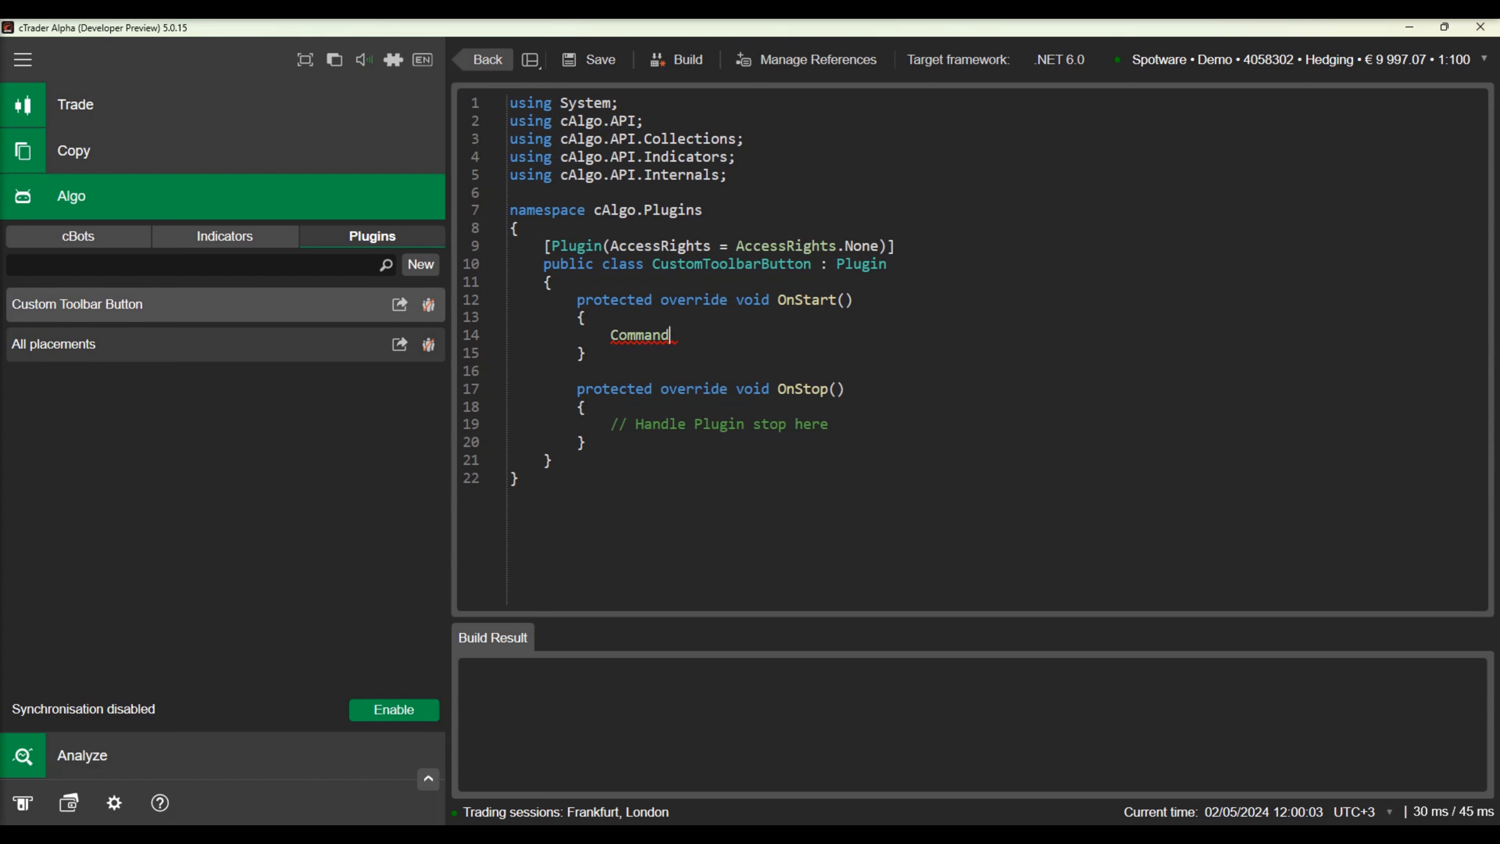
type("s.Add(CommandType.")
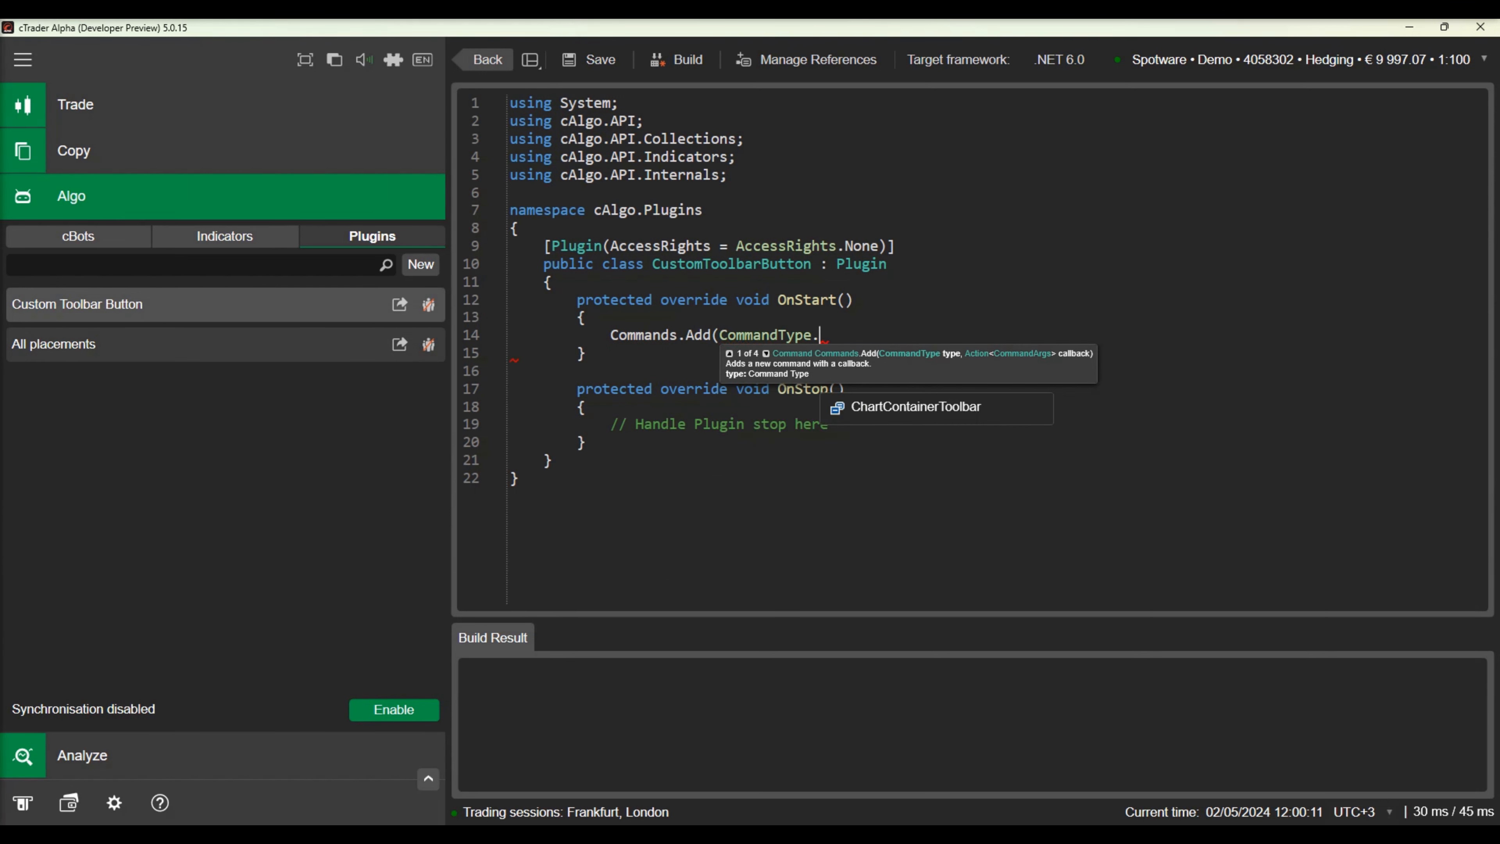
type("ChartContainerToolbar, OpenPositions);")
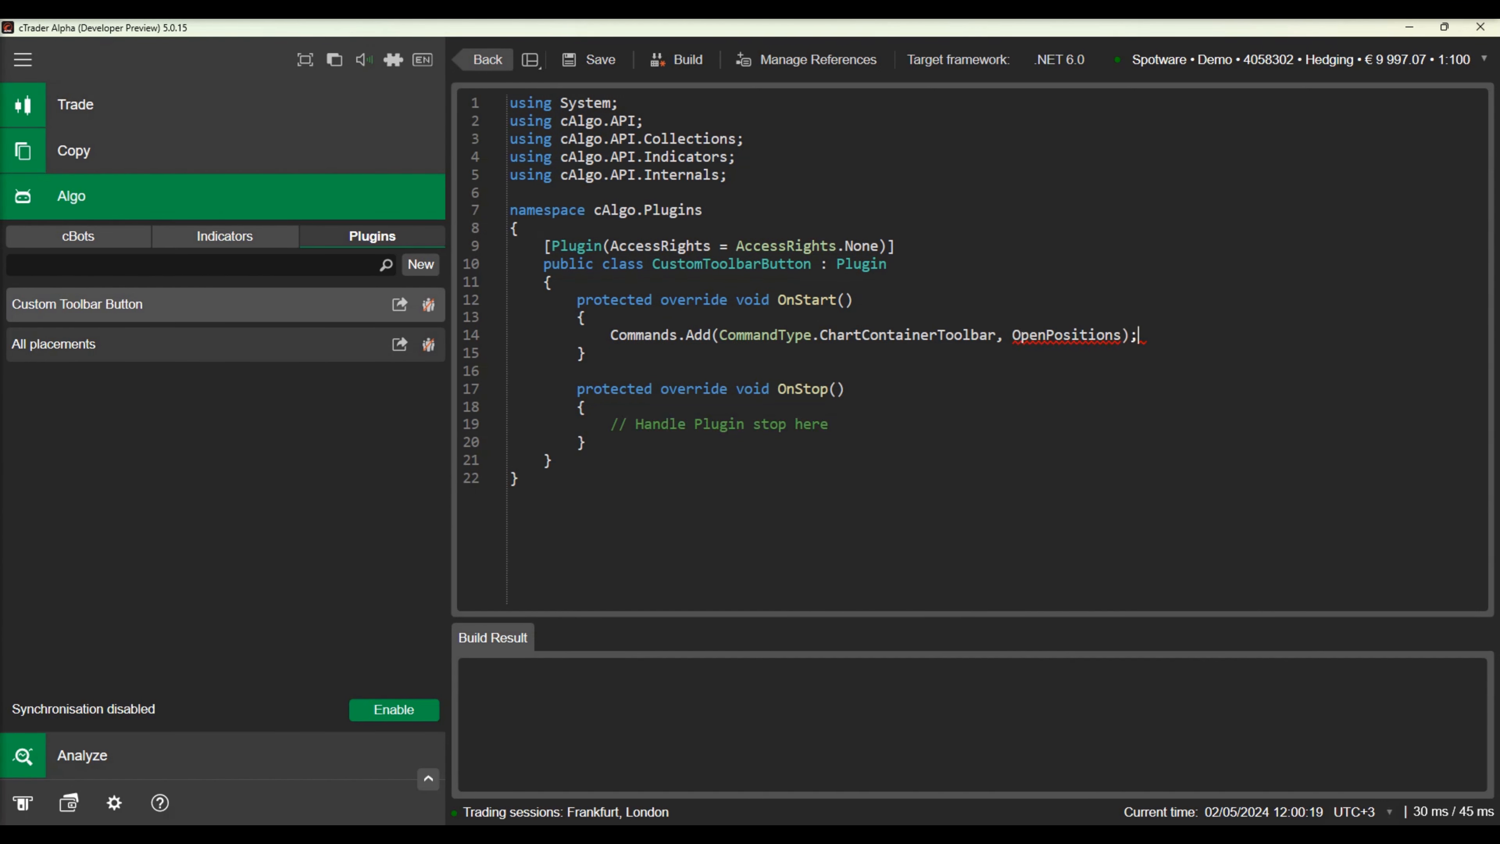
Step: Write an OpenPositions handler placing 1000-unit Buy market orders on EURUSD, USDJPY and EURGBP
type("private void")
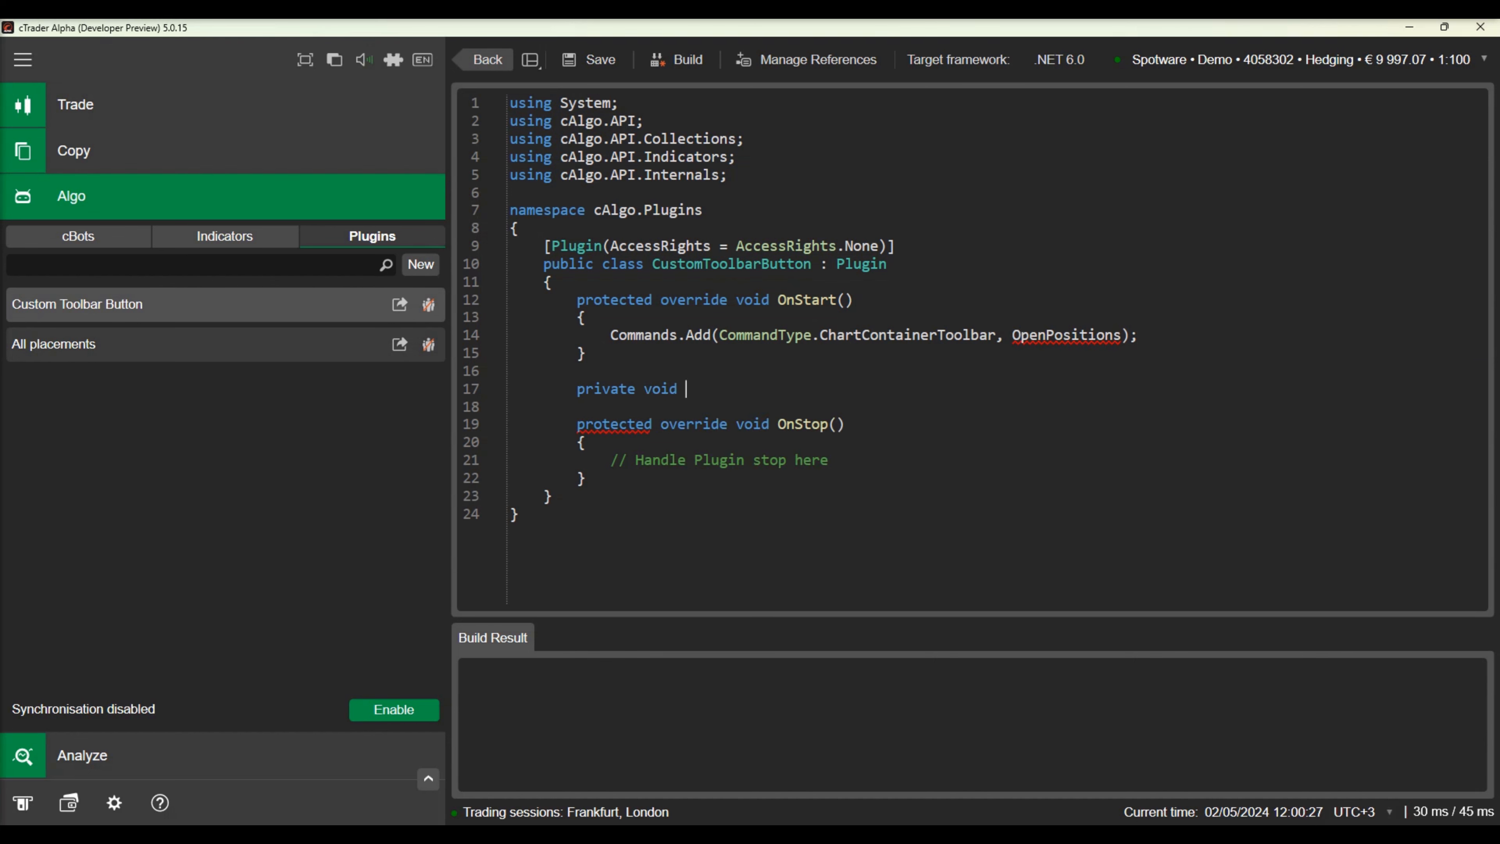
type("OpenPositions(CommandArgs args")
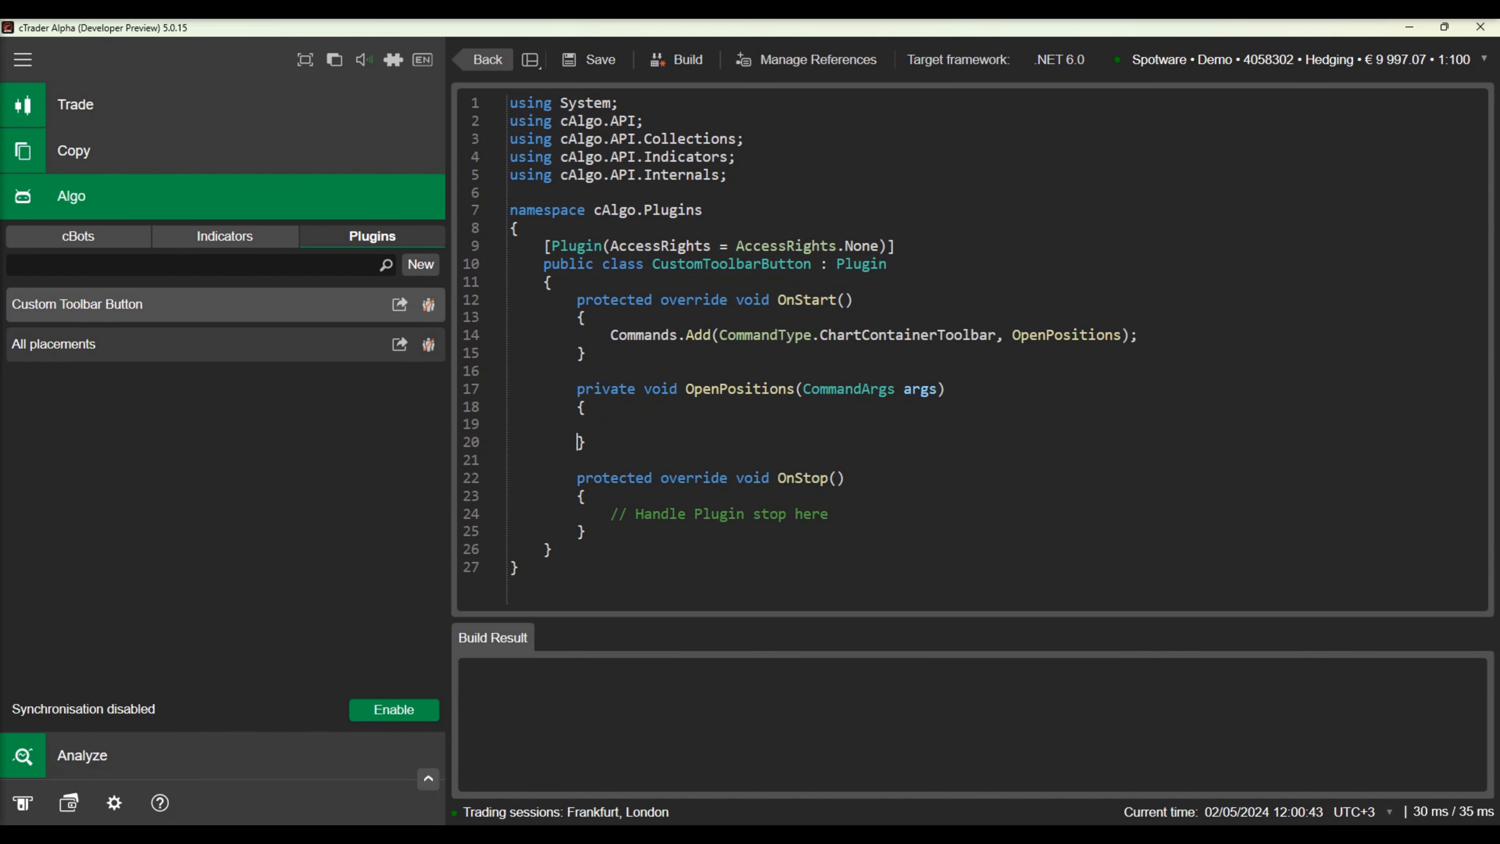
type("ExecuteMarketOrder(TradeType.Buy,")
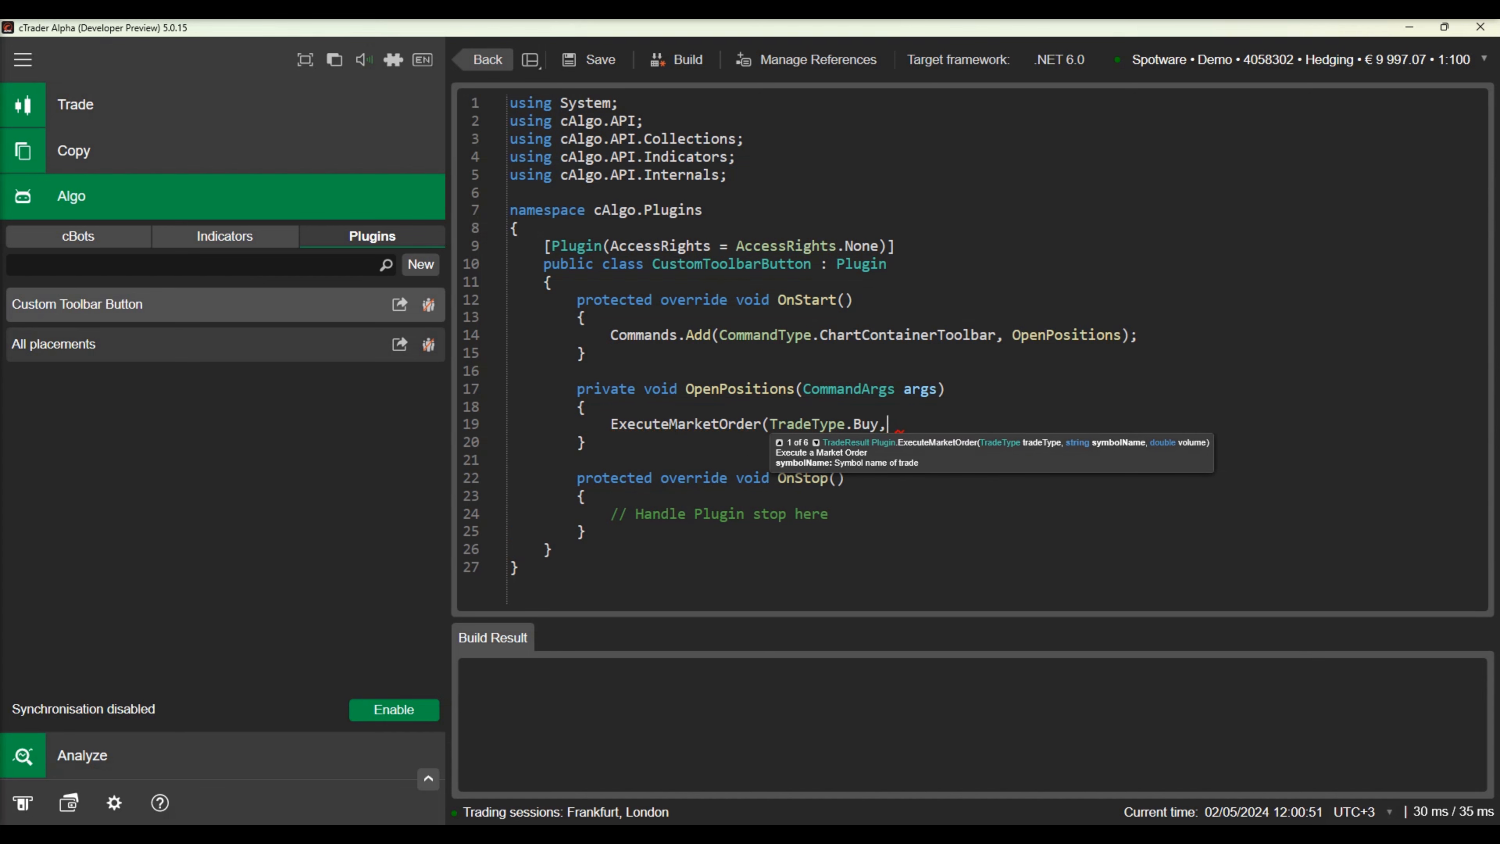
type("\"EURUSD\", 1000);")
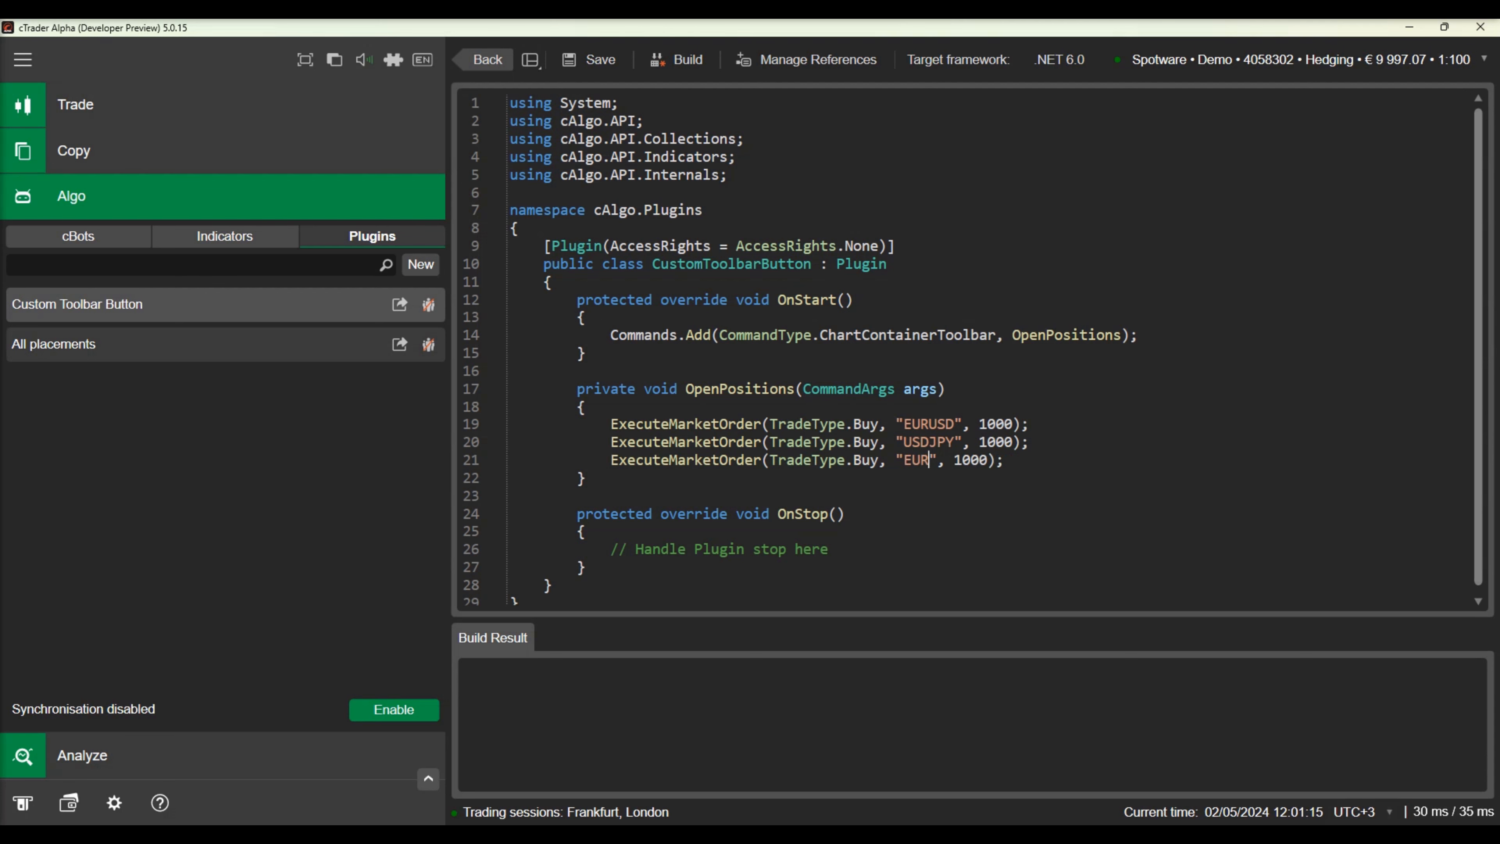
type("GBP")
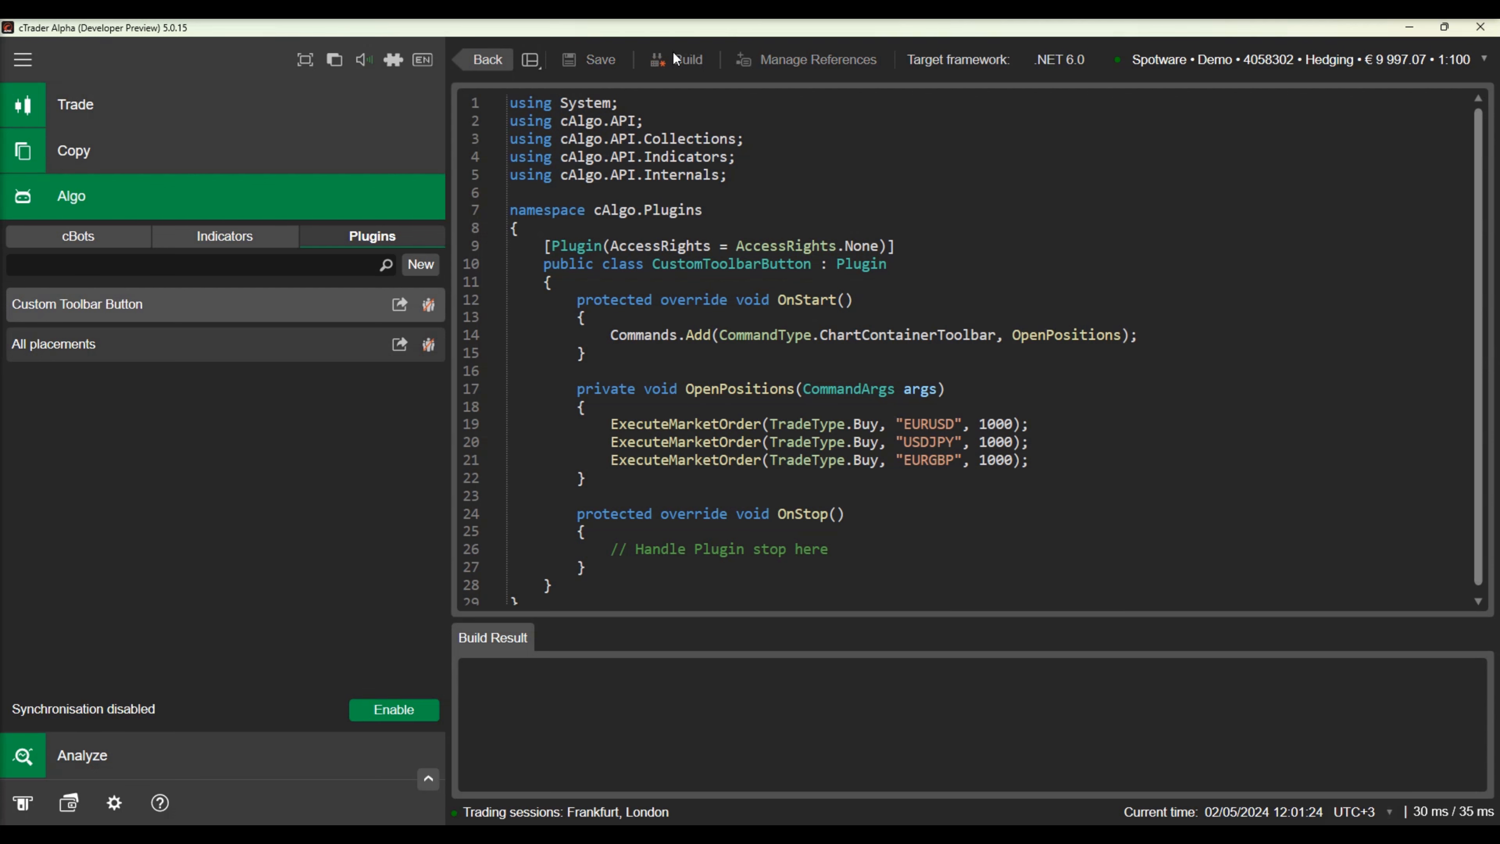
Step: Build the plugin, run its chart toolbar command and allow trading so the three buy positions open
left_click(682, 59)
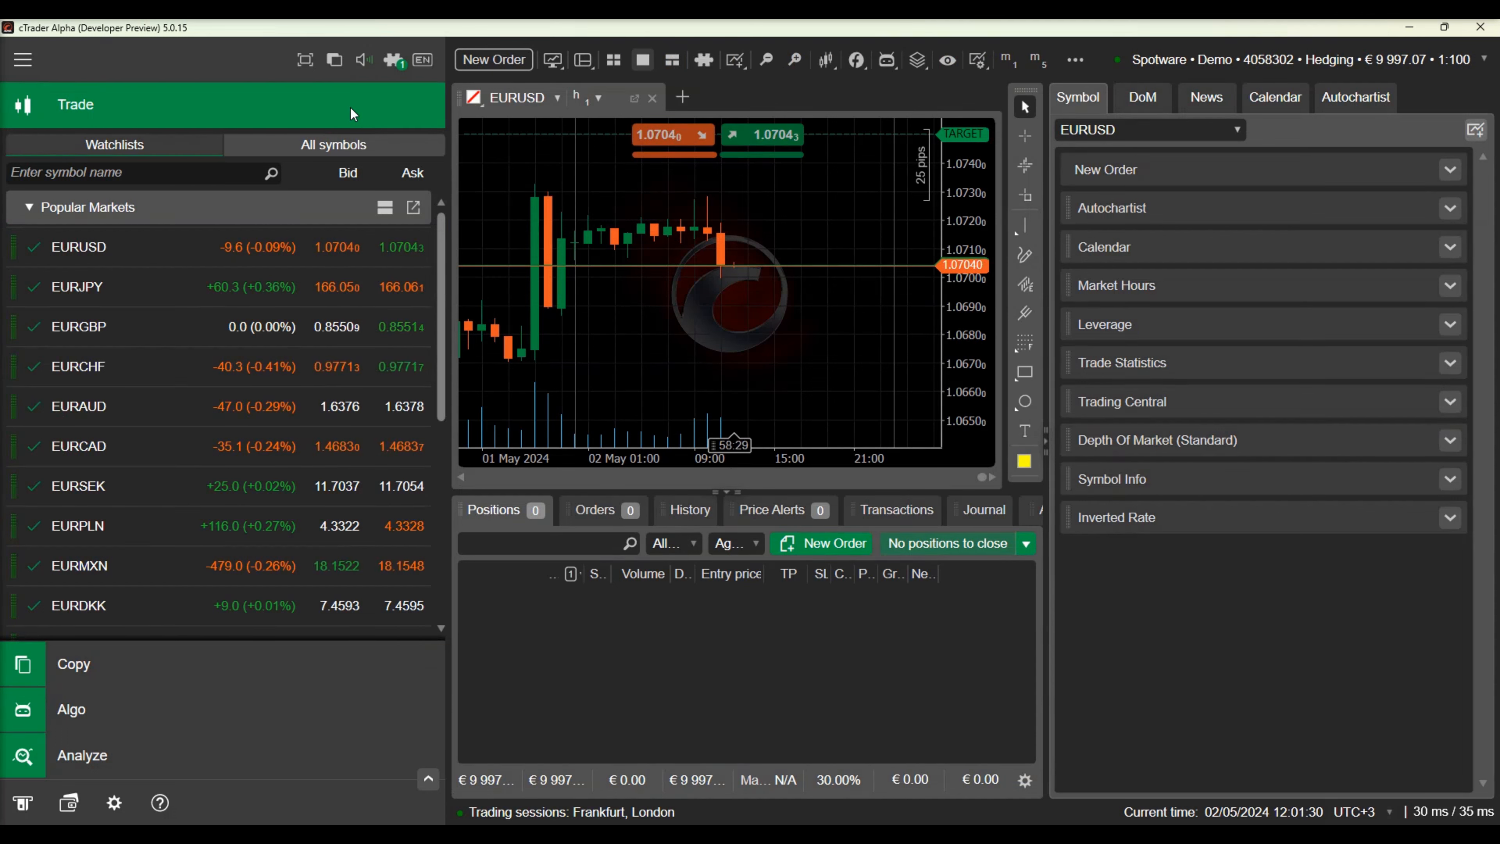
mouse_move(614, 59)
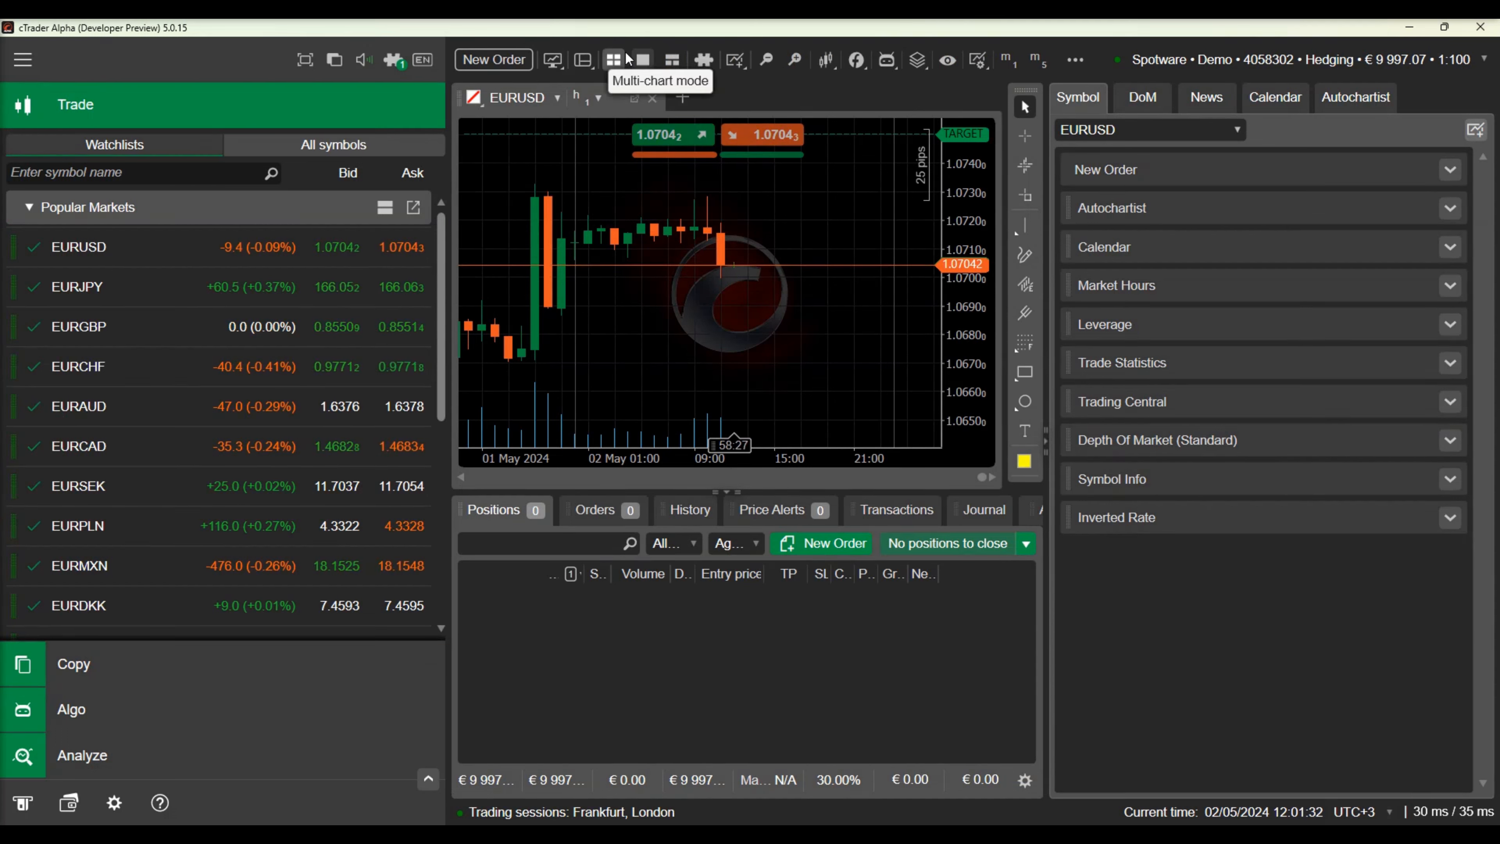
mouse_move(703, 63)
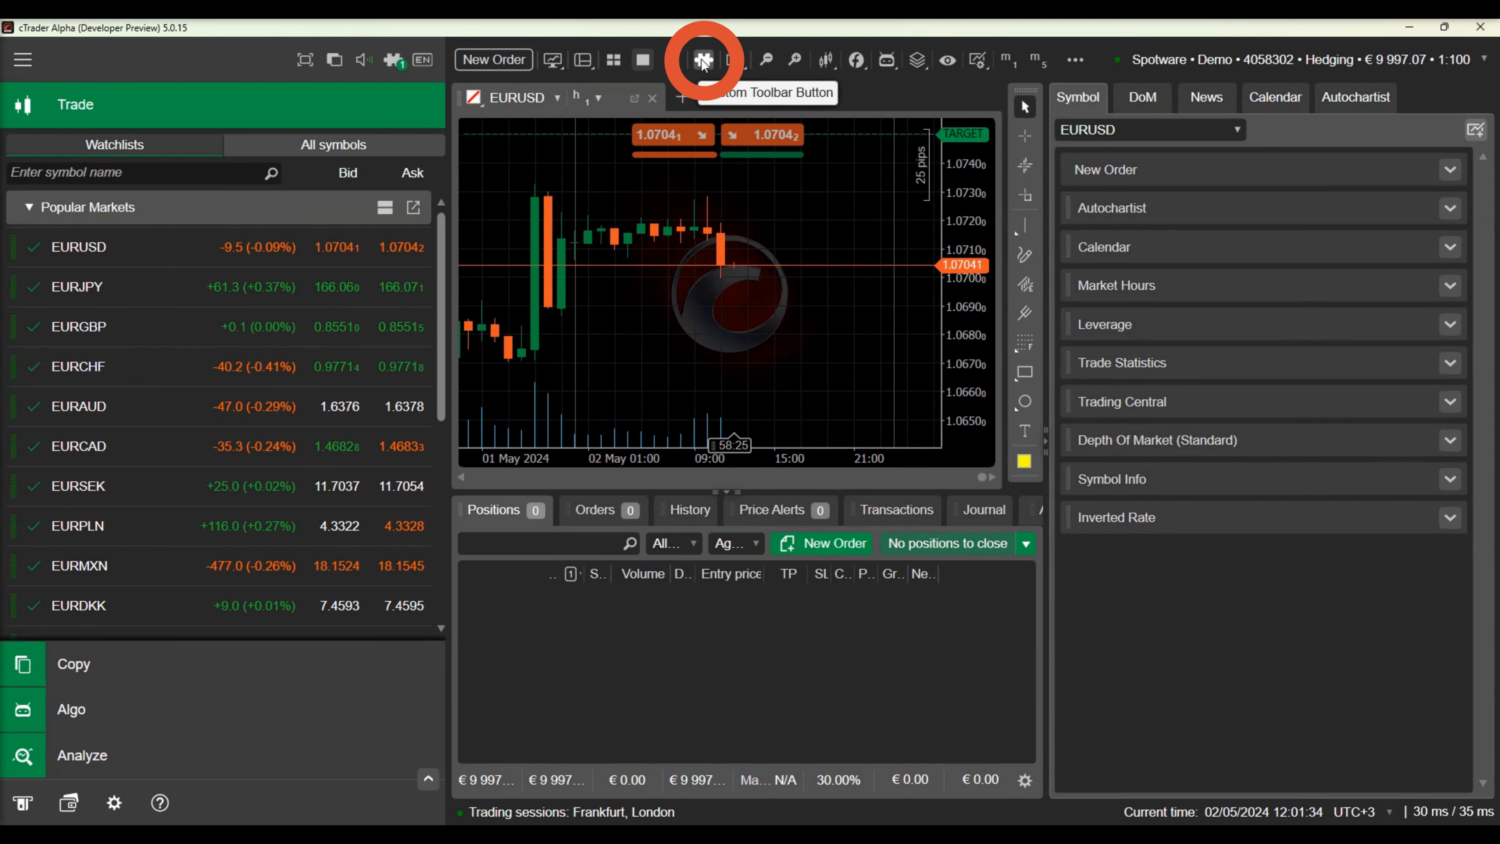
left_click(703, 59)
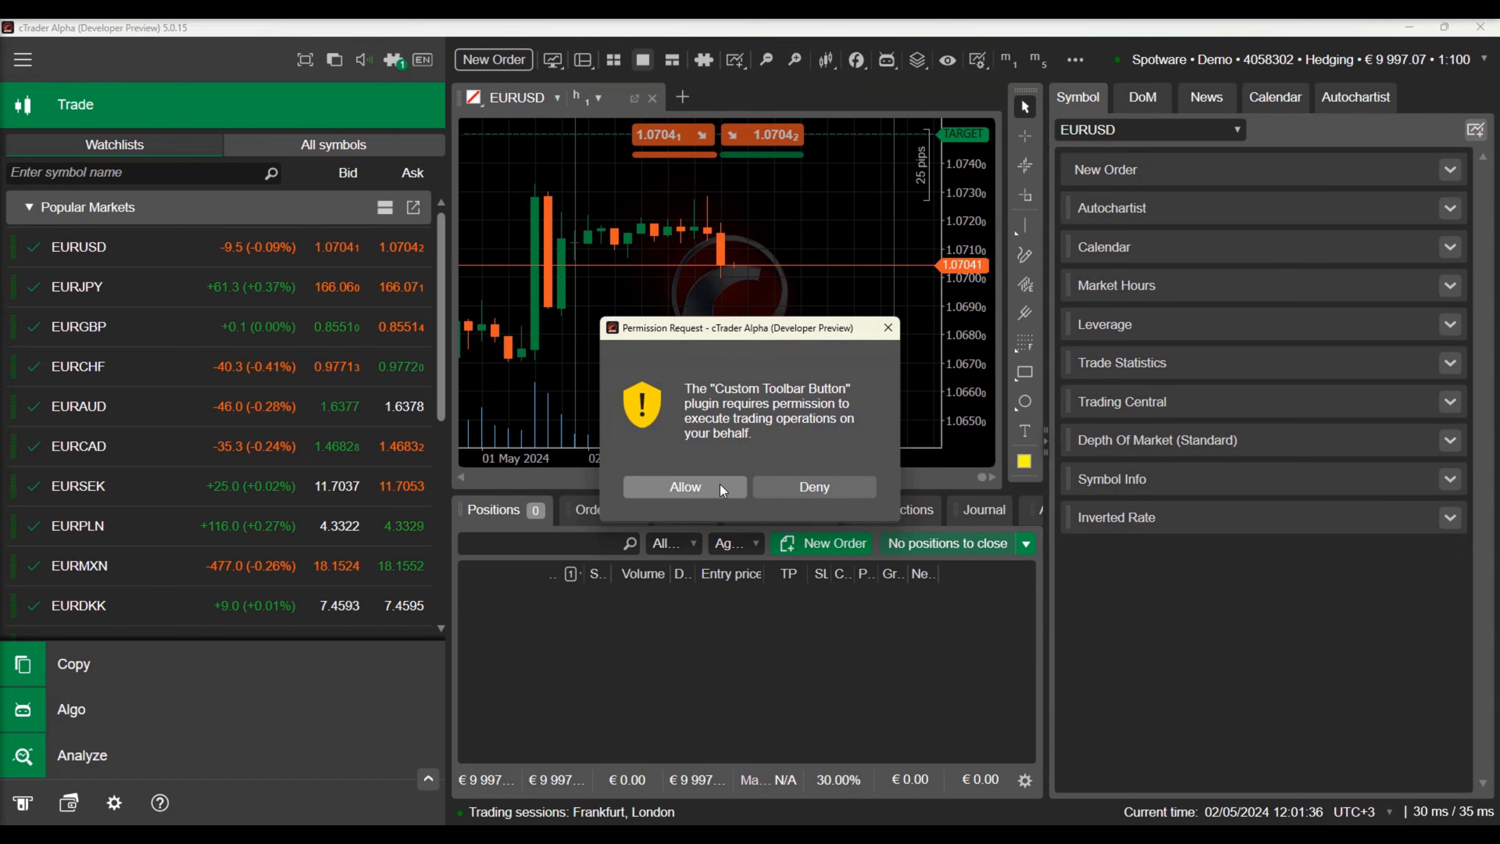
left_click(685, 487)
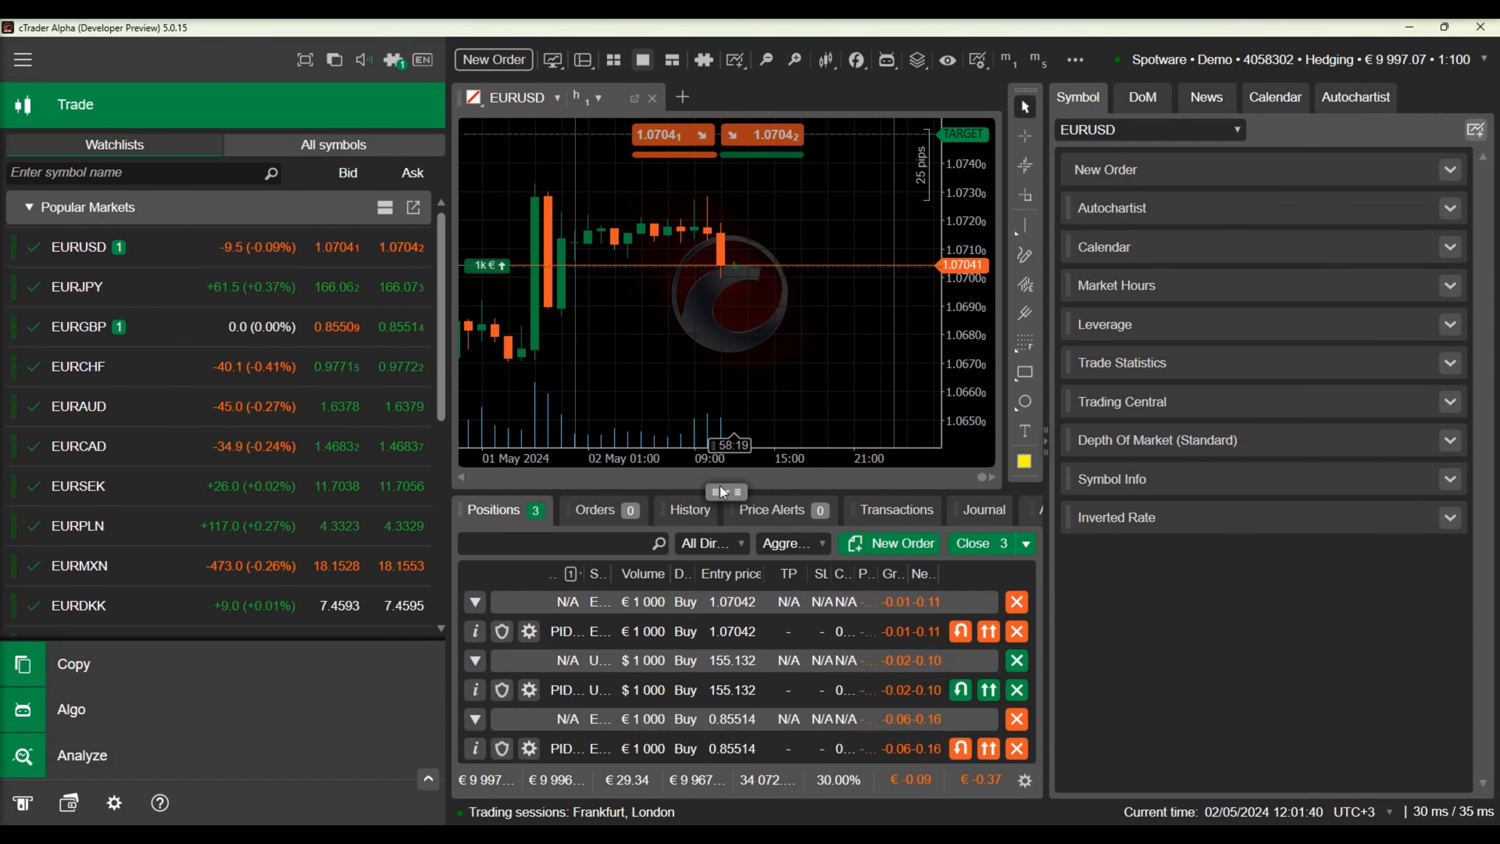
mouse_move(297, 719)
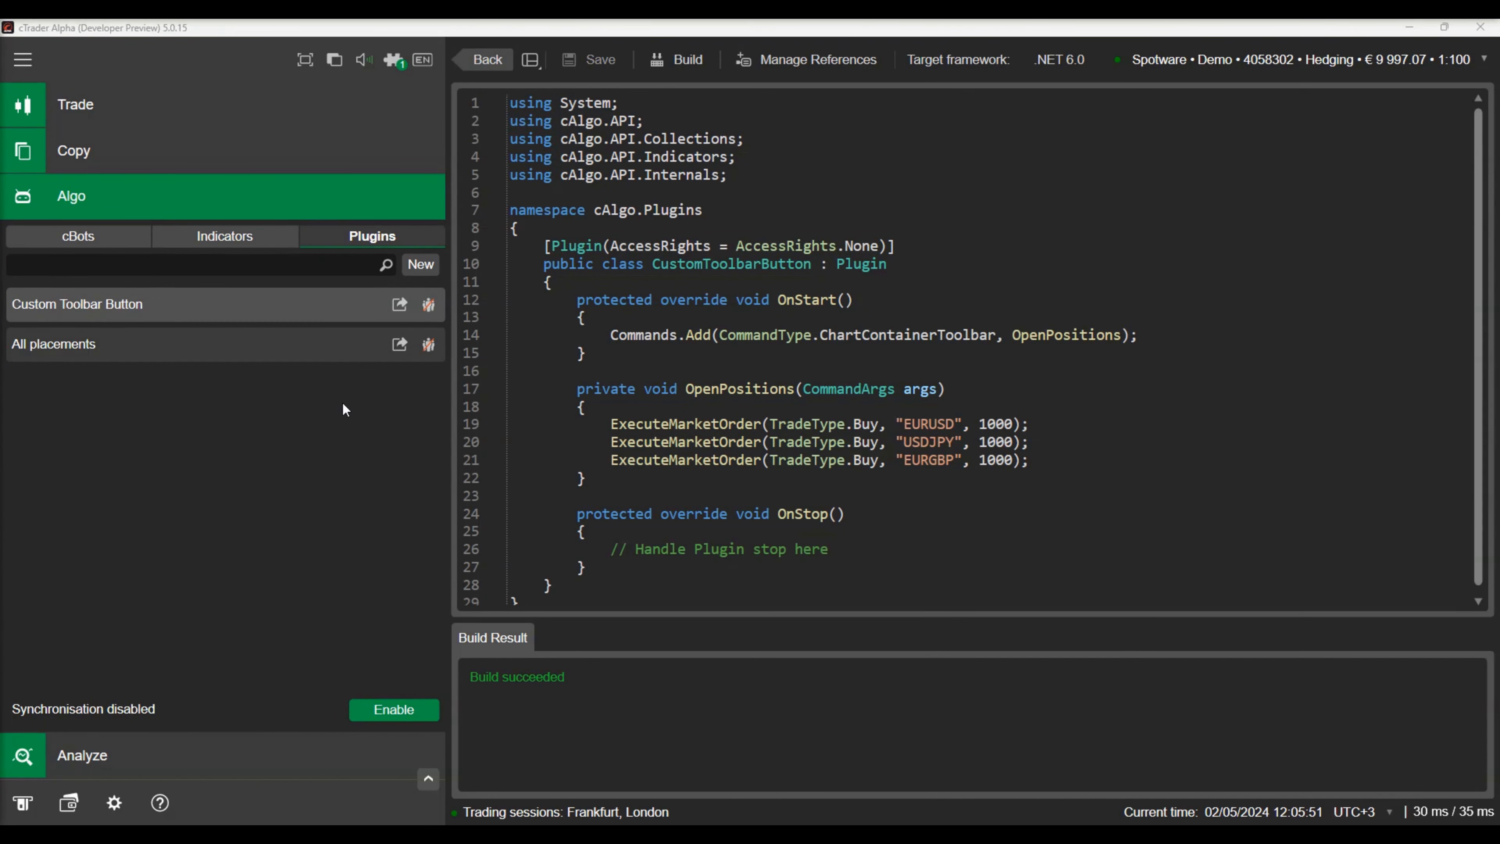
Step: Begin 'var icon = new SvgIcon' on a new line above the command registration in OnStart
left_click(593, 317)
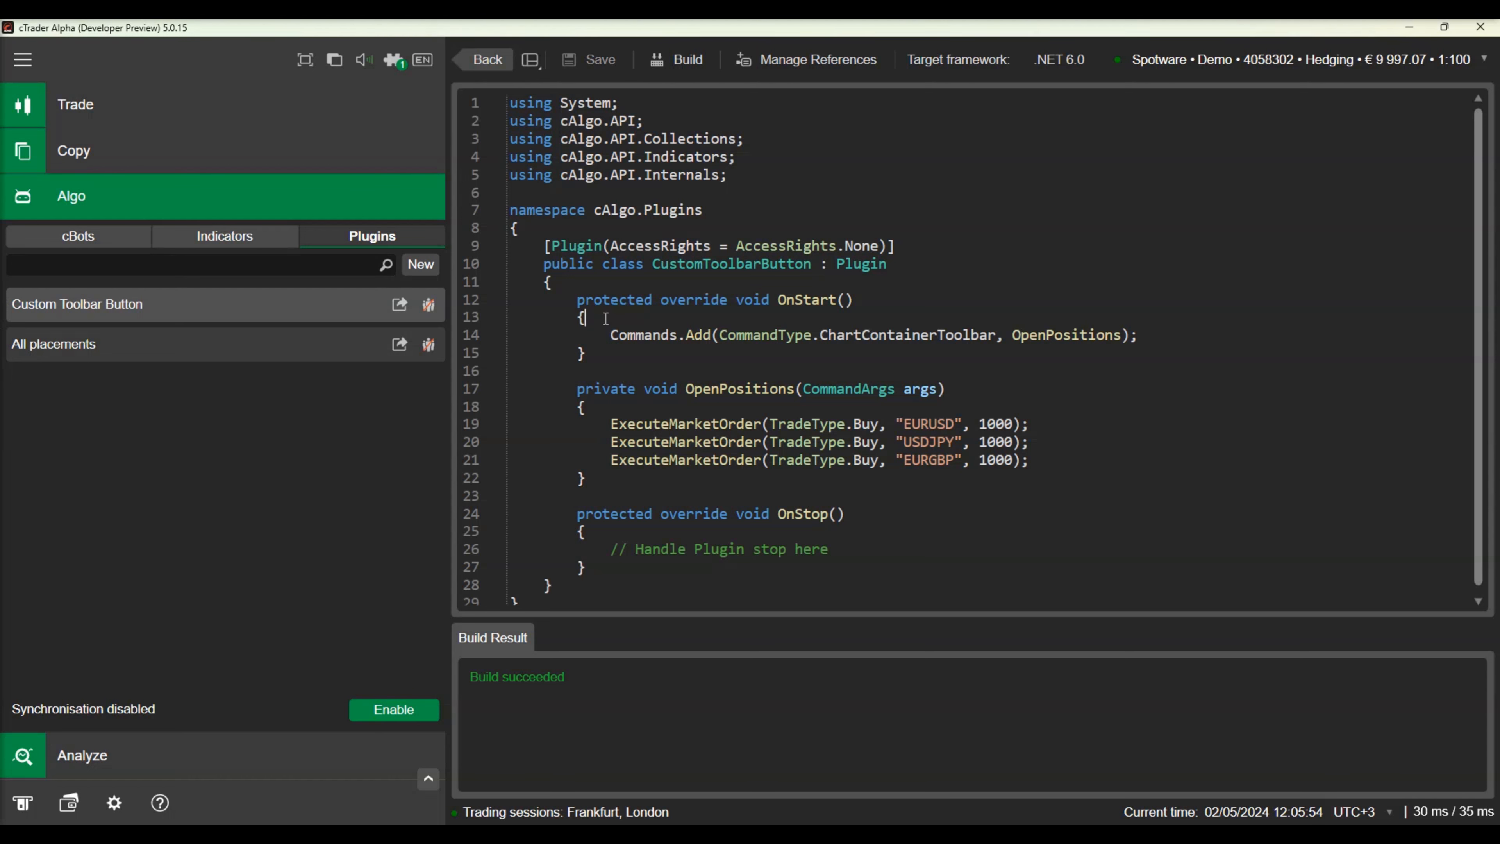
key("Enter")
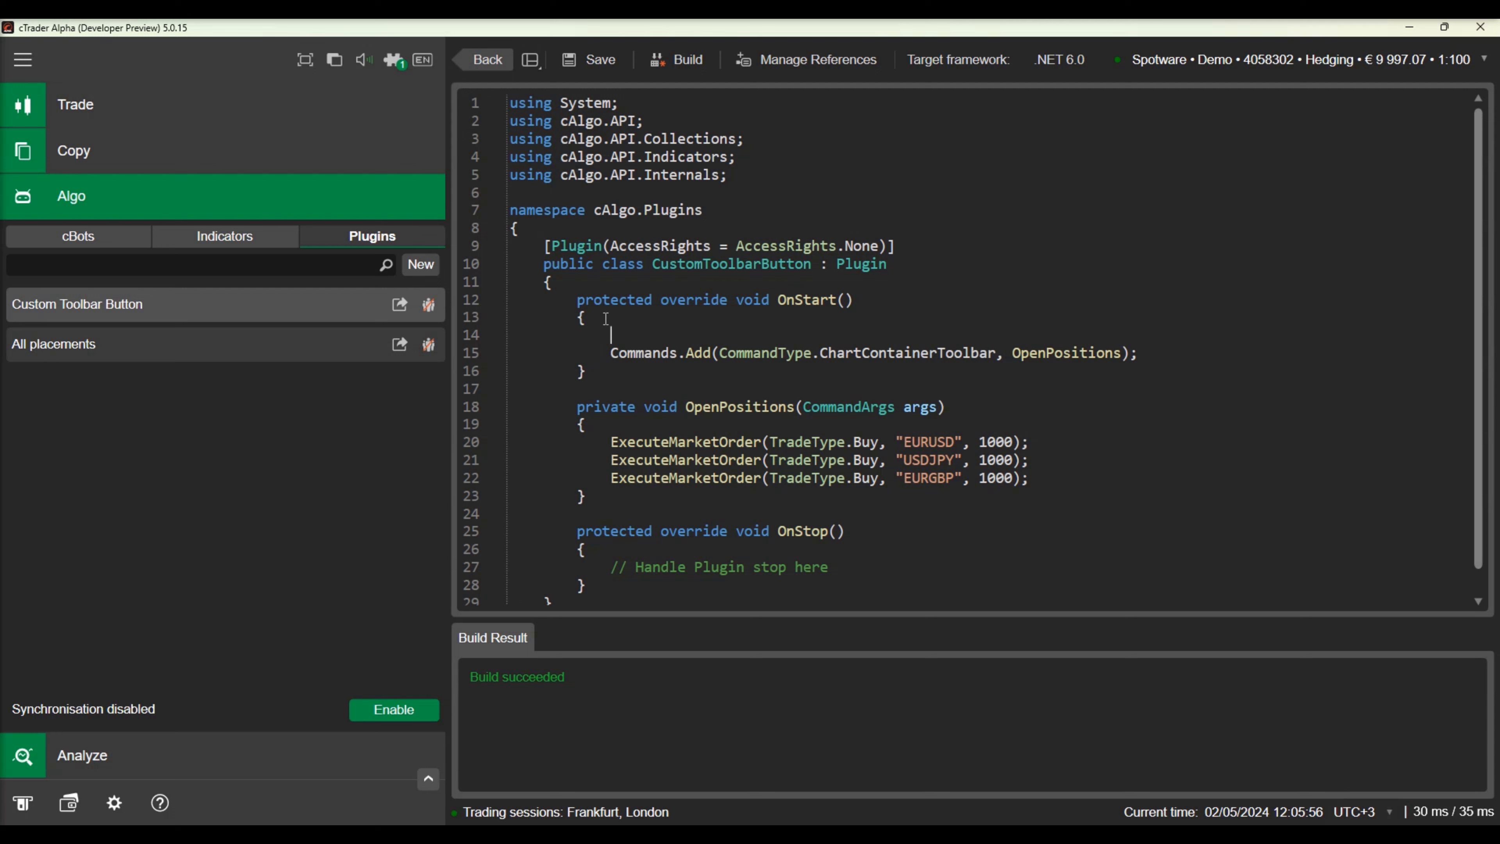
type("var")
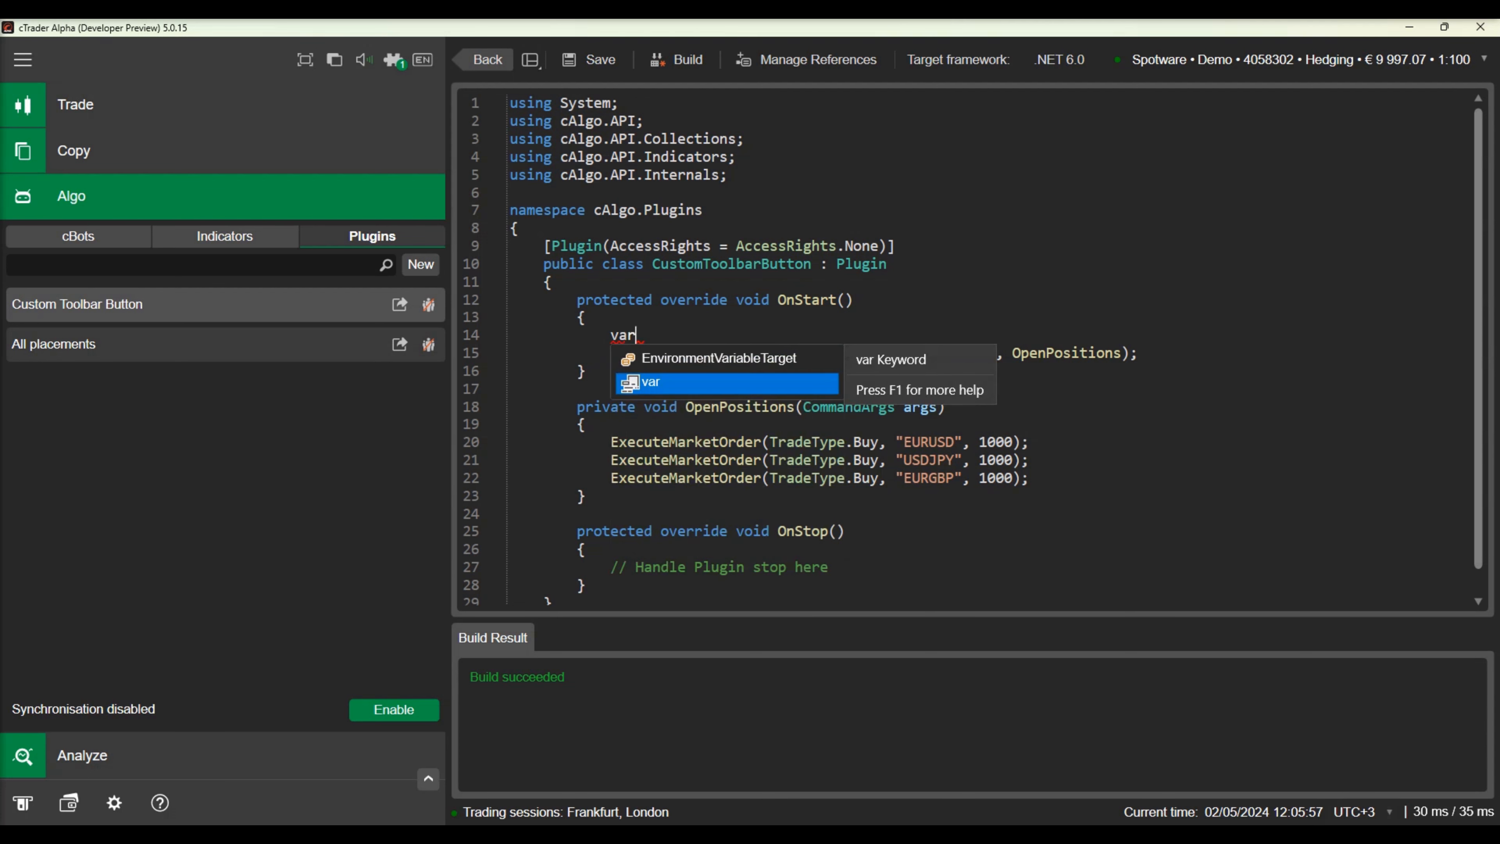
type("icon")
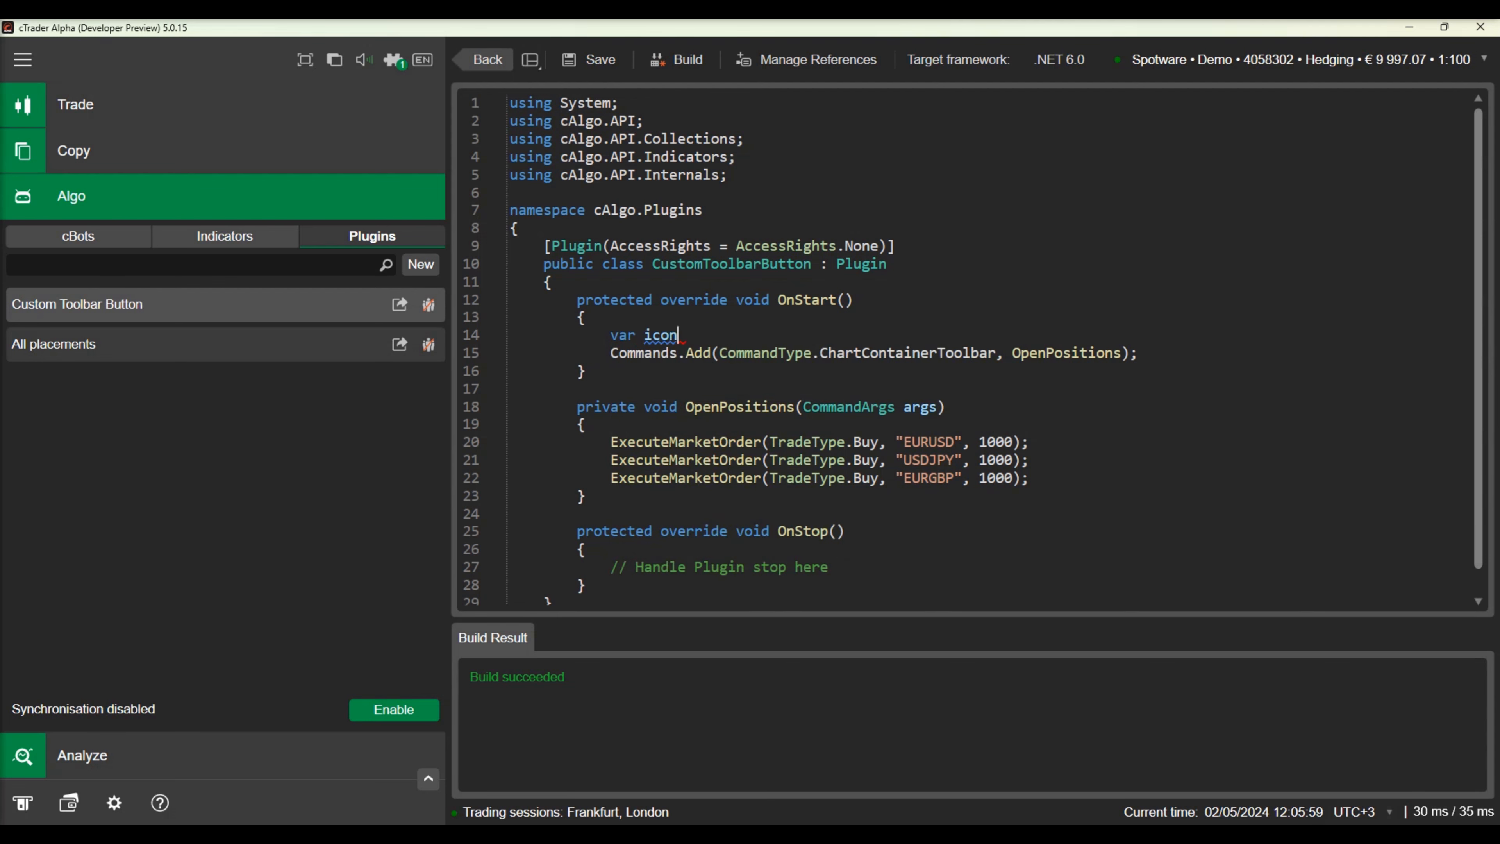
type("= new")
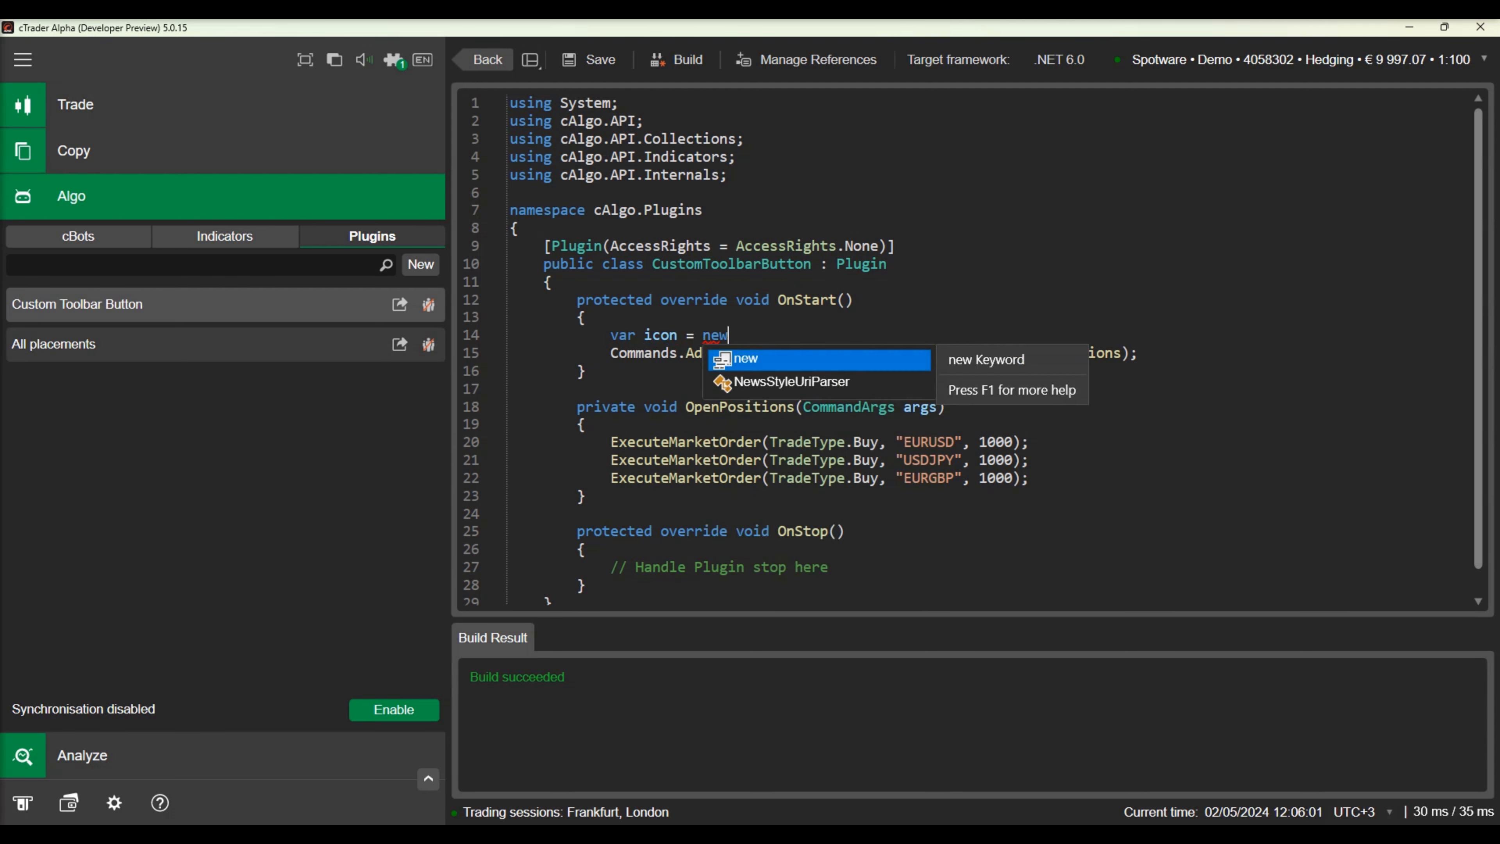
type("Sv")
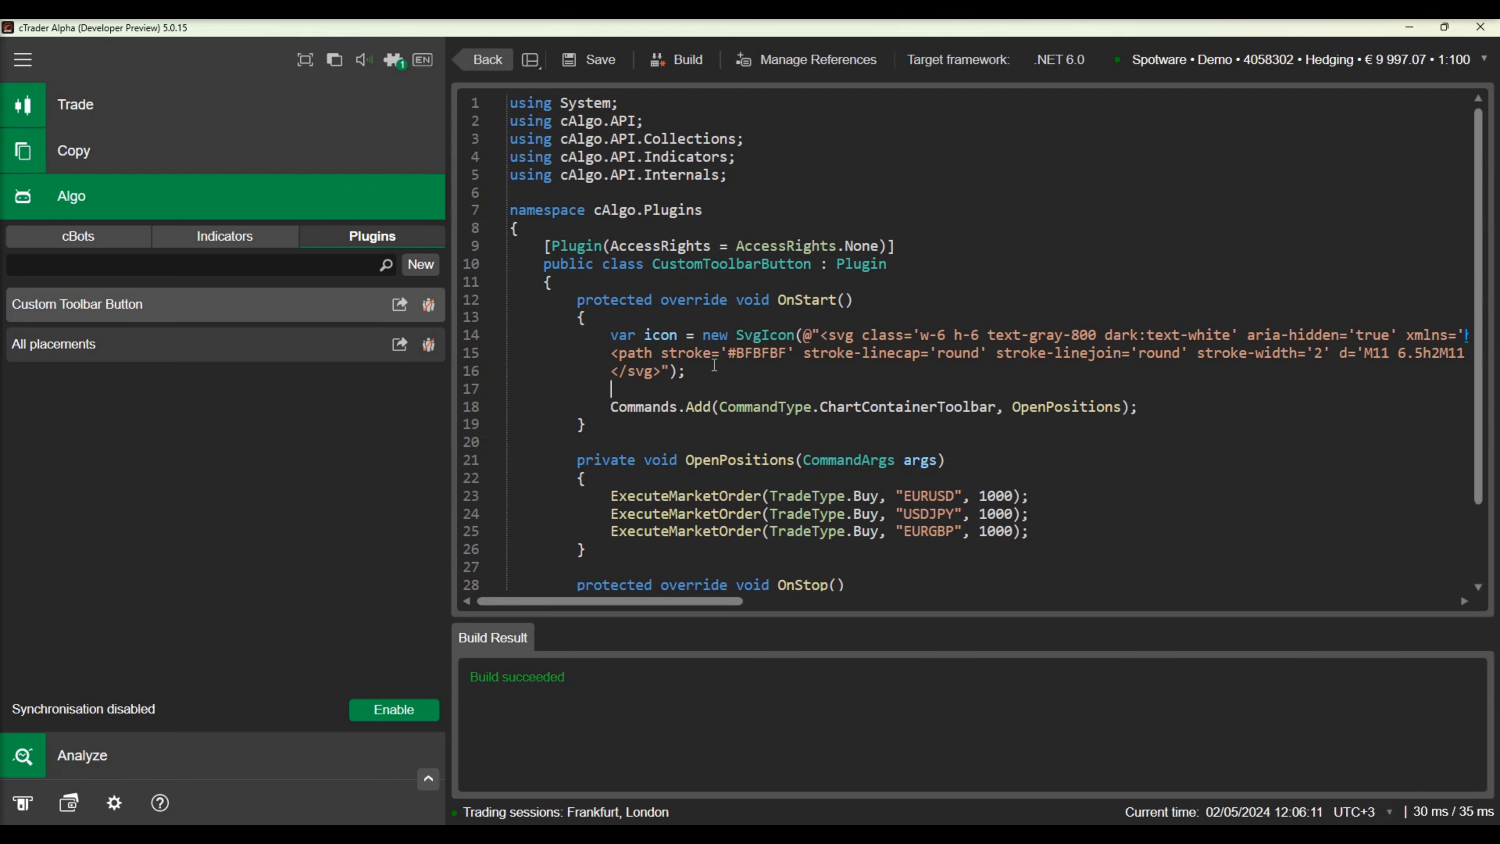
mouse_move(1410, 25)
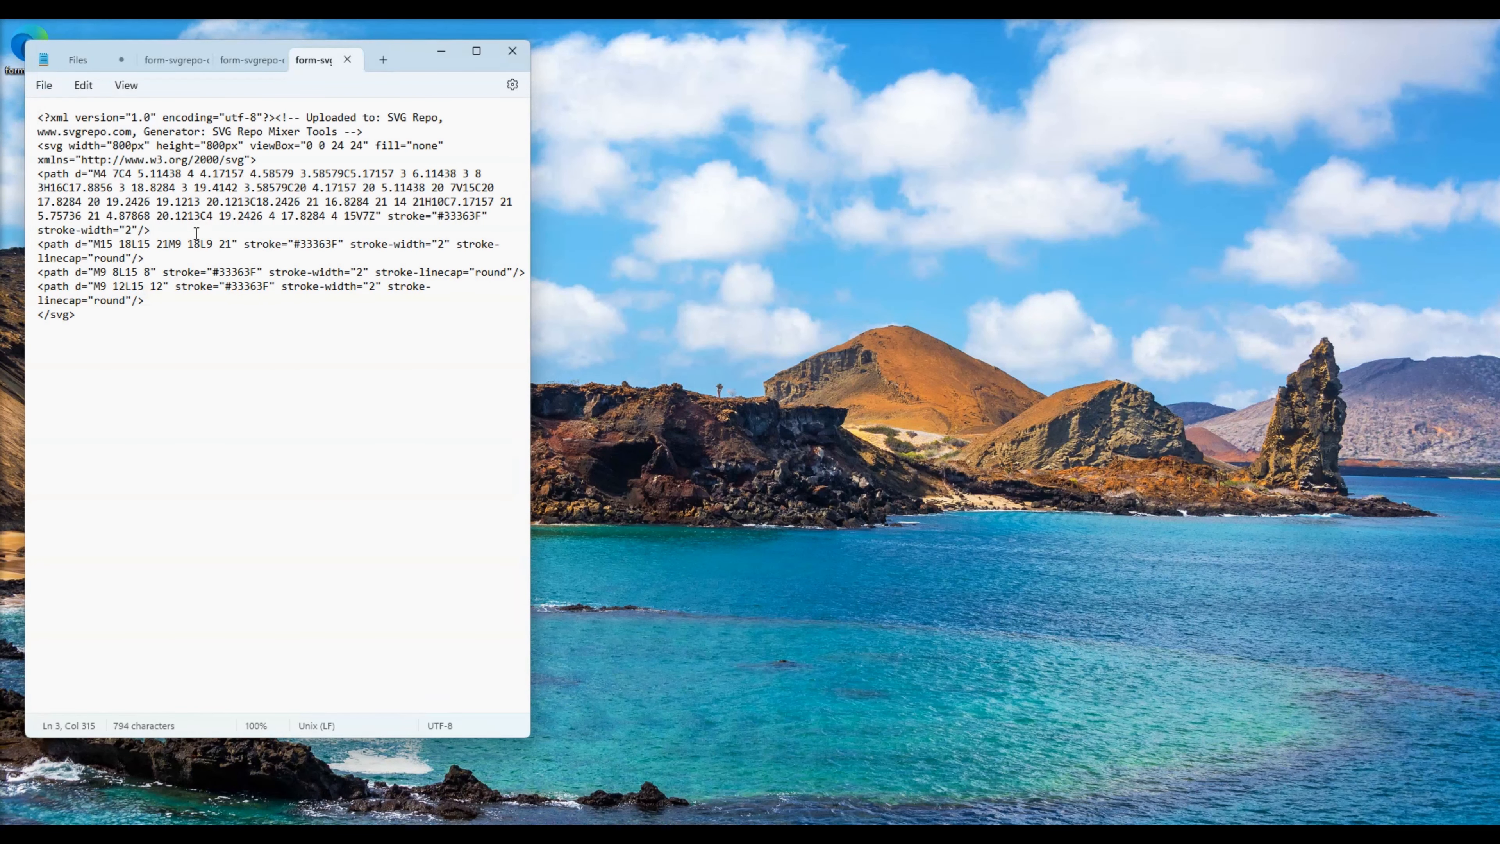
Step: Bring up find-and-replace over the downloaded SVG icon markup in Notepad
left_click(83, 86)
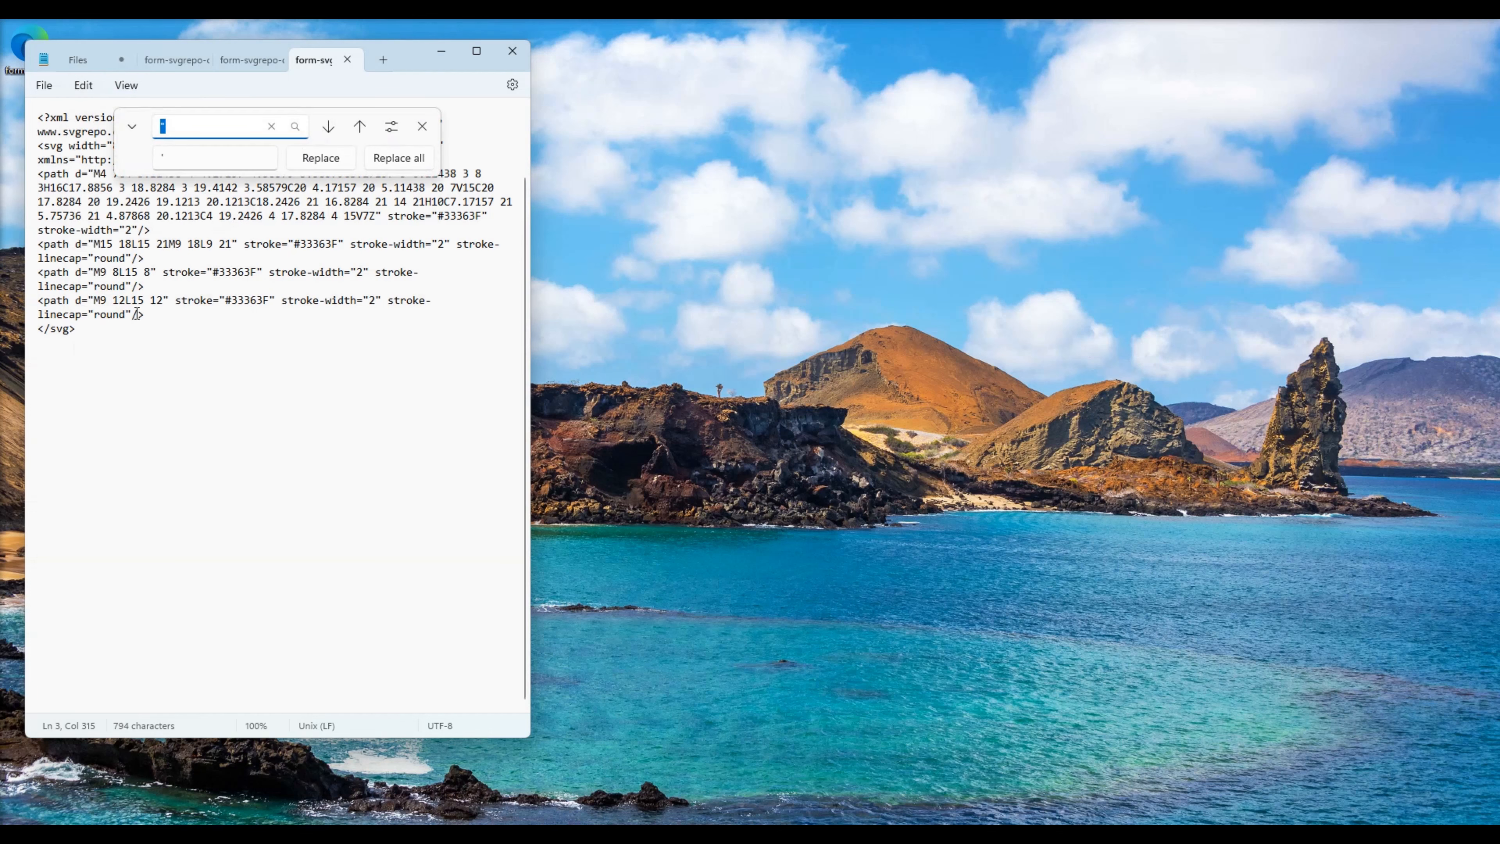
left_click(399, 158)
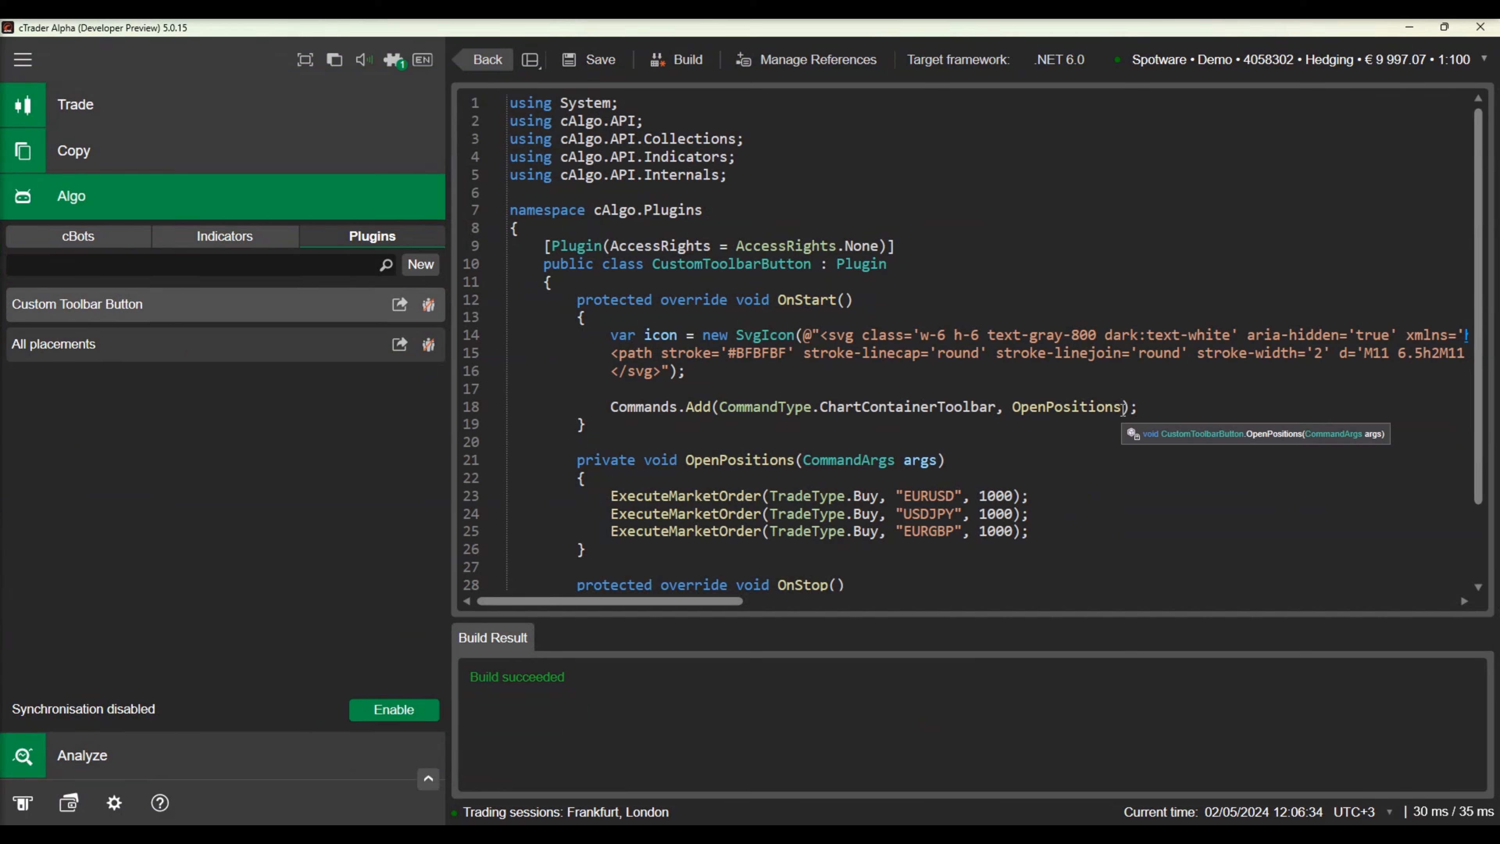
Step: Pass icon to Commands.Add, store it in var command and set its ToolTip to "Open Positions"
type(",")
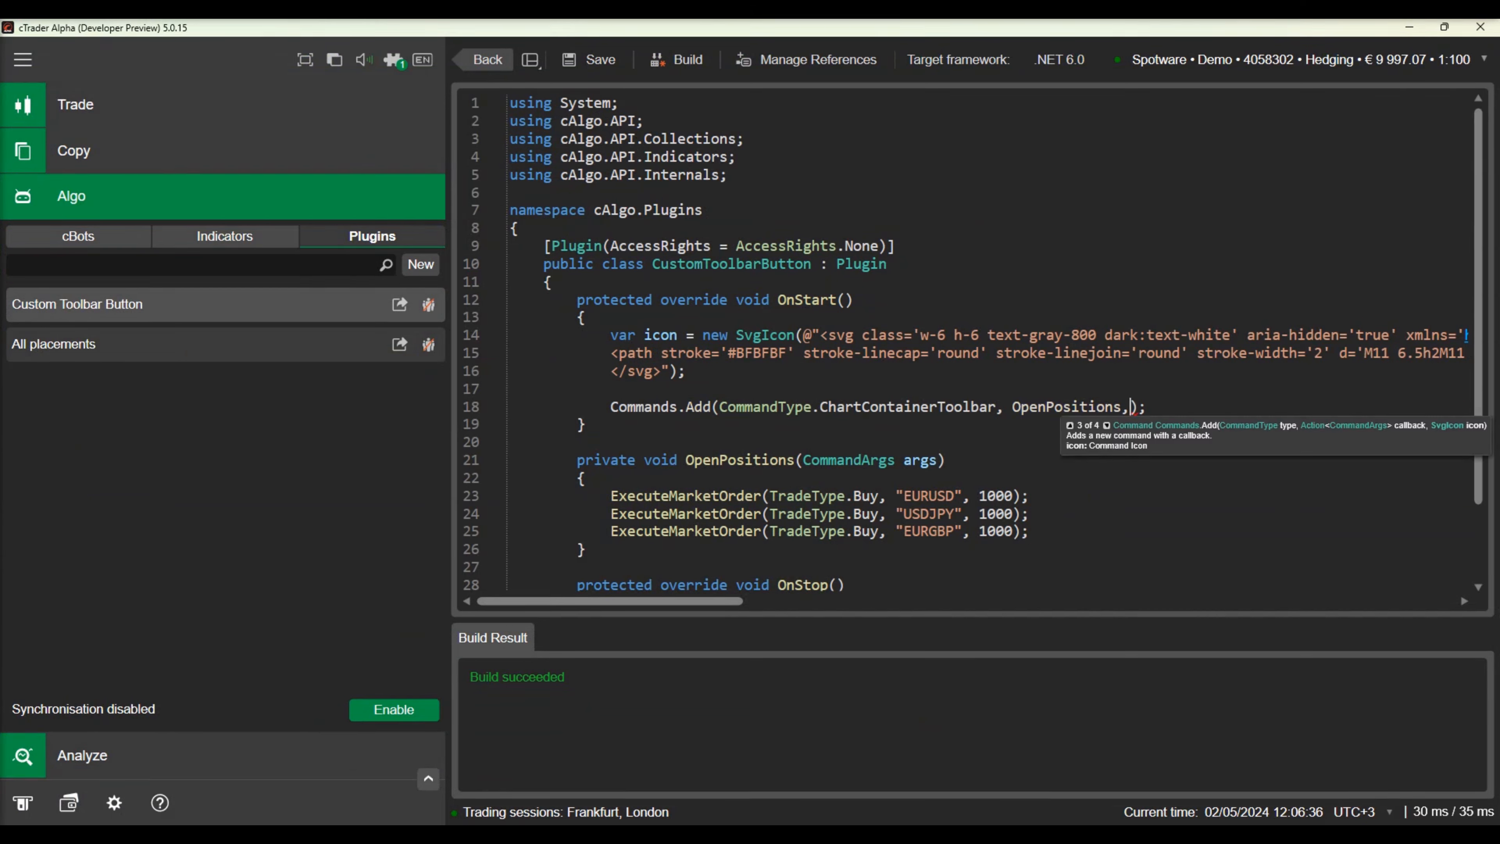
type("icon")
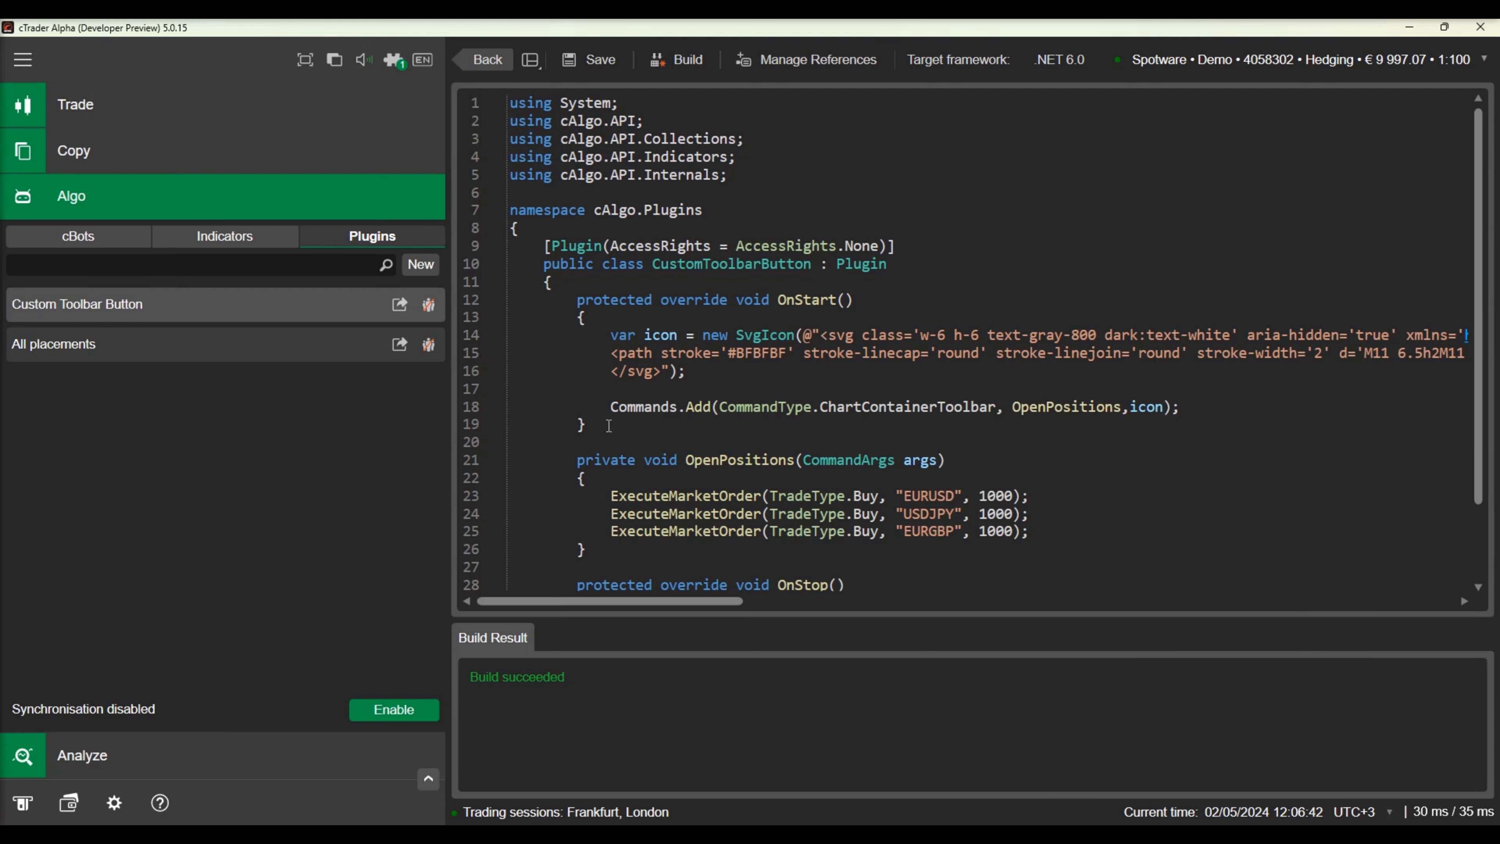
type("var command =")
type("command.ToolTip = \"Open Positions\";")
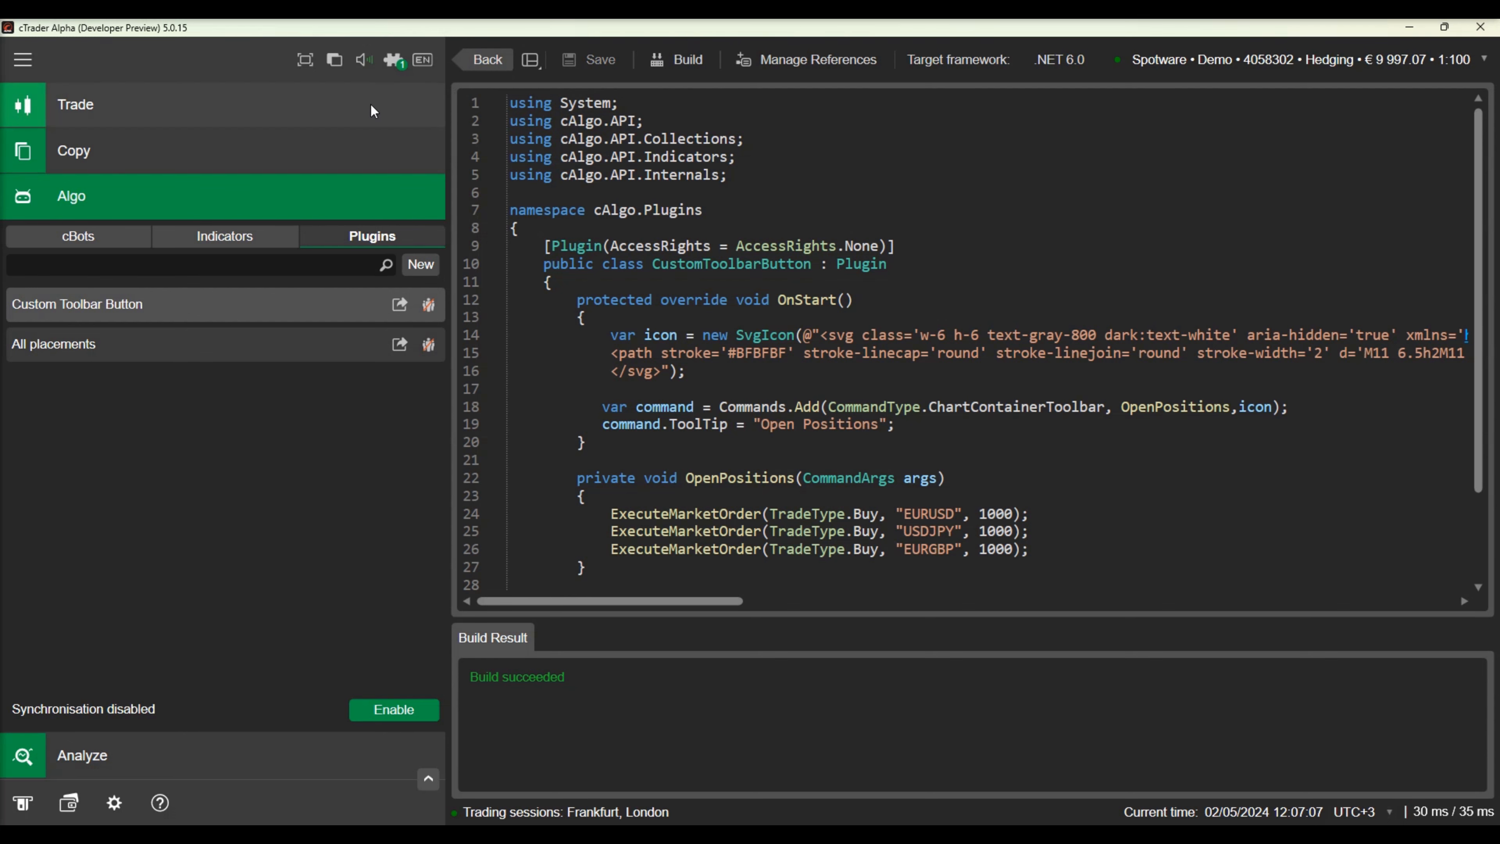
Step: Switch to the Trade view showing the three open buy positions
left_click(75, 103)
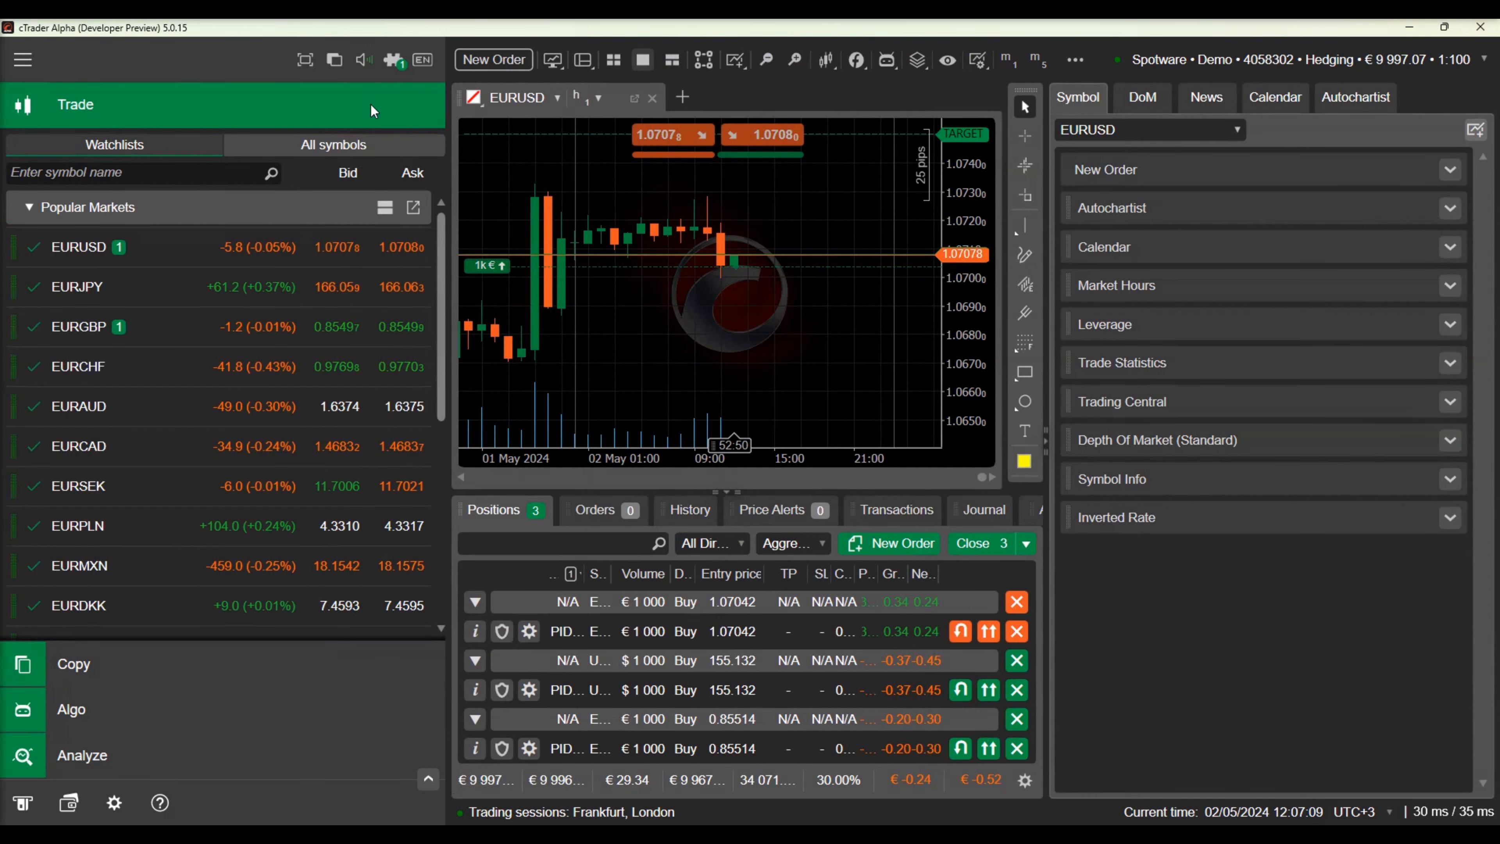
mouse_move(703, 60)
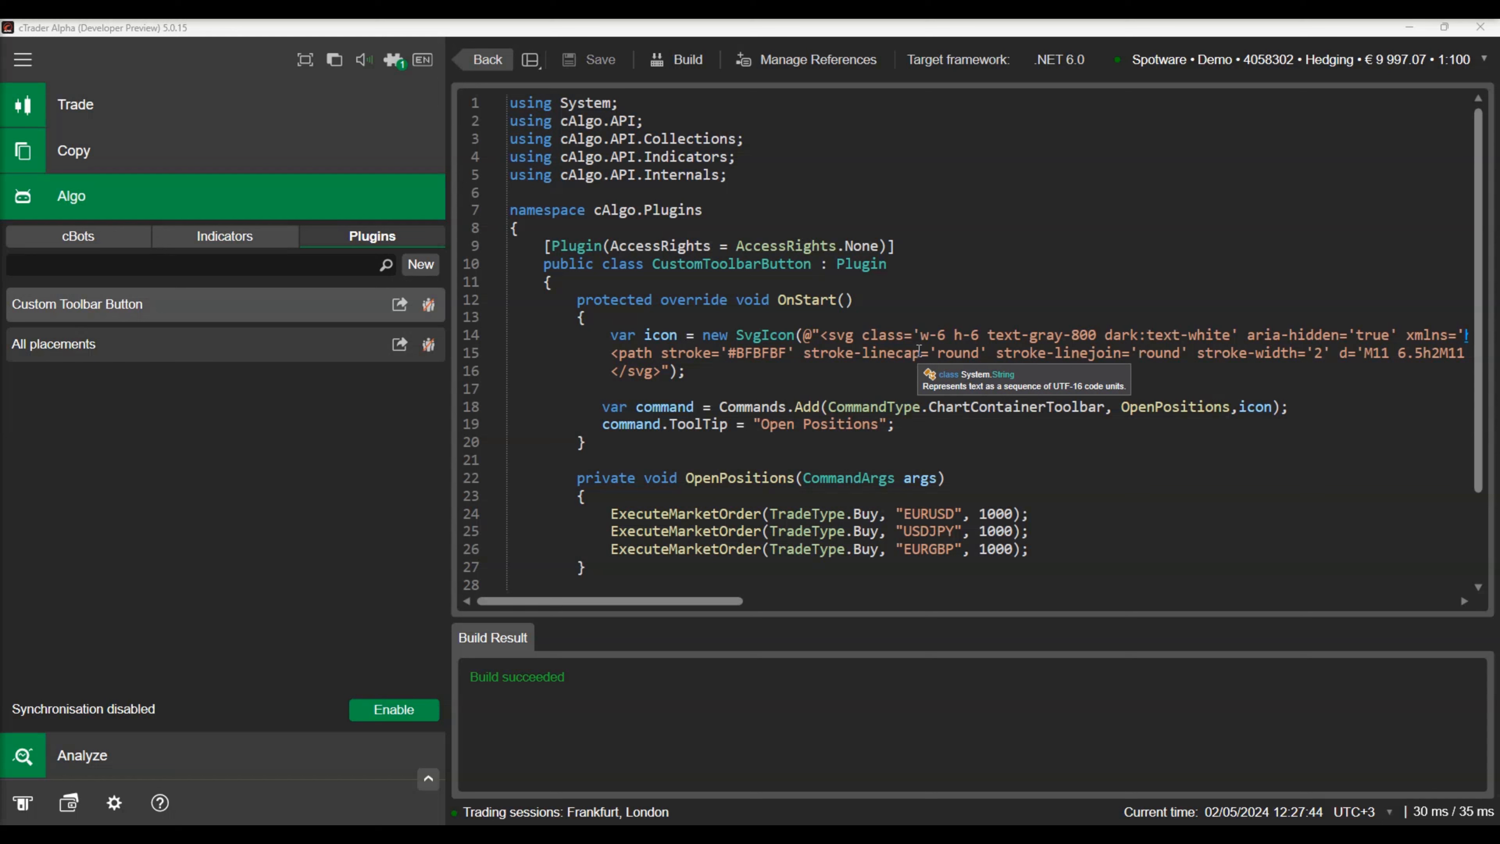
mouse_move(868, 376)
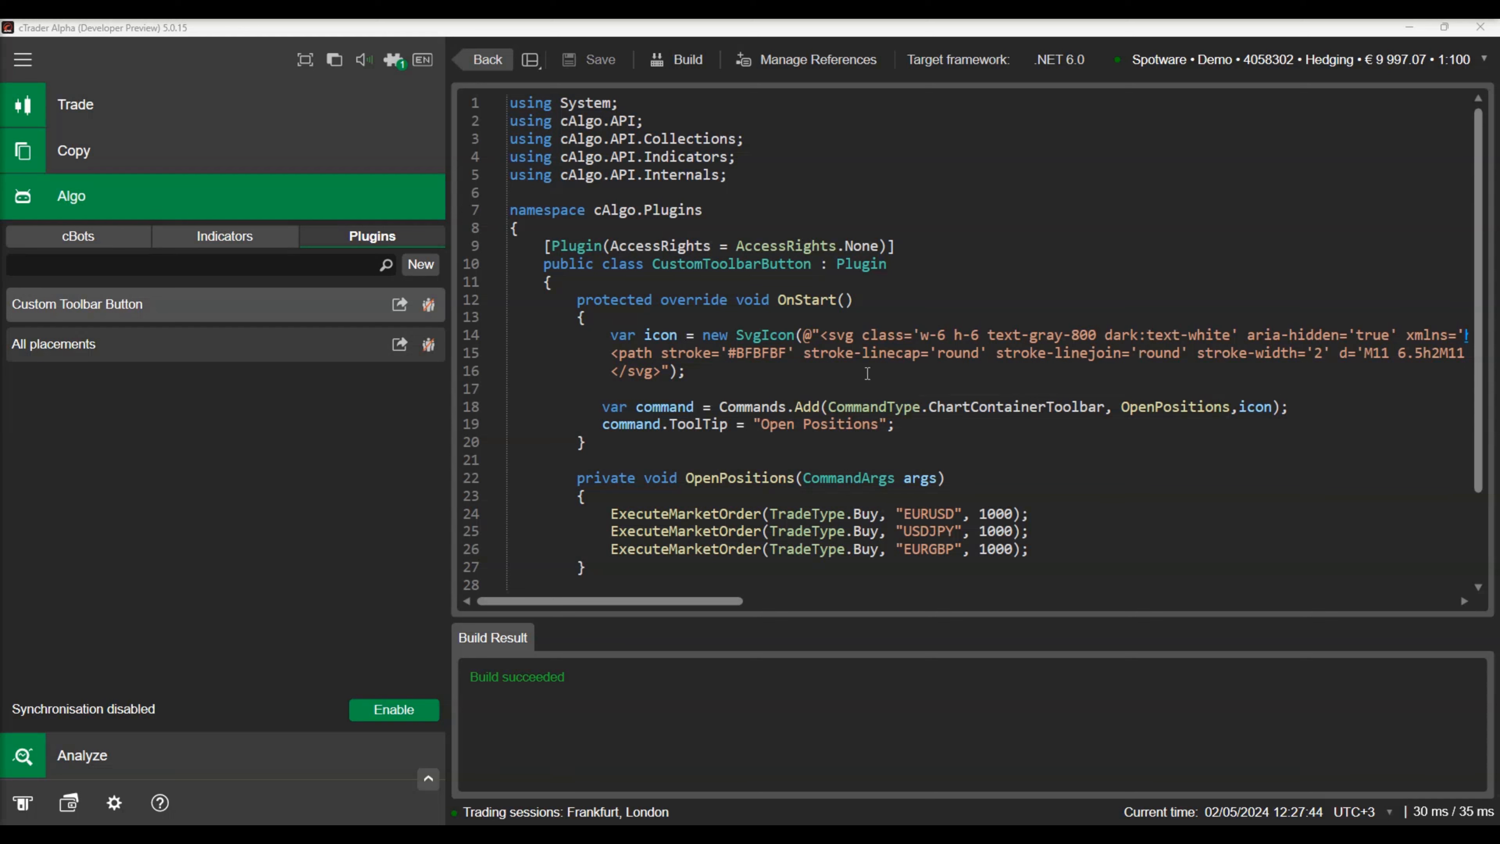
Step: Register a CloseAllPositions toolbar command with the icon and start its handler's buttonStyle with margin 5 and width 150
type("Commands.Add(CommandType.ChartContainerToolbar, CloseAllPositions,icon);")
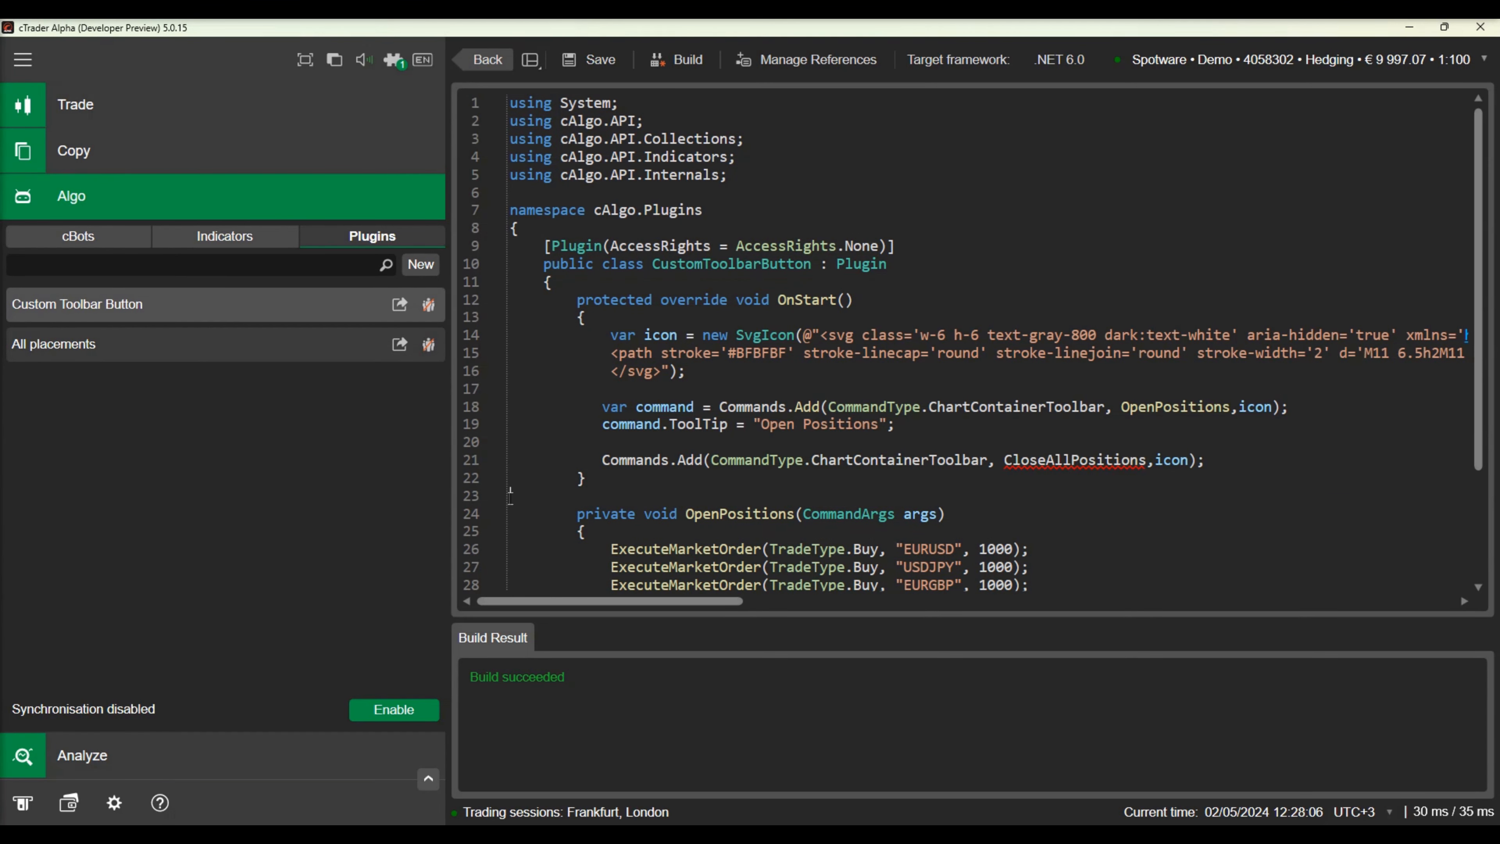
type("c")
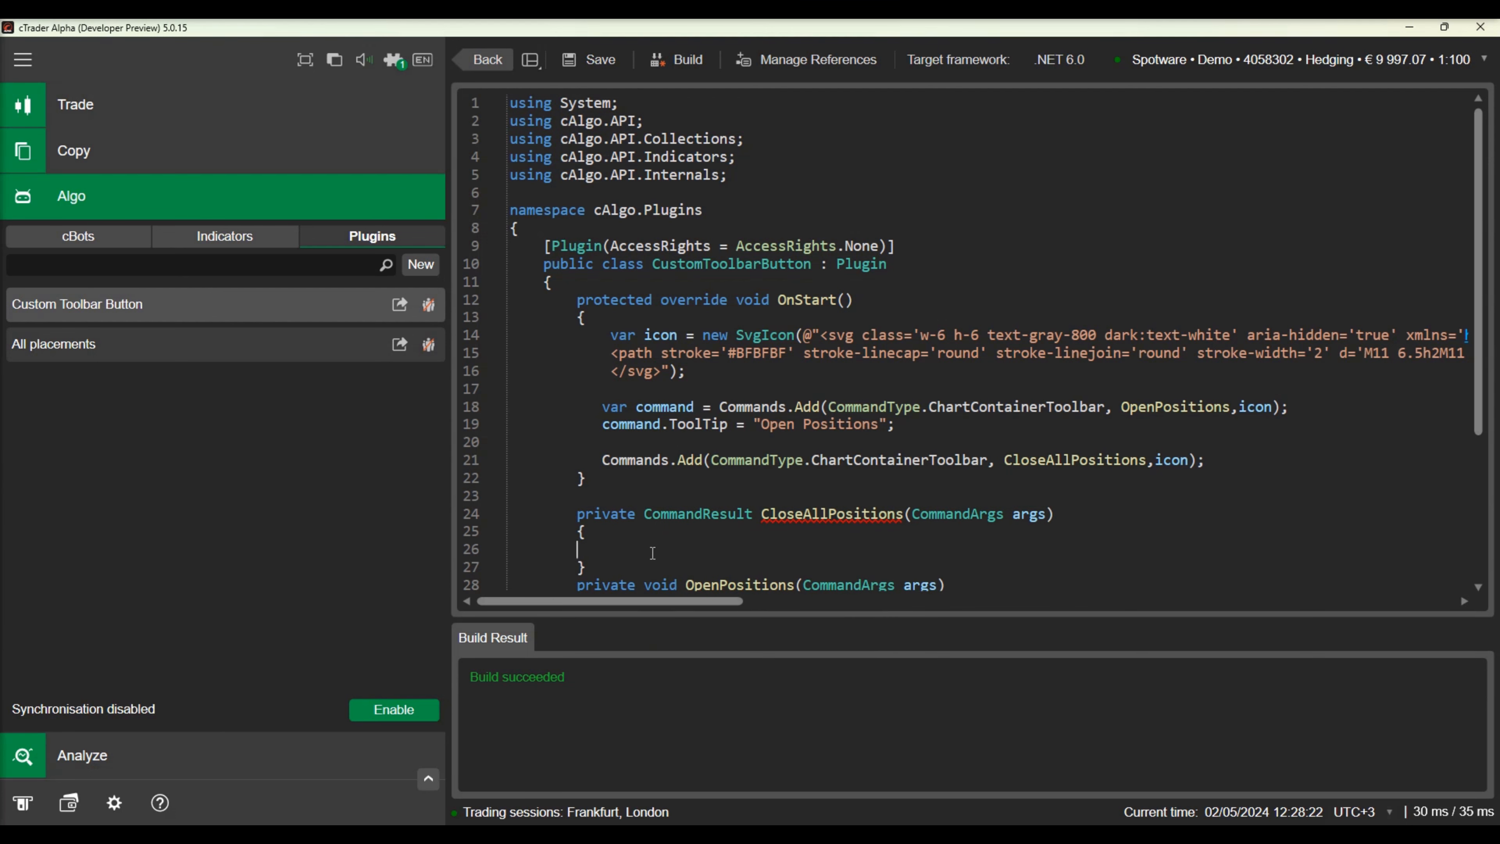
type("var butt")
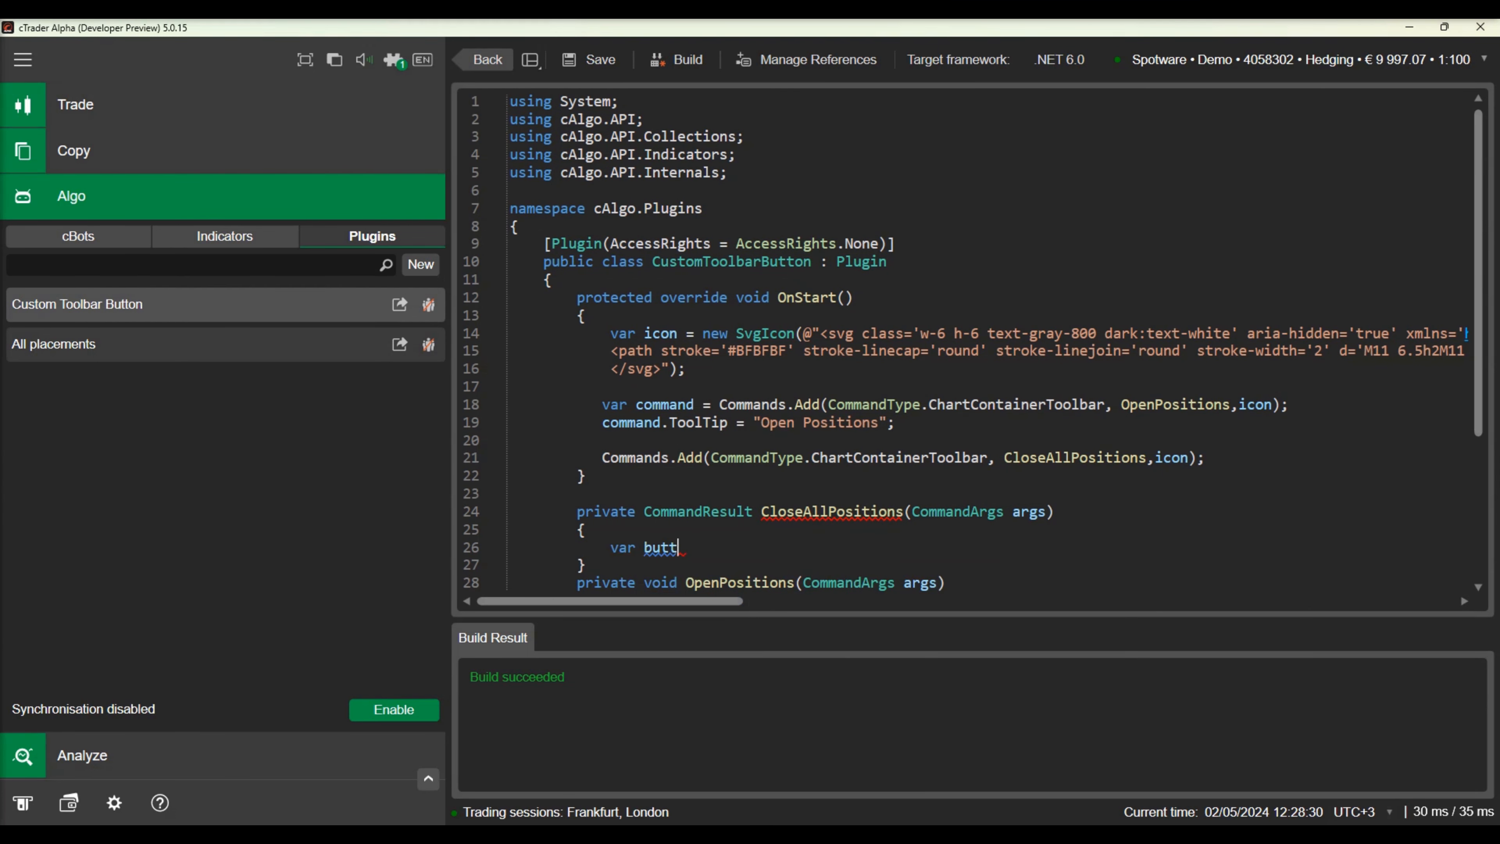
type("onStyle = new Style();")
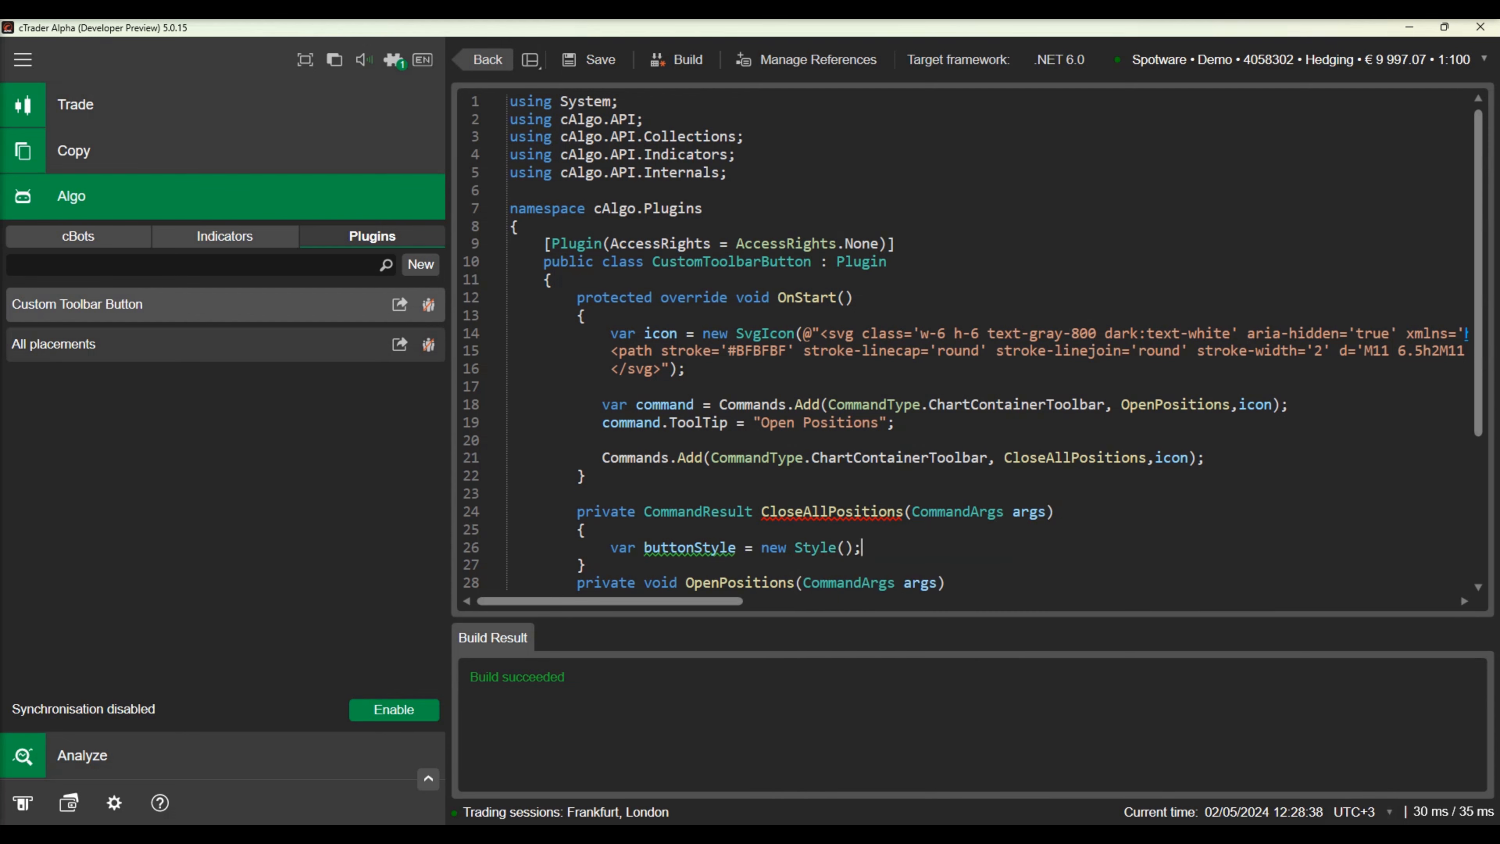
type("buttonStyle.Set(ControlProperty.m")
type("var closePositions")
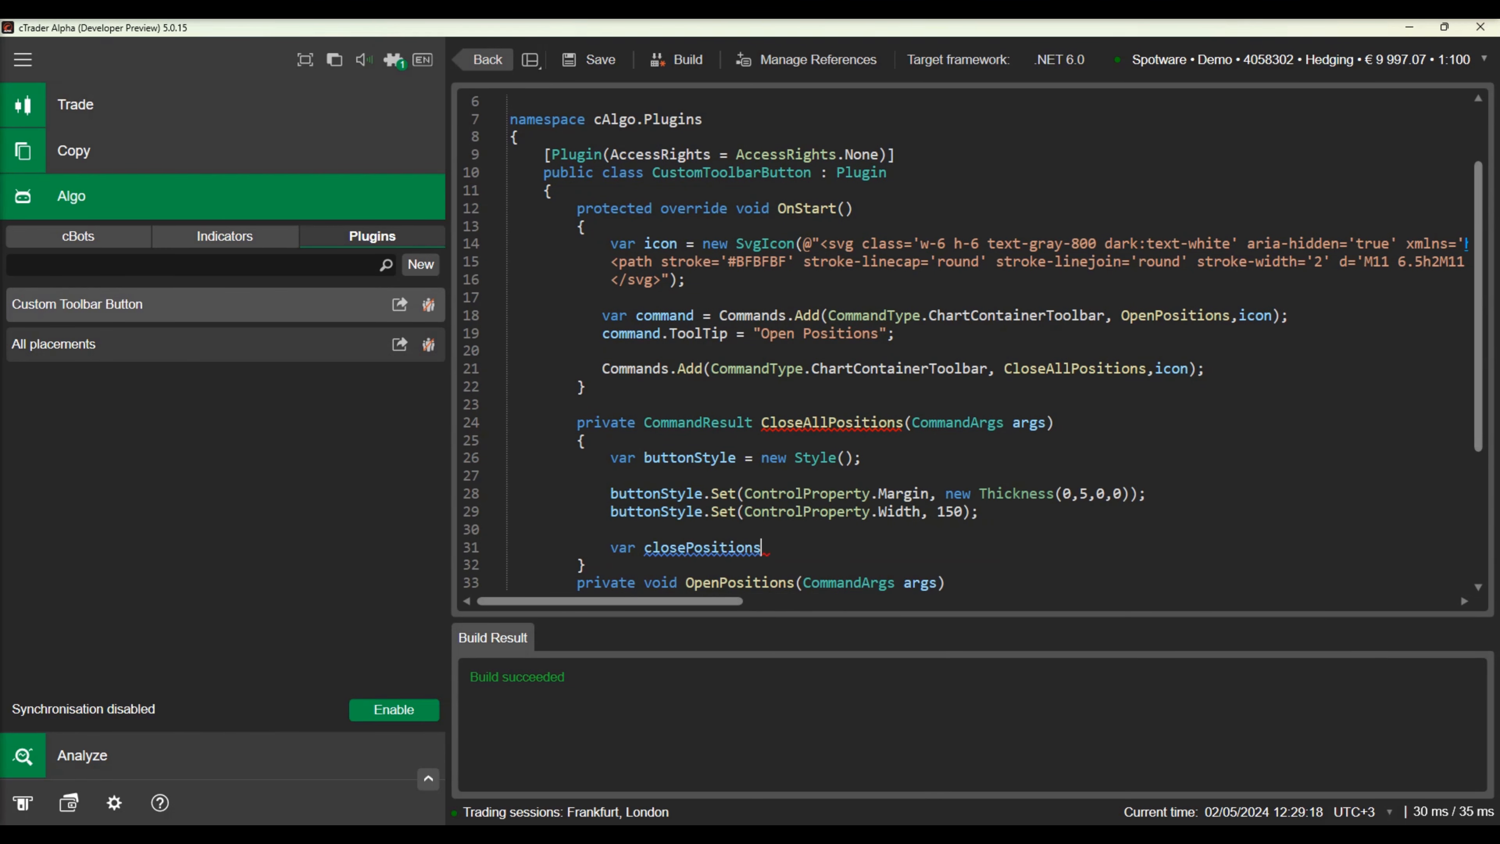
Step: Create closePositionsButton with text "Close All Positions" and the button style
type("Button = new Button")
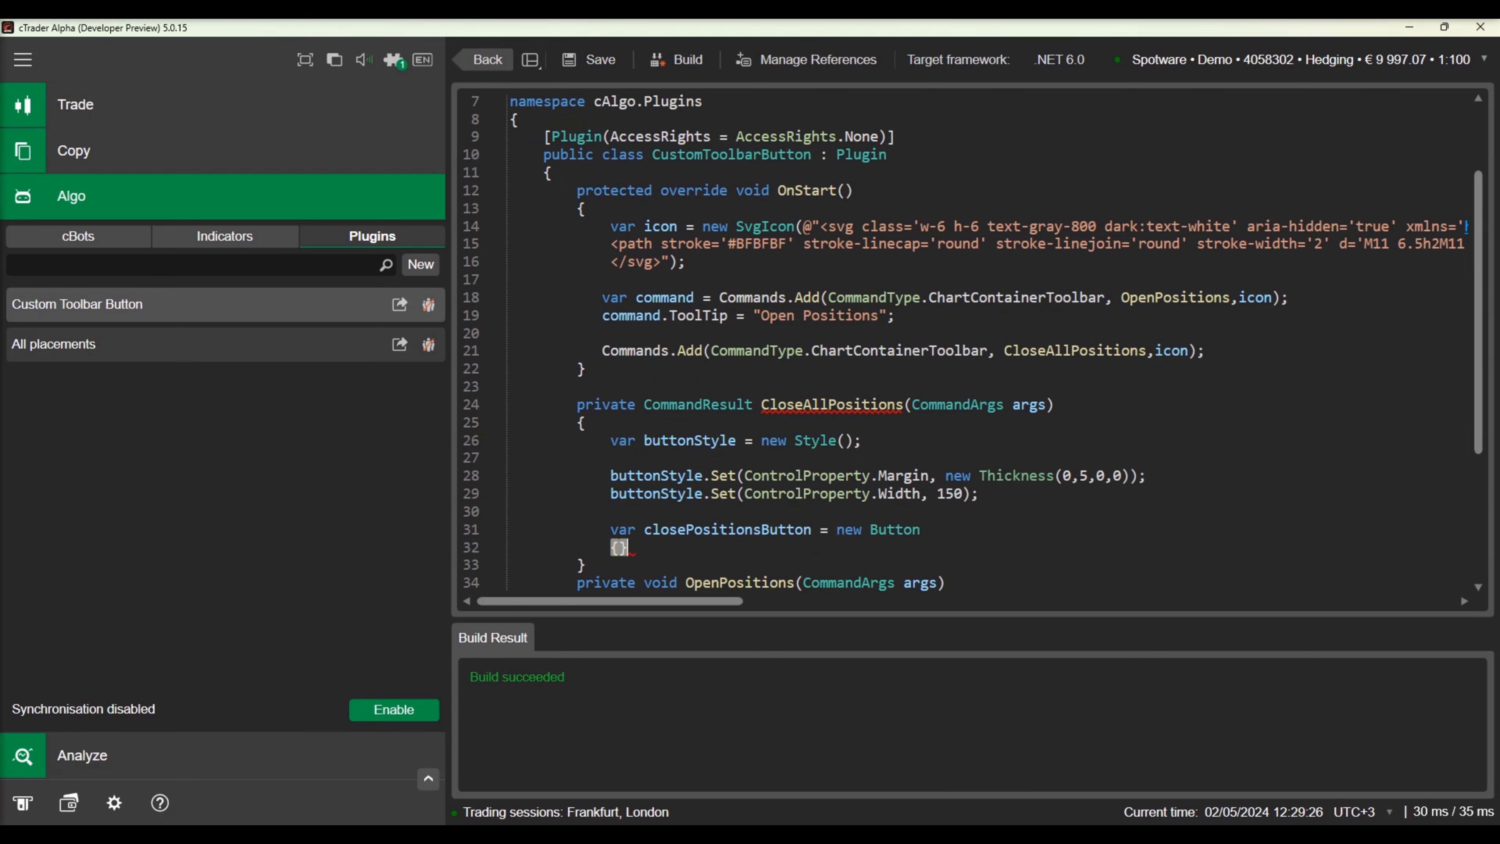
type("Text = \"")
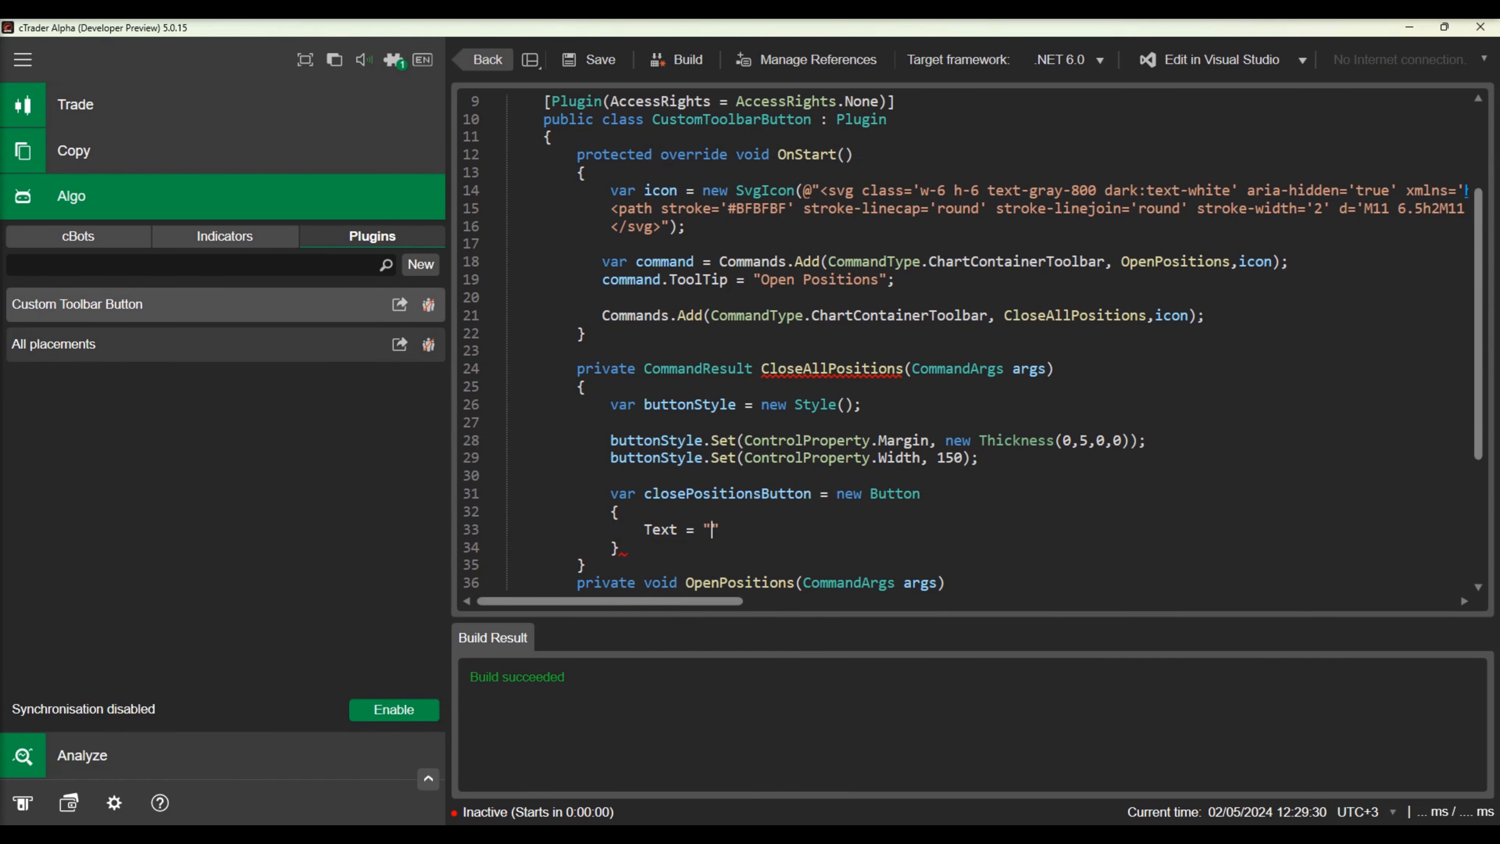
type("Close All Positions\",")
type("Style = buttonStyle")
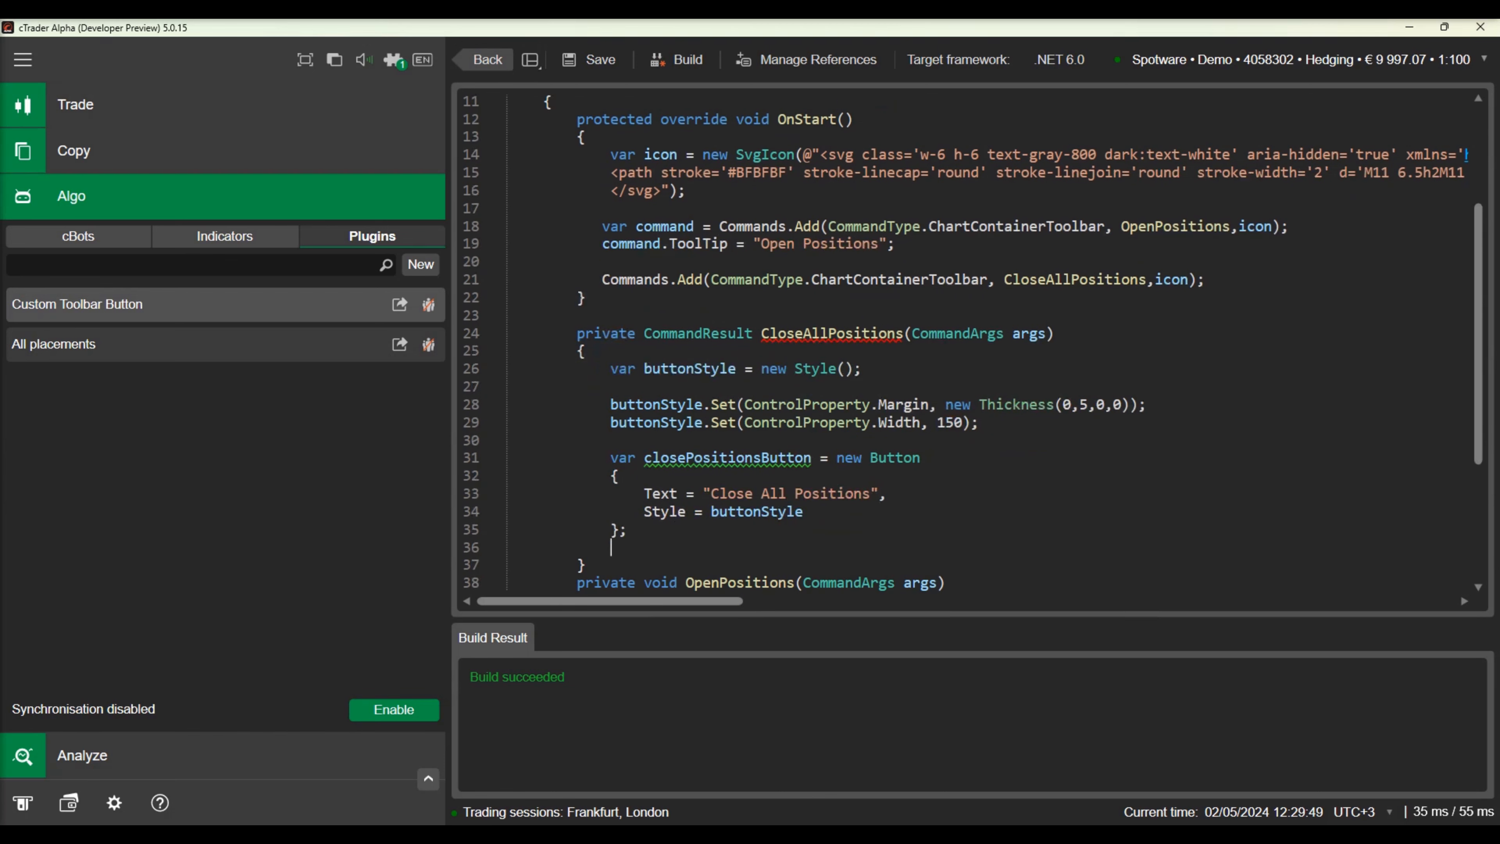
Step: Add the button to a new StackPanel and return new CommandResult(stackPanel)
type("var stackPanel = new st")
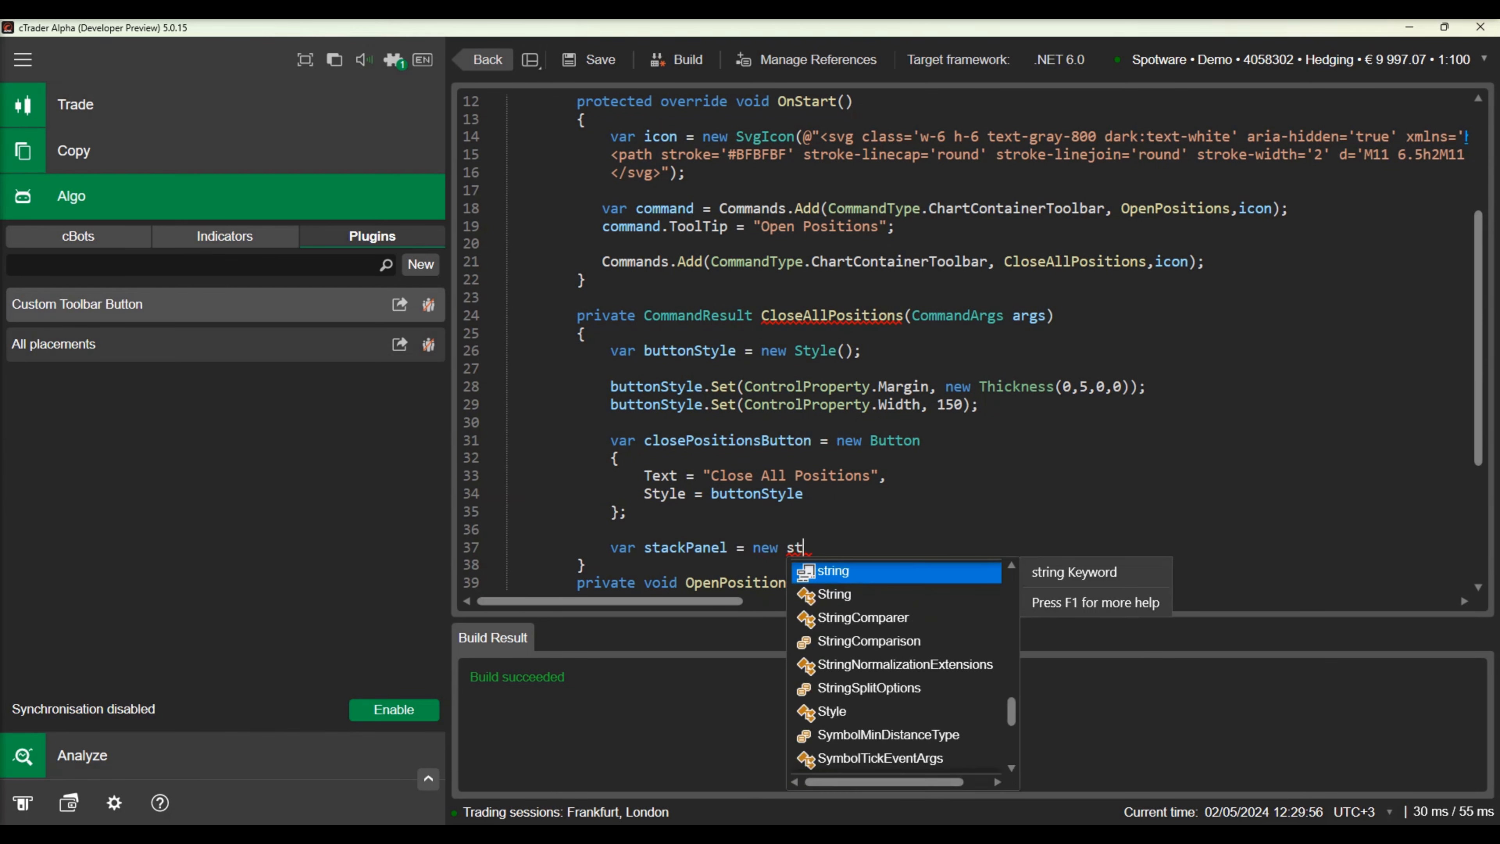
type("StackPanel();")
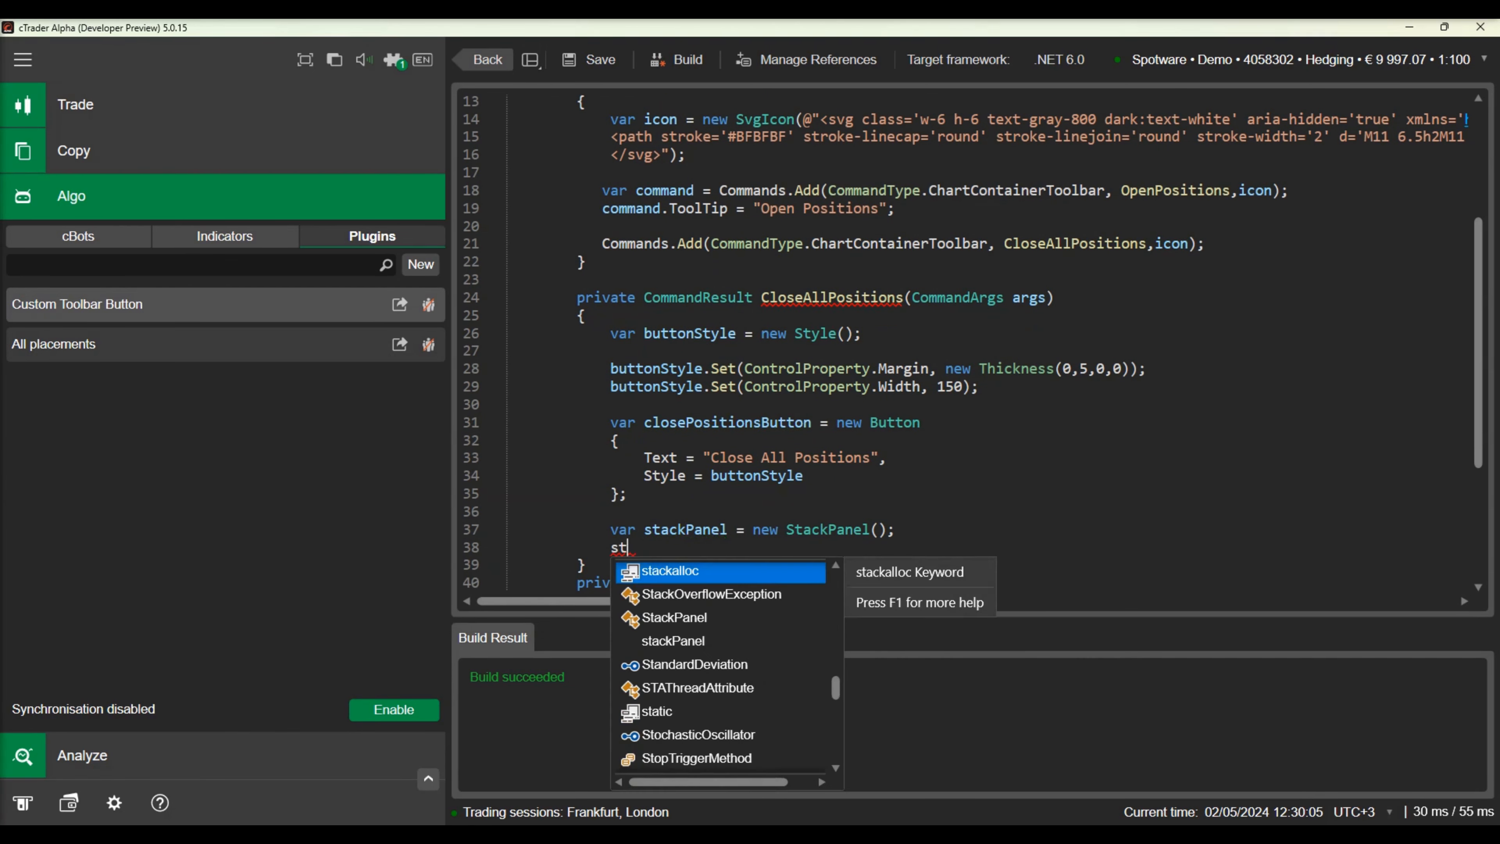
type("ackPanel.AddChild(")
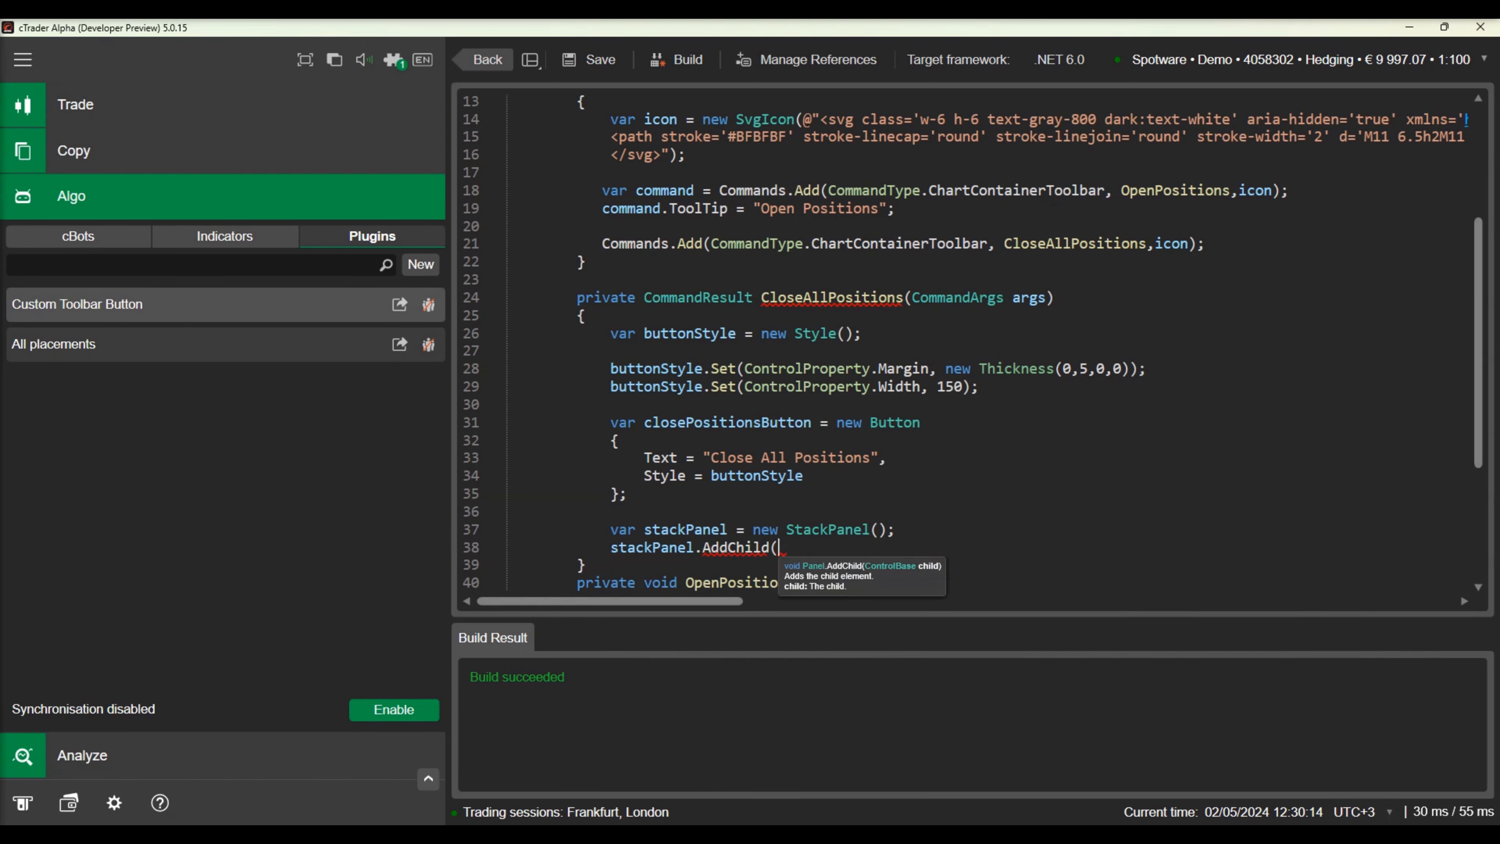
type("closePositionsButton);")
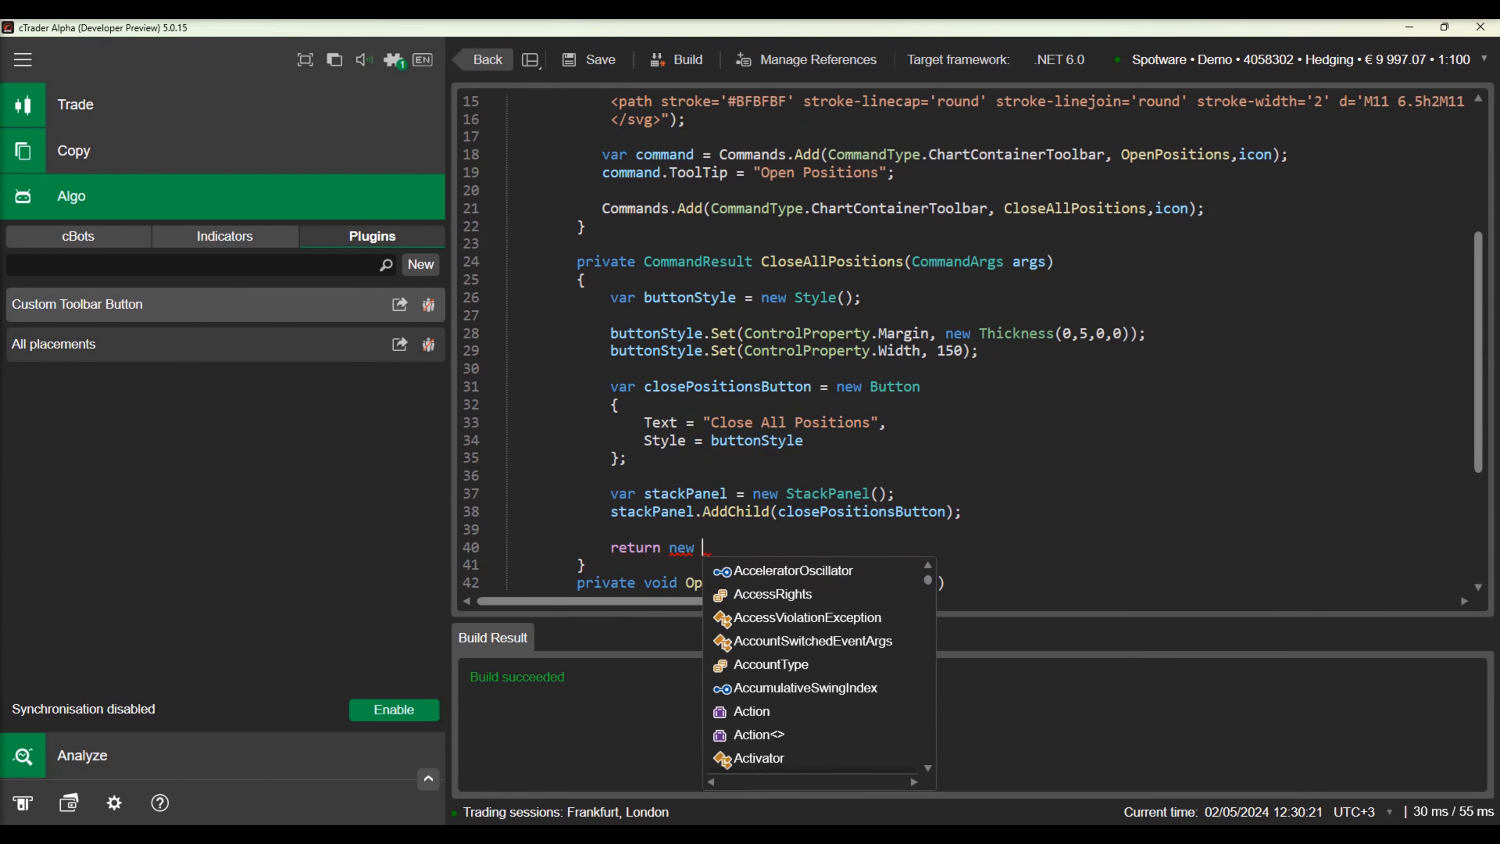
type("CommandResult(stackPanel)")
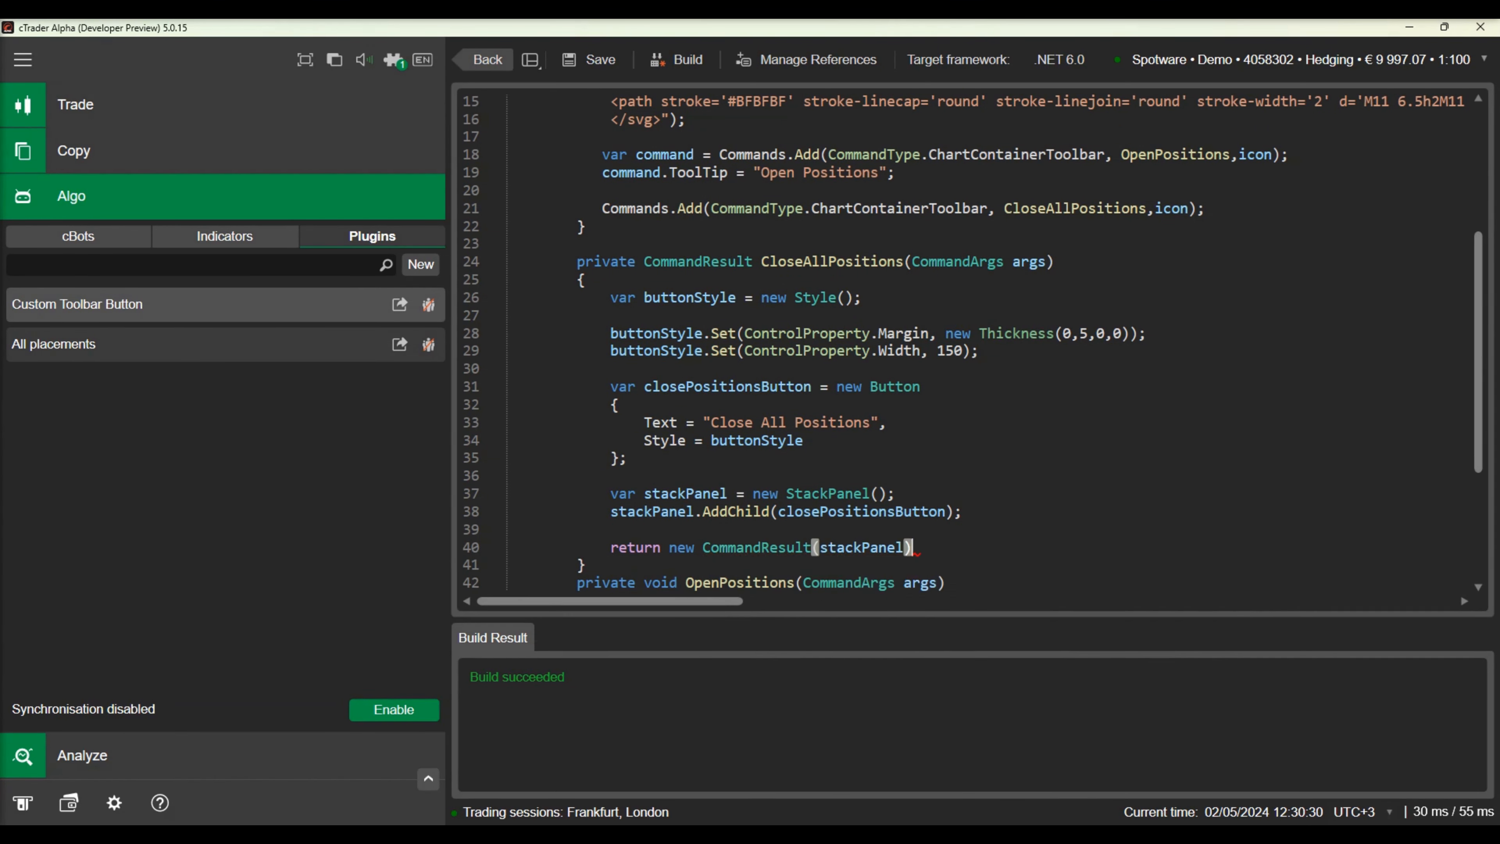
type(";")
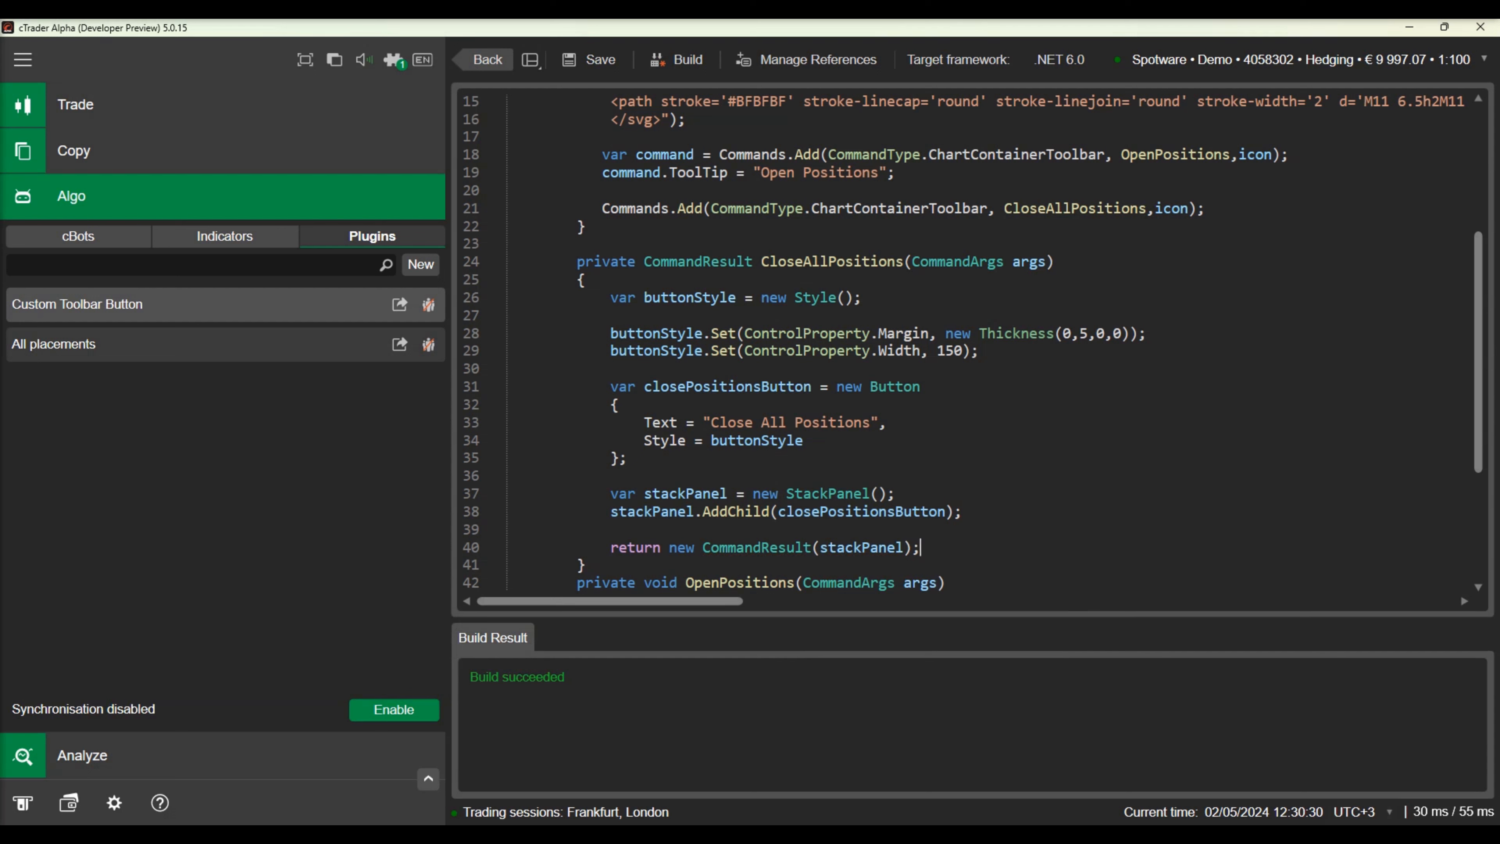
mouse_move(651, 552)
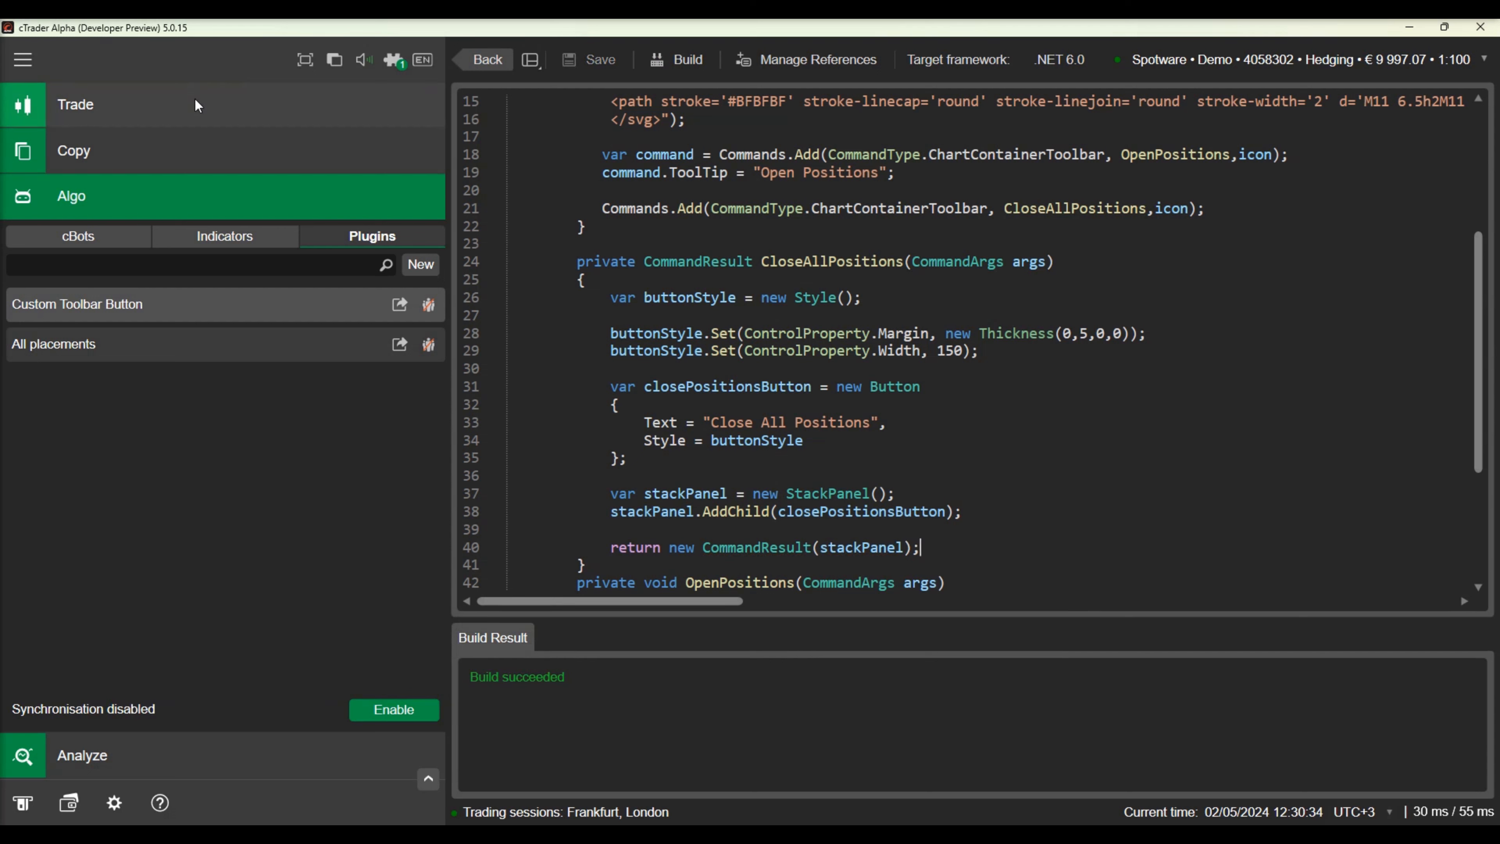
Step: Save the plugin code containing the close-all menu button
left_click(74, 105)
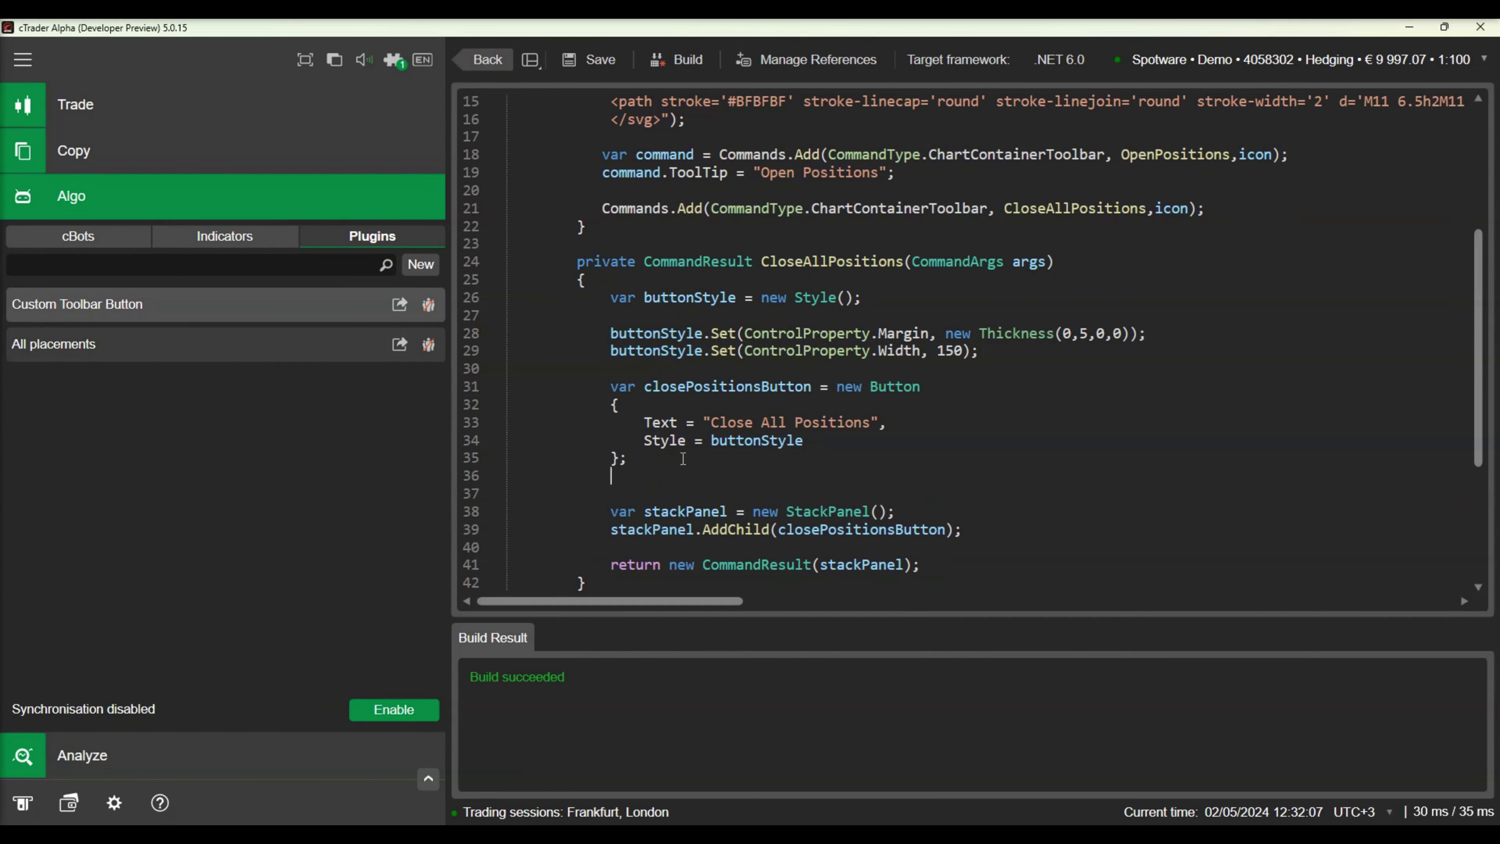
Step: Give closePositionsButton a Click handler that loops over Positions and closes each one
type("closePositionsButton.Click")
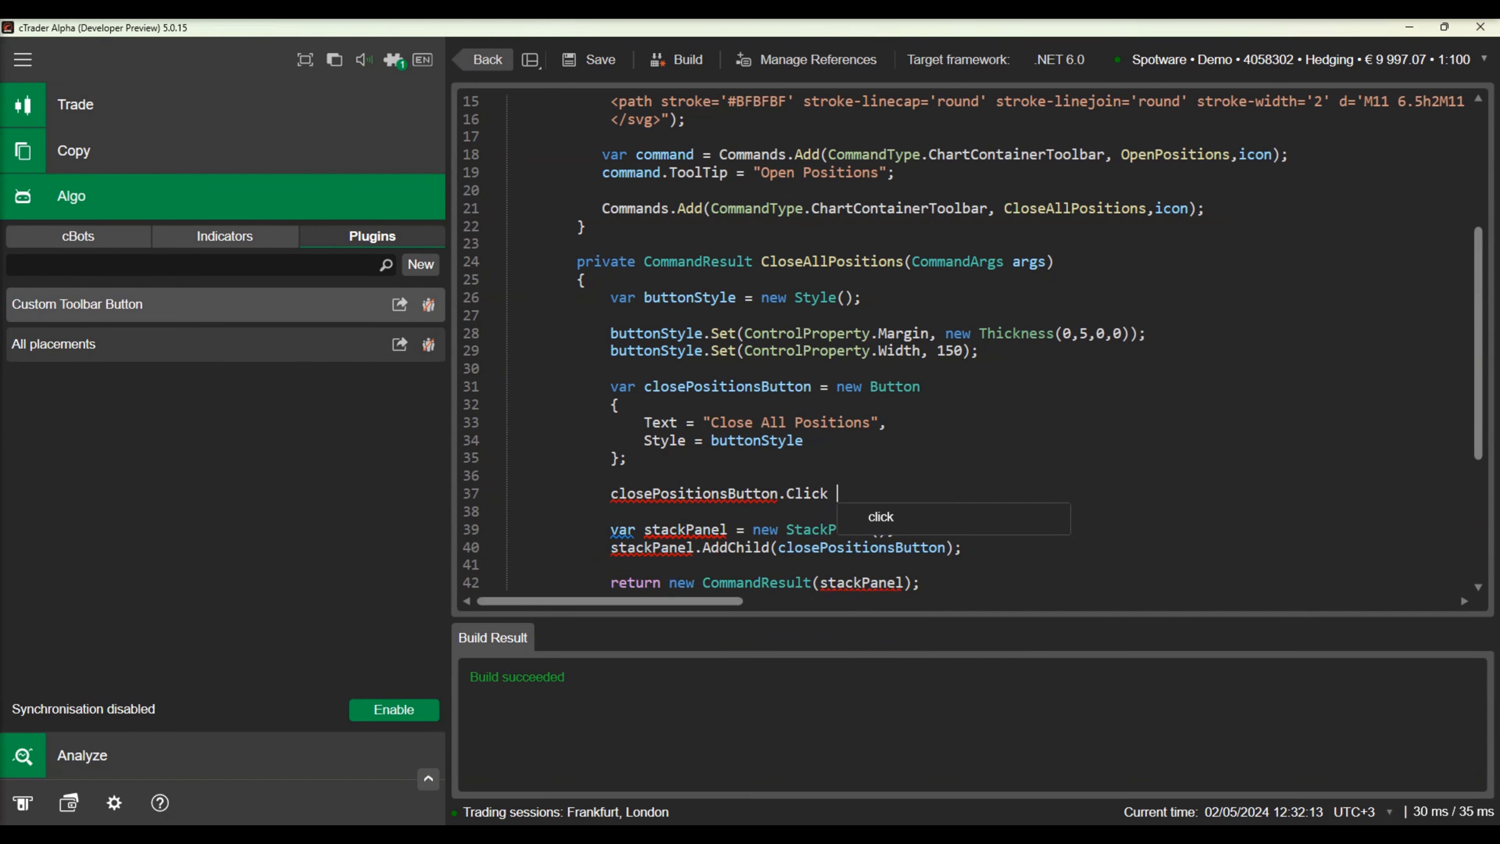
type("+=")
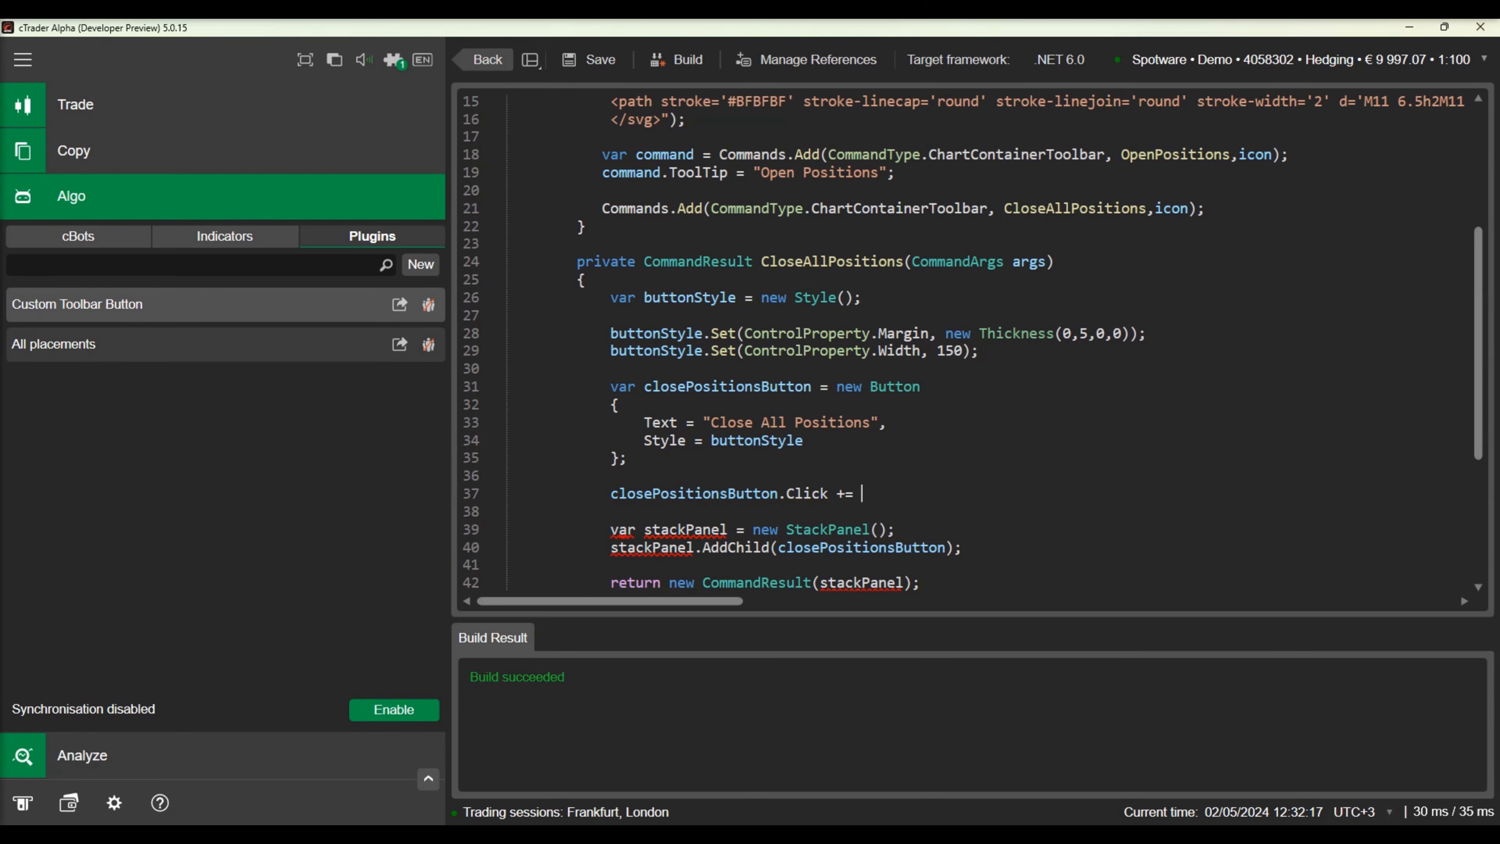
type("args")
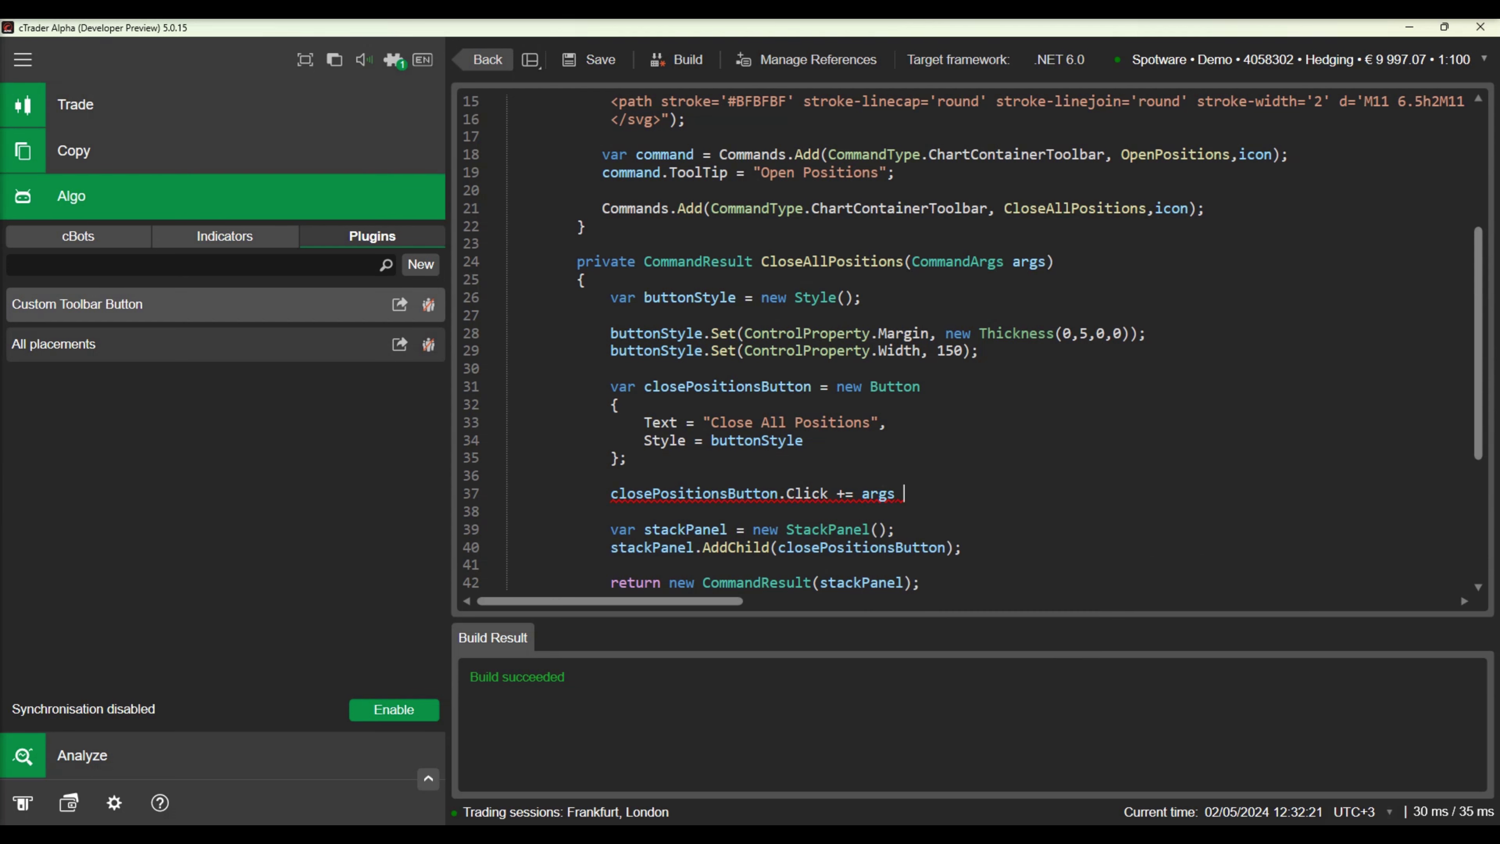
type("=> {}")
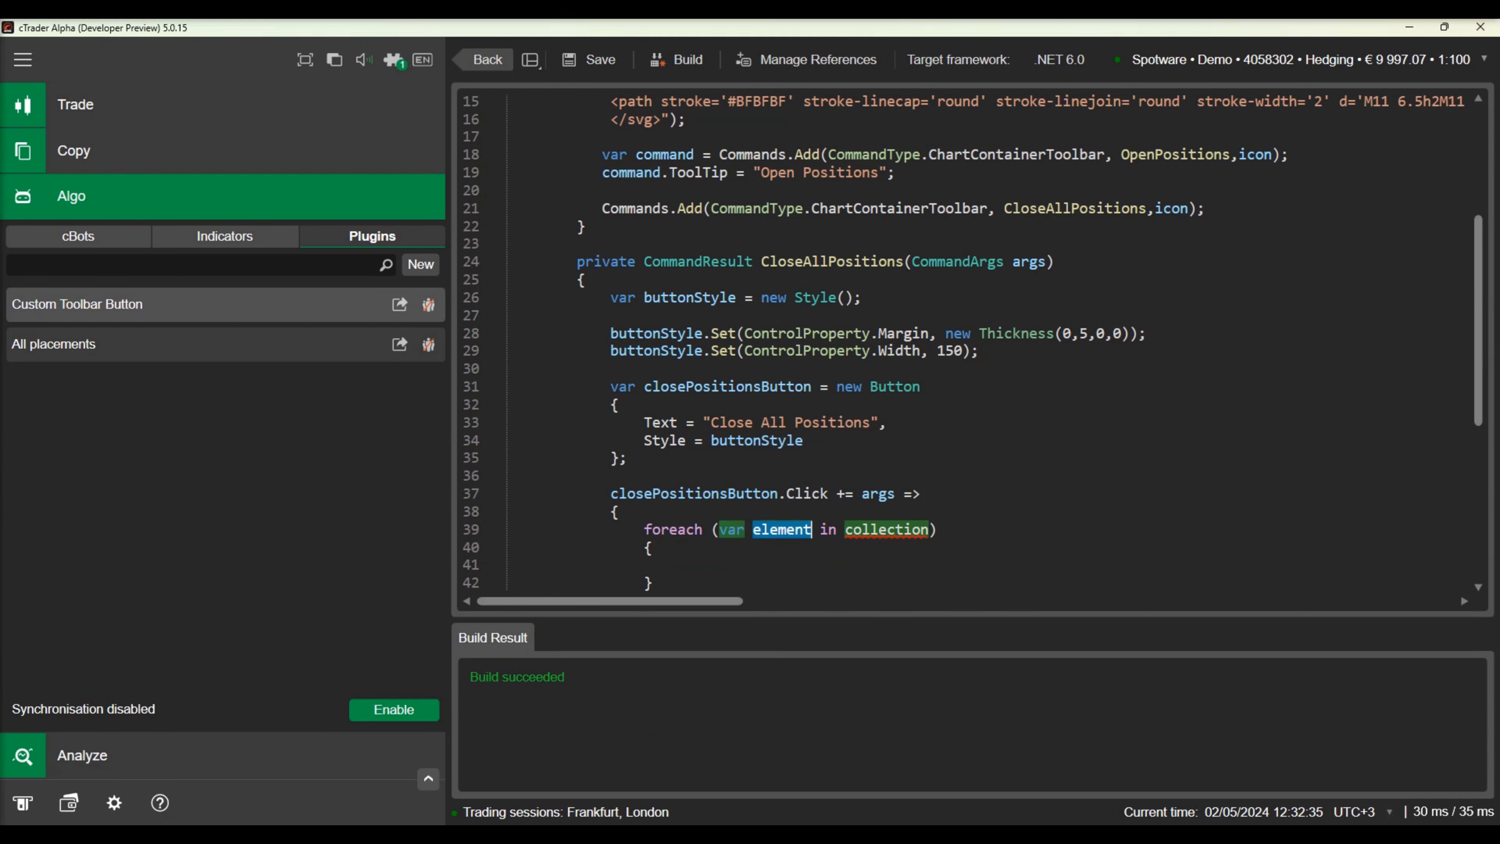
type("position in Positions")
left_click(961, 565)
type("position.Close();")
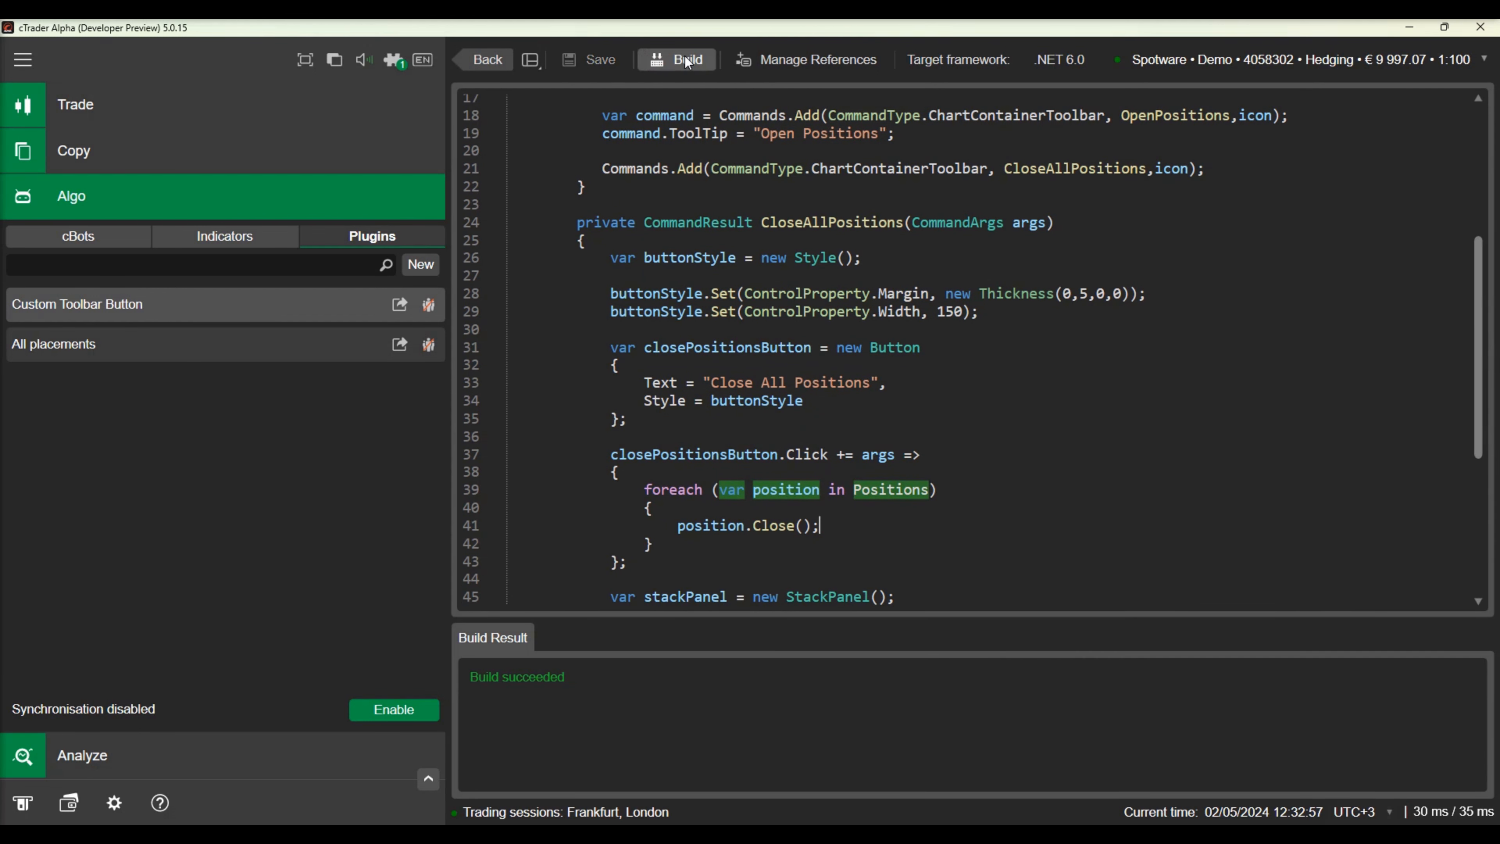
mouse_move(228, 125)
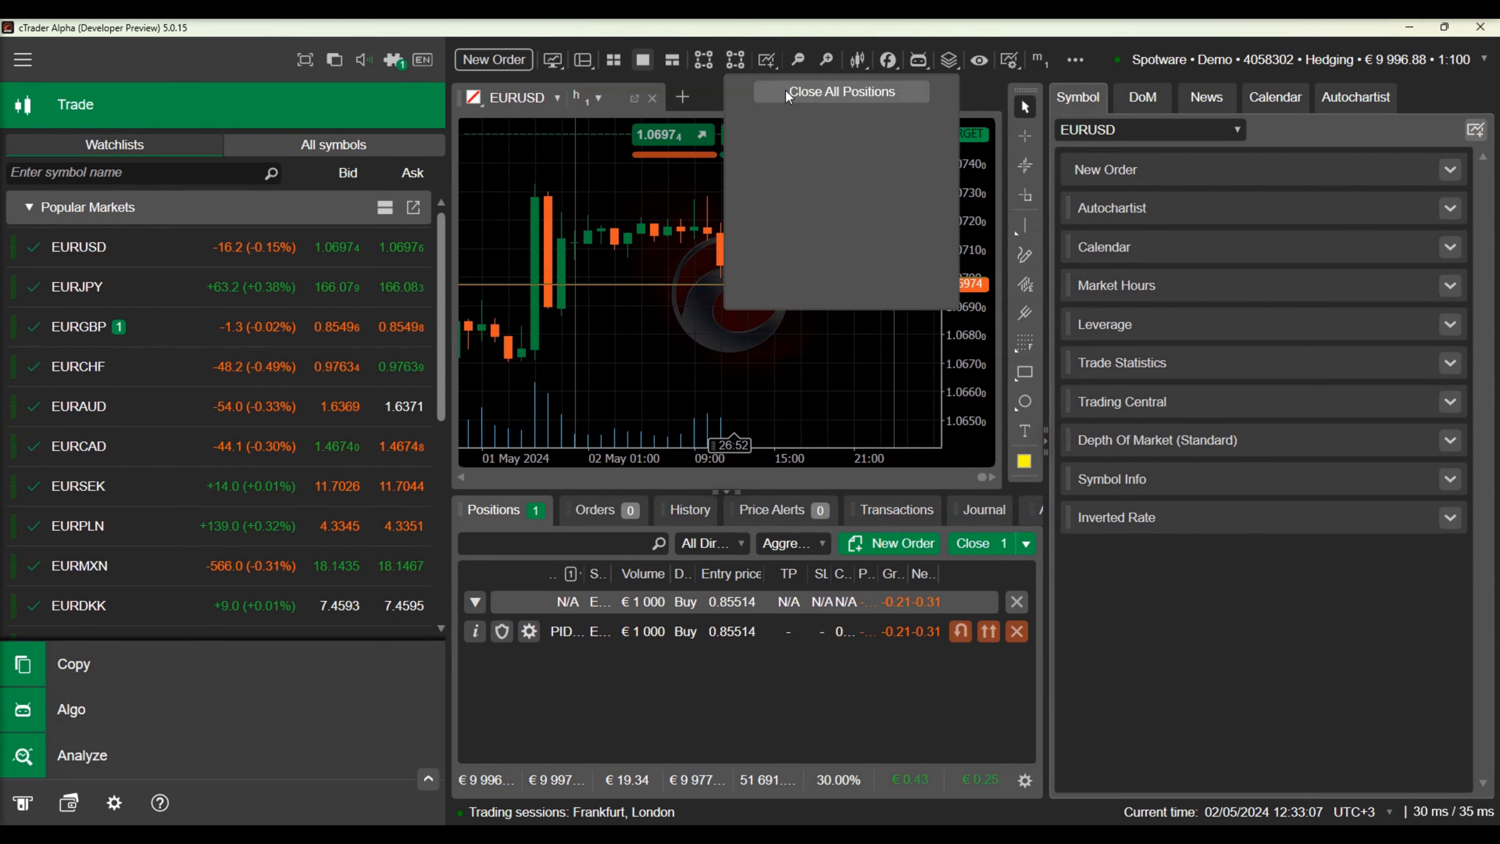
Step: Use the rebuilt plugin's Close All Positions menu button to empty the Positions list
left_click(841, 91)
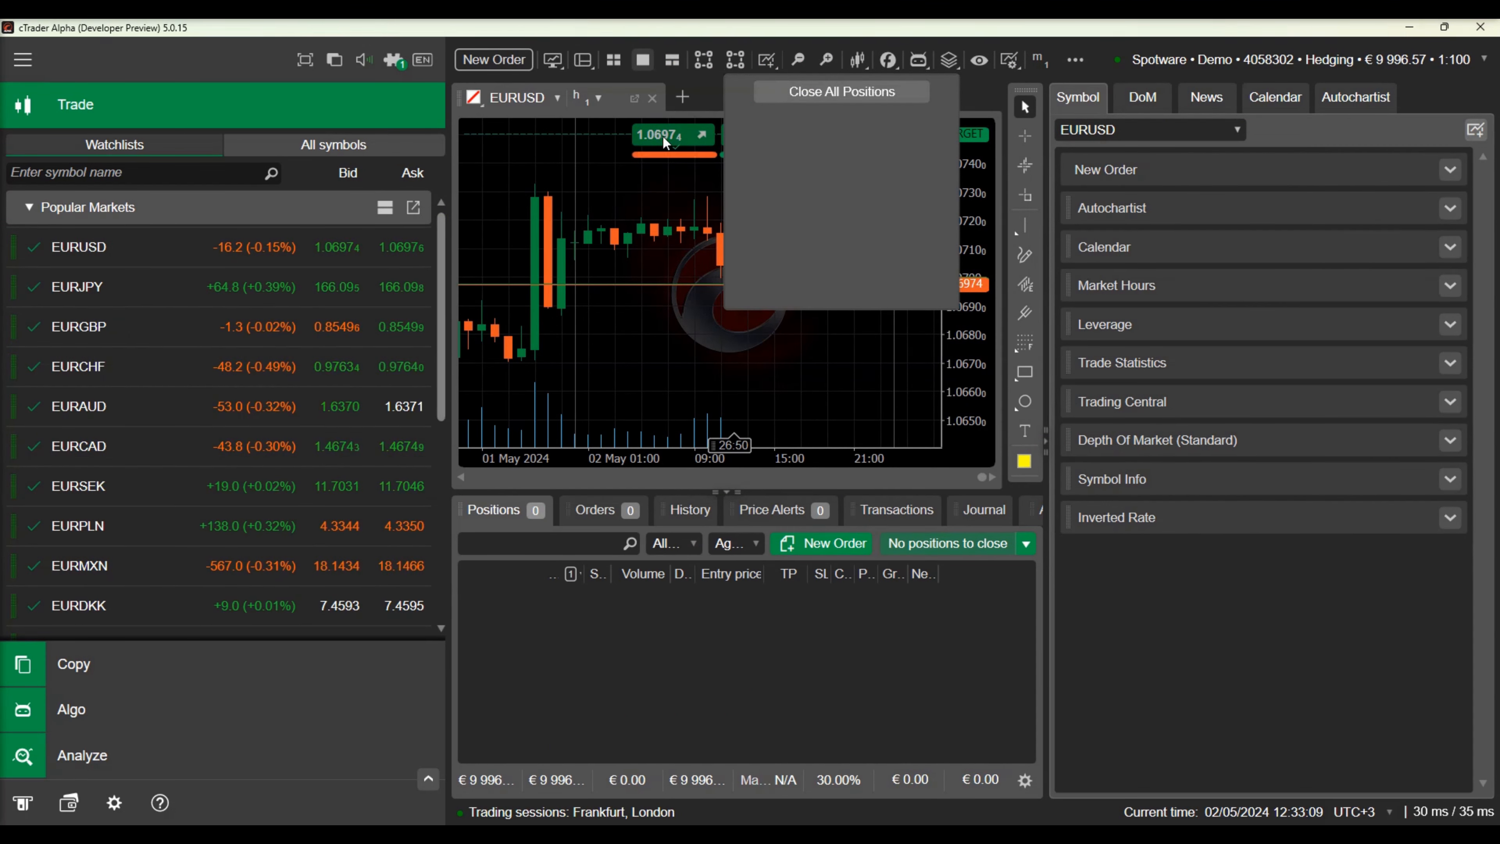